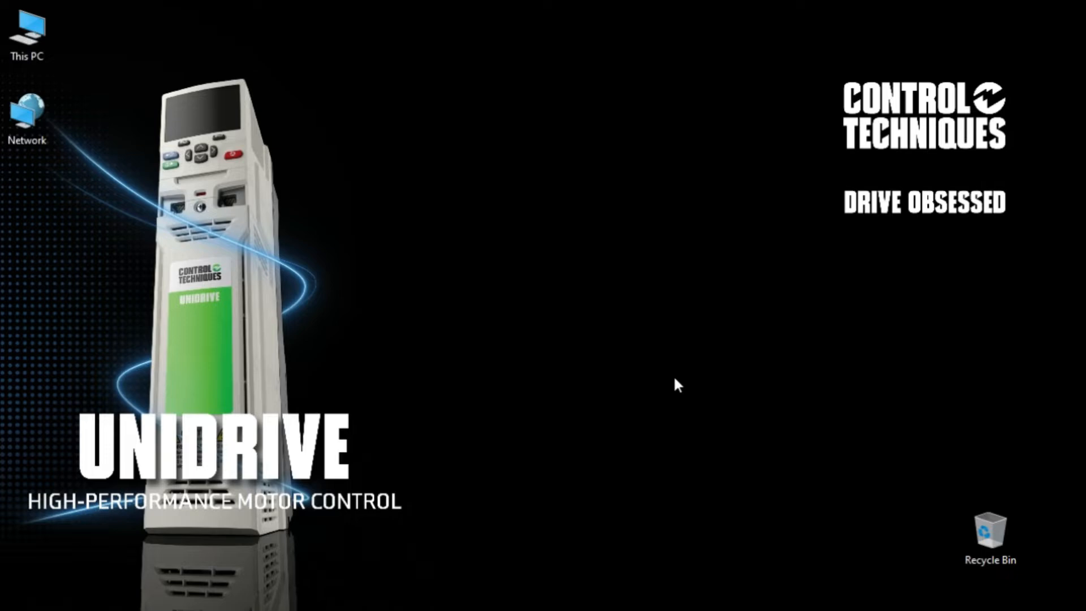
mouse_move(621, 330)
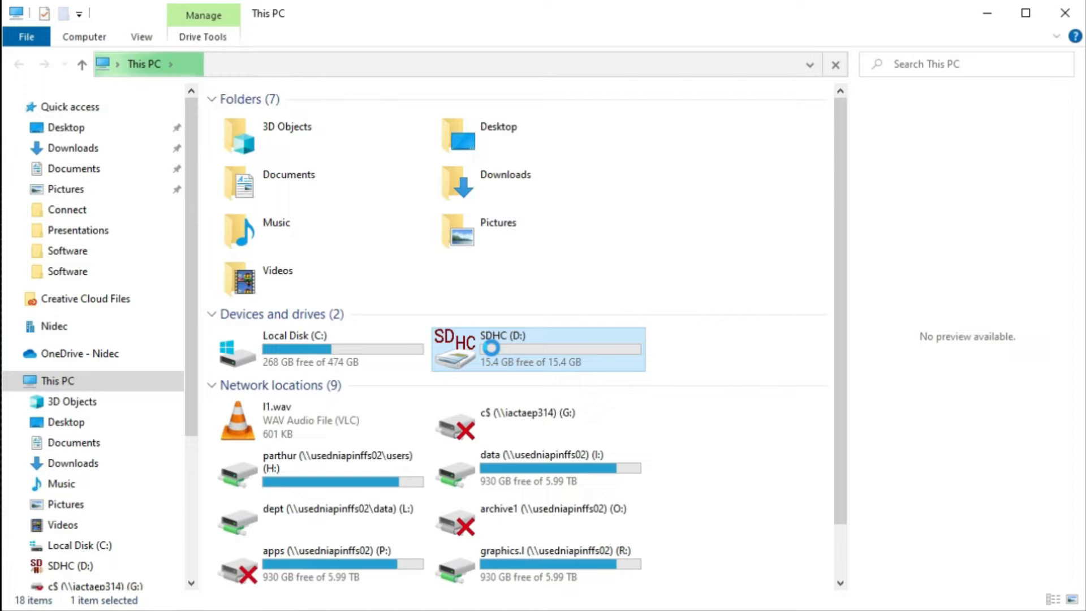
Quick-format the SDHC (D:) card as FAT32, confirm the erase warning, and close the window.
right_click(537, 349)
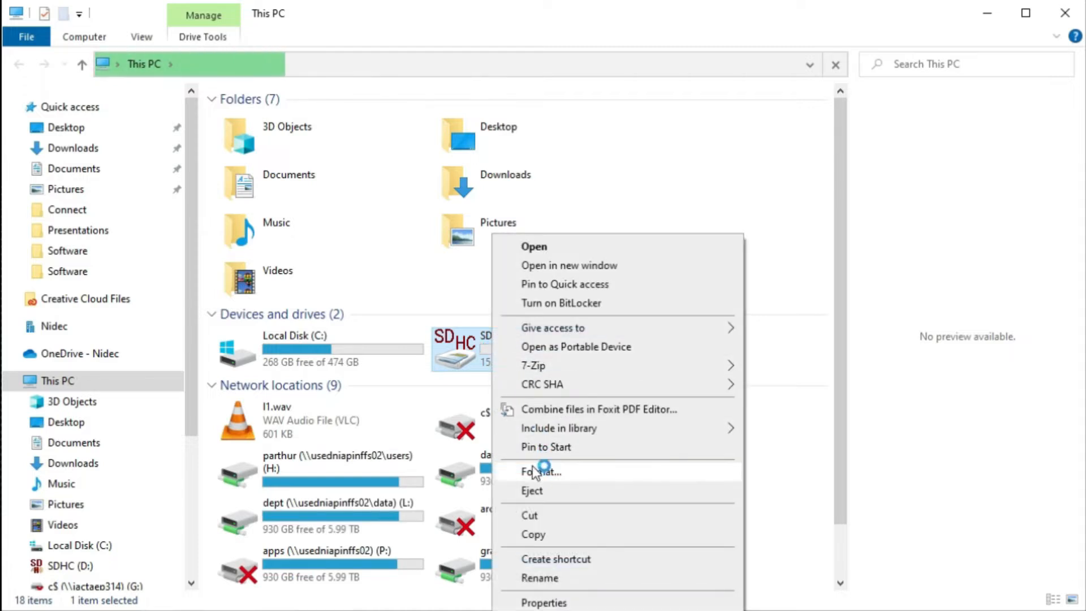
left_click(541, 472)
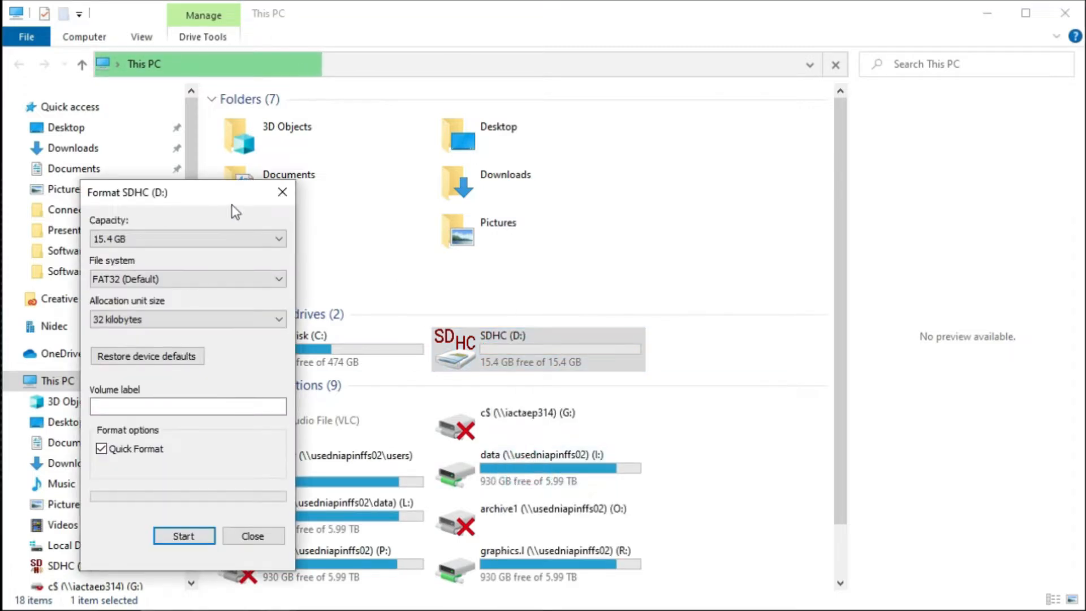
left_click_drag(127, 191, 296, 112)
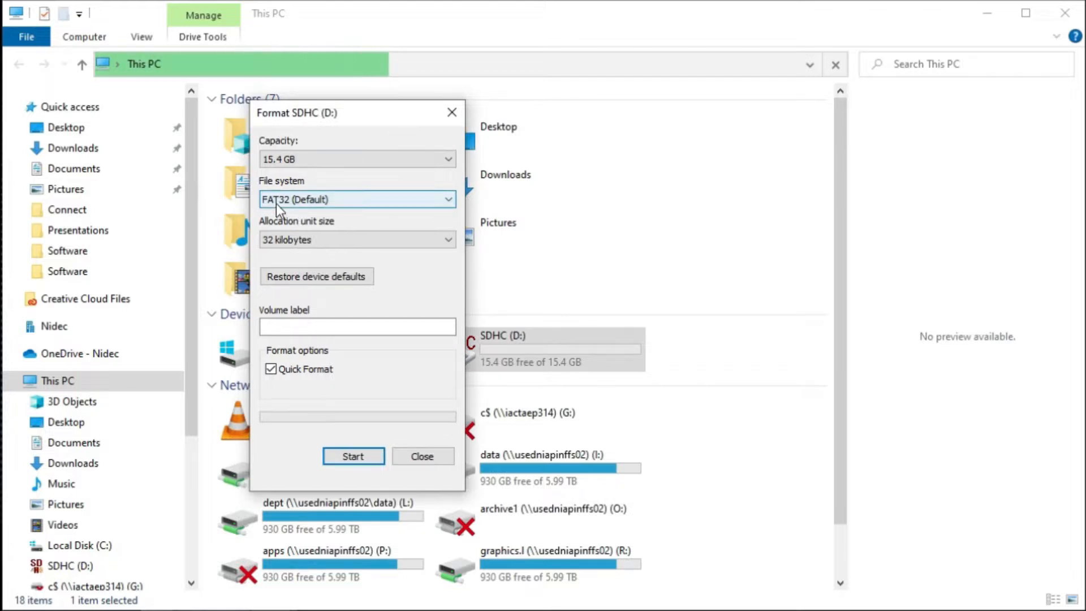
mouse_move(367, 243)
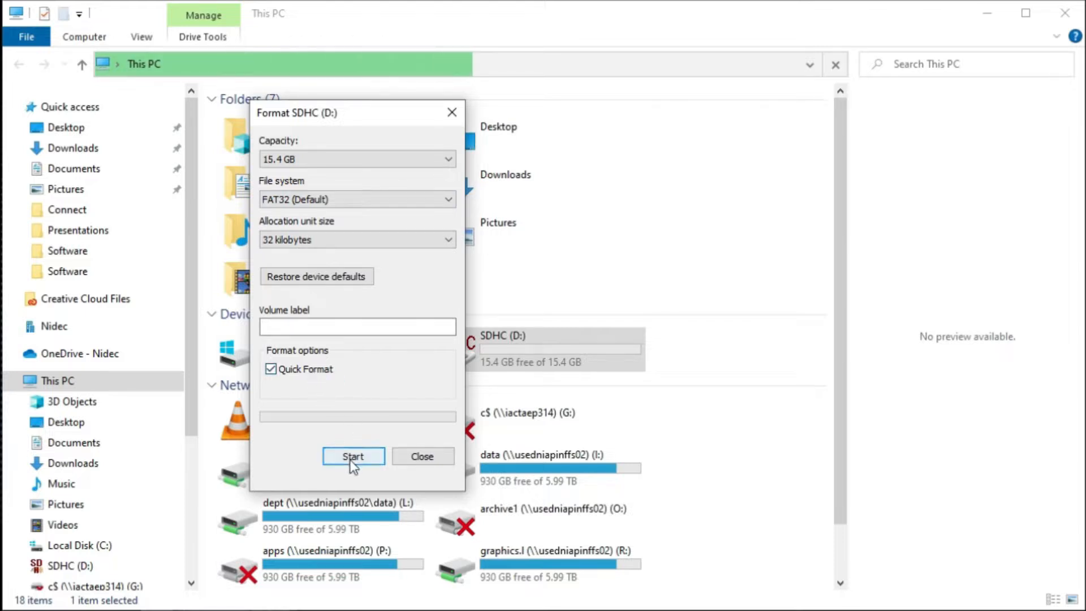
left_click(353, 456)
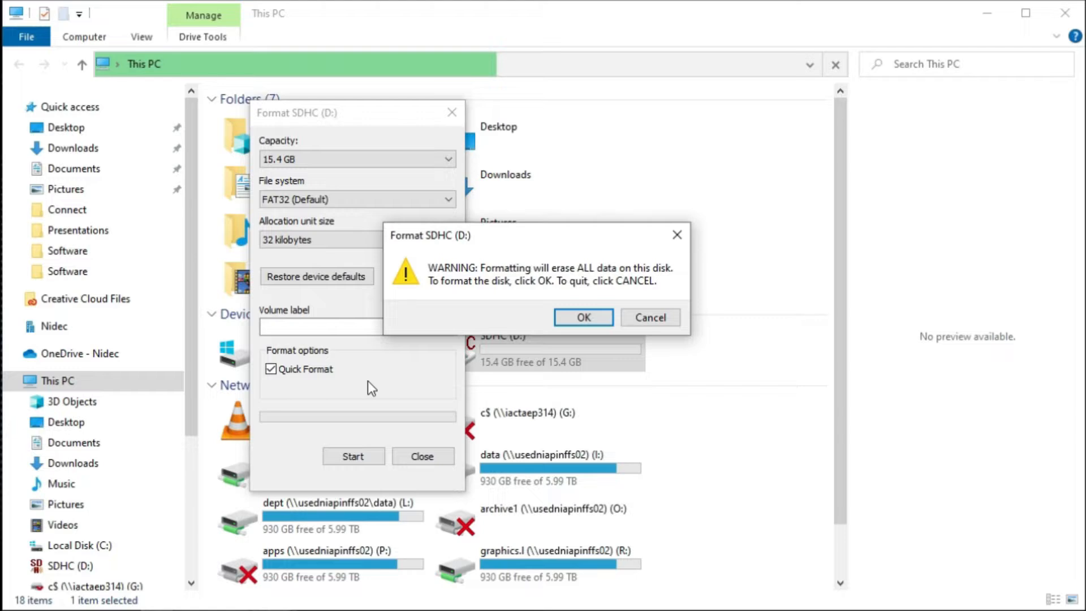
left_click(583, 318)
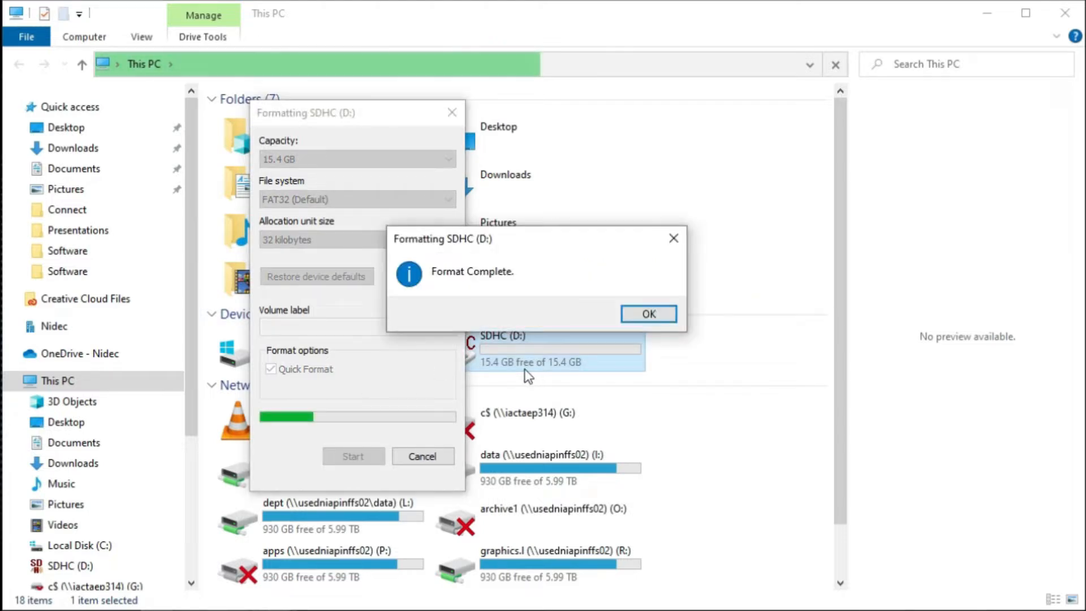
left_click(647, 314)
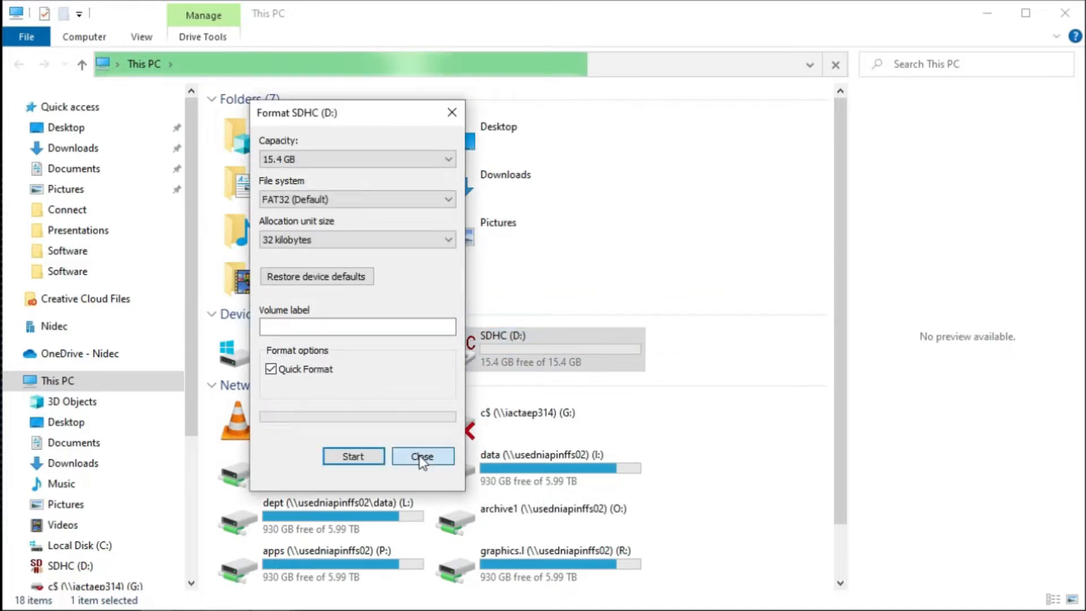
left_click(422, 456)
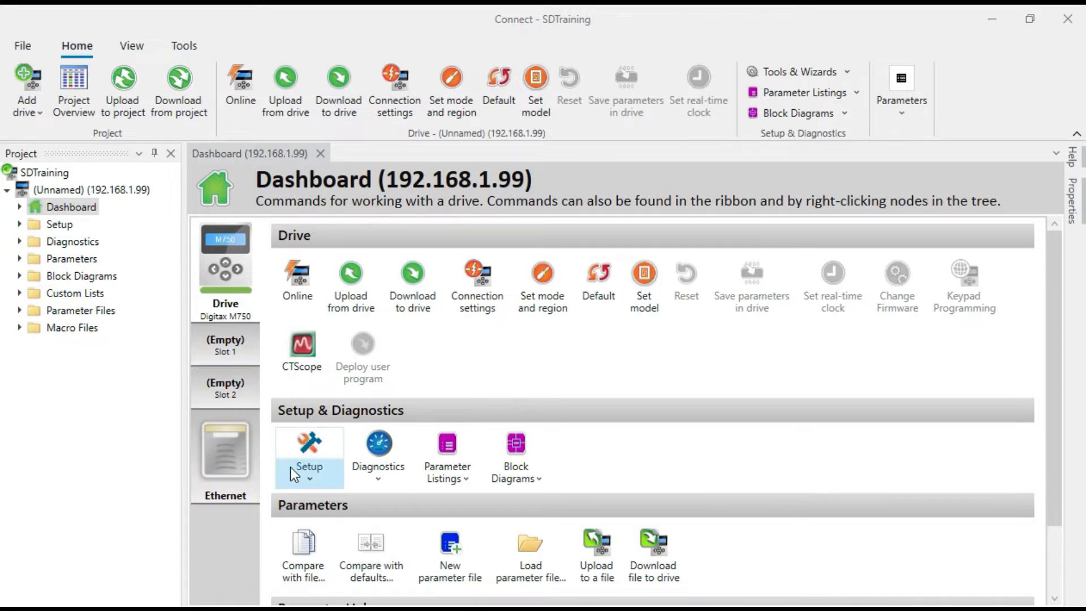
Open the drive's Setup menu listing SD Card Manager and other tools.
left_click(309, 457)
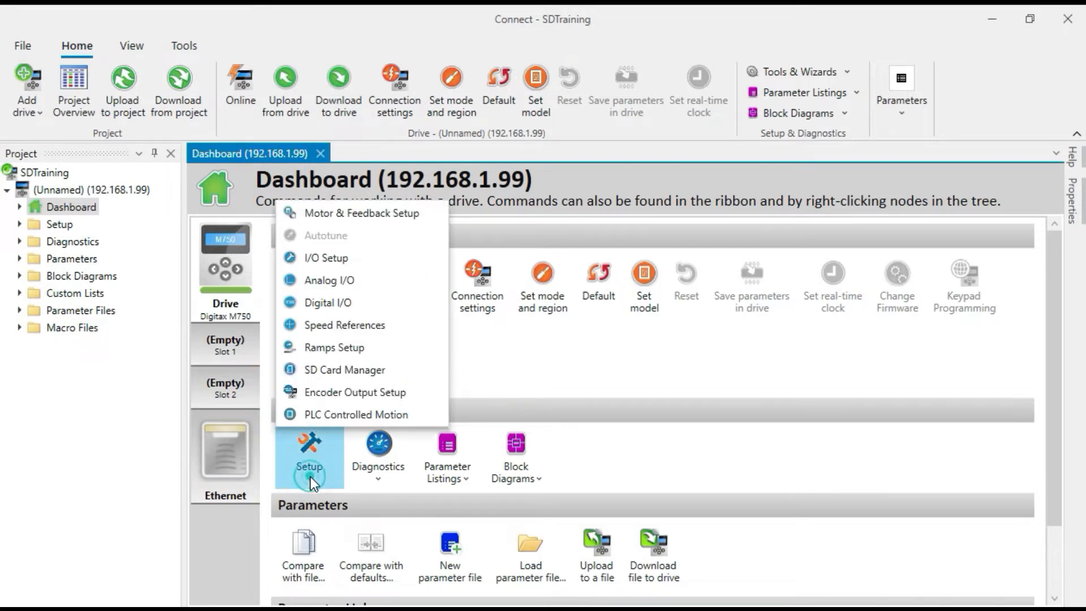
mouse_move(345, 370)
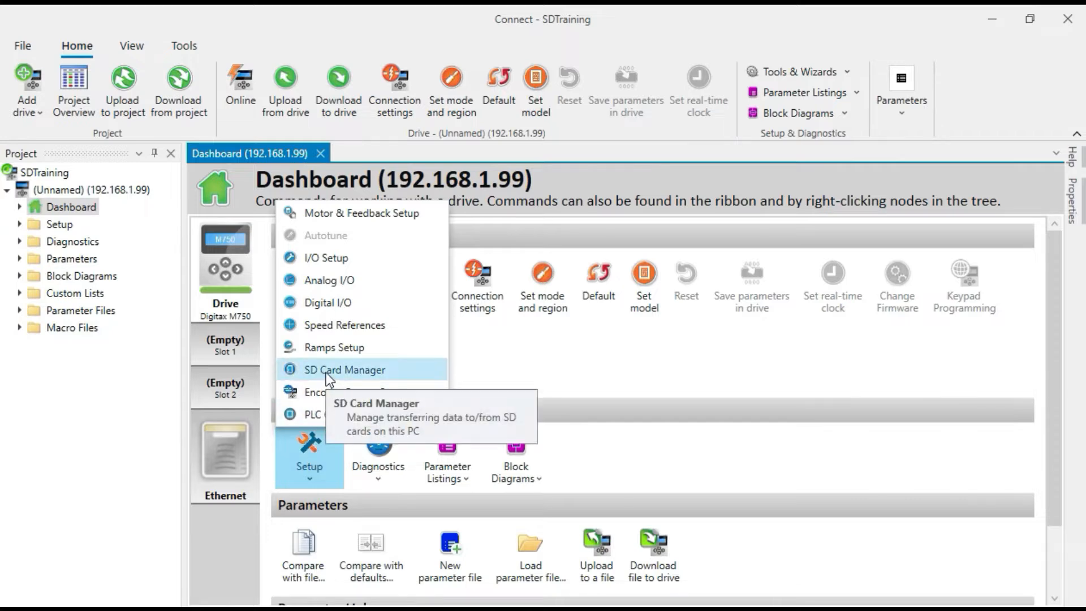
mouse_move(844, 81)
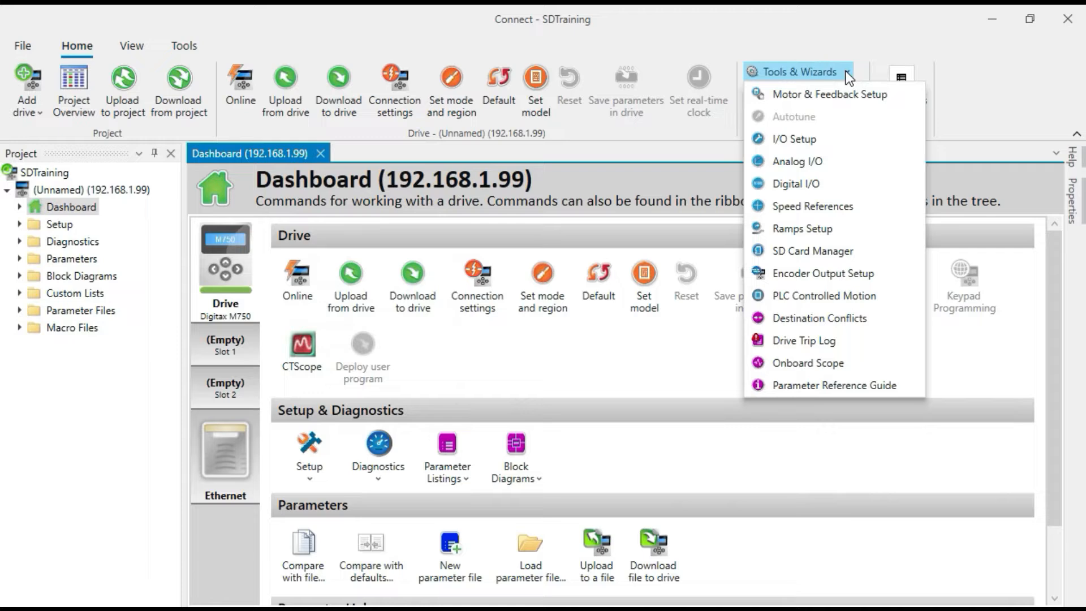
mouse_move(845, 251)
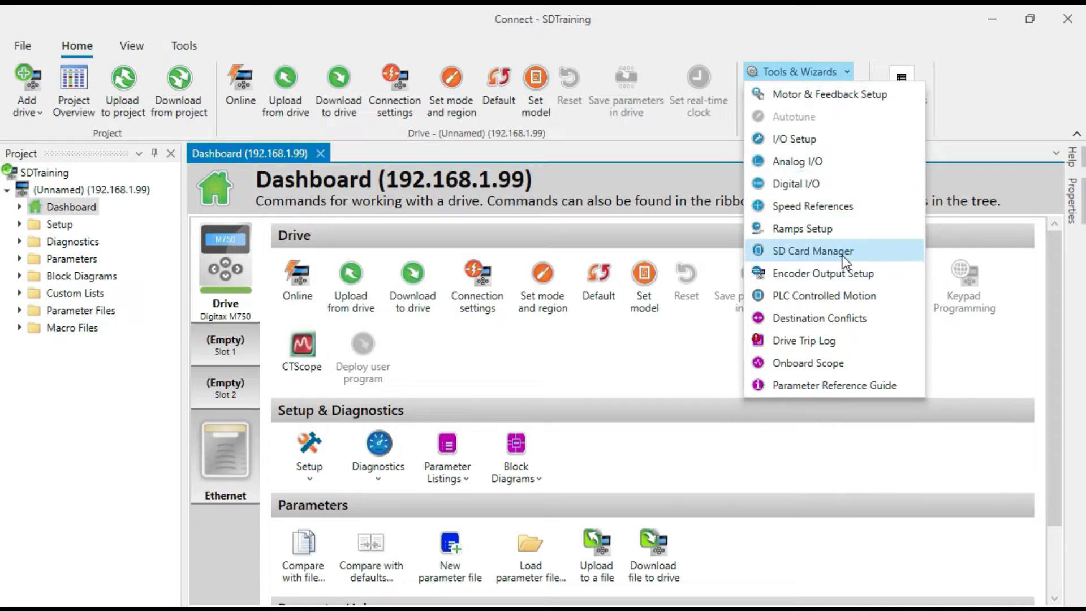
Prepare the 15.4 GB card in SD Card Manager and acknowledge the success message.
left_click(812, 250)
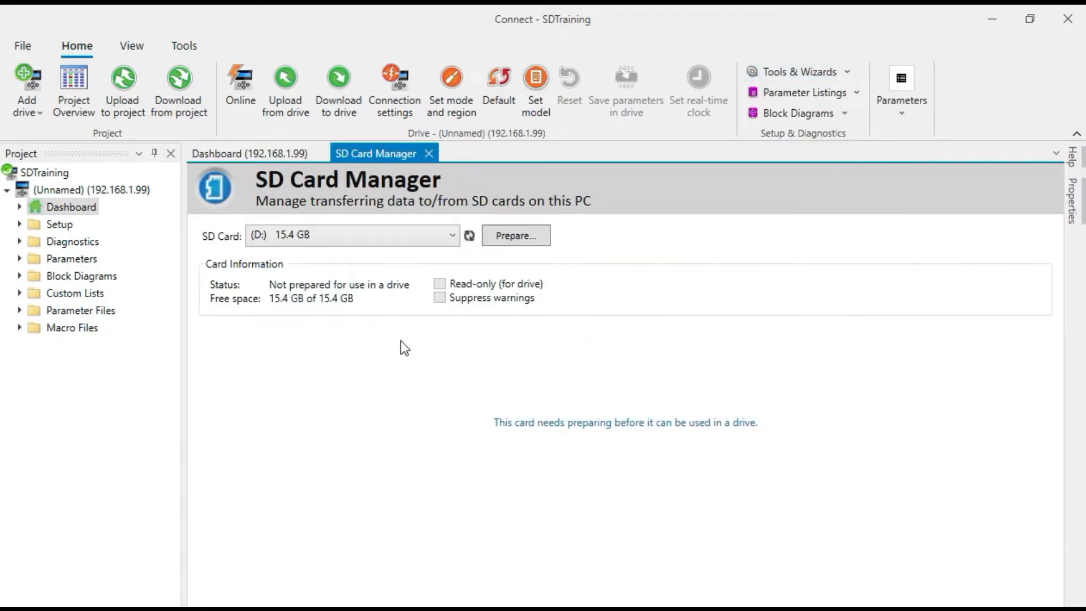
mouse_move(353, 360)
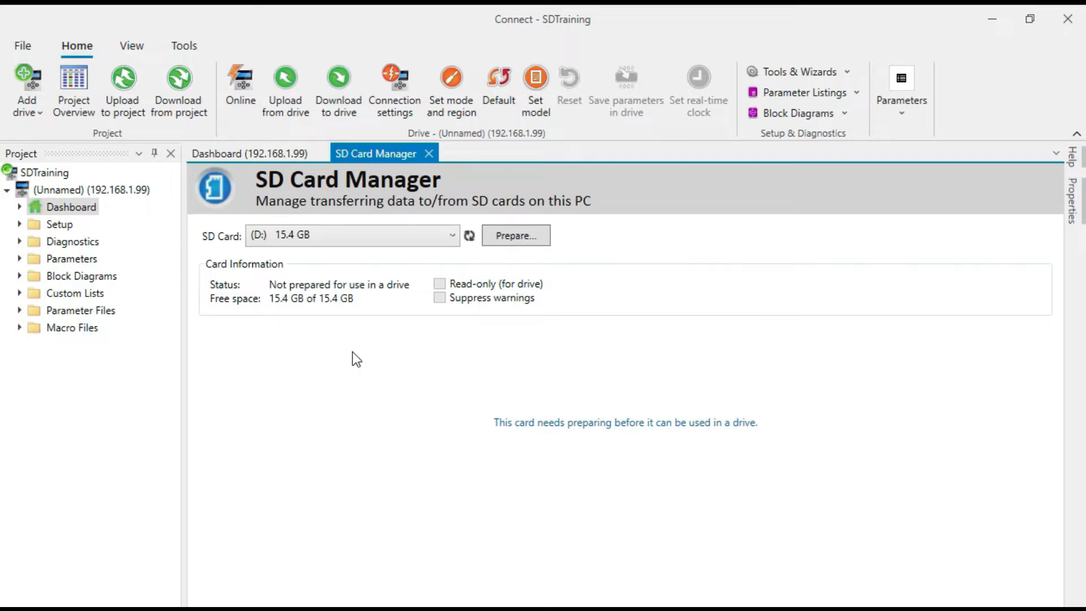
mouse_move(546, 444)
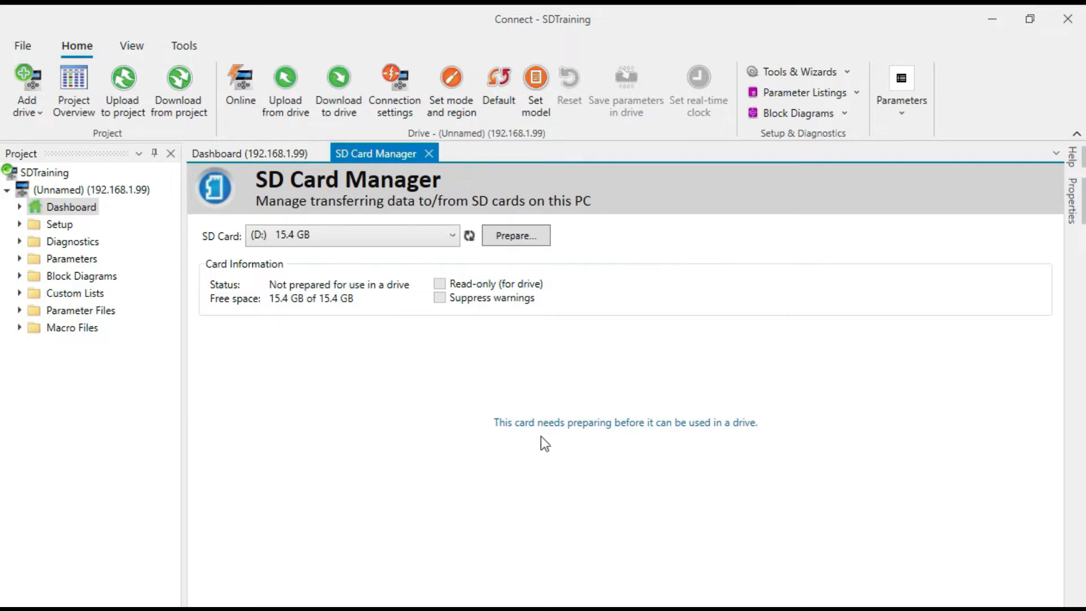
mouse_move(613, 439)
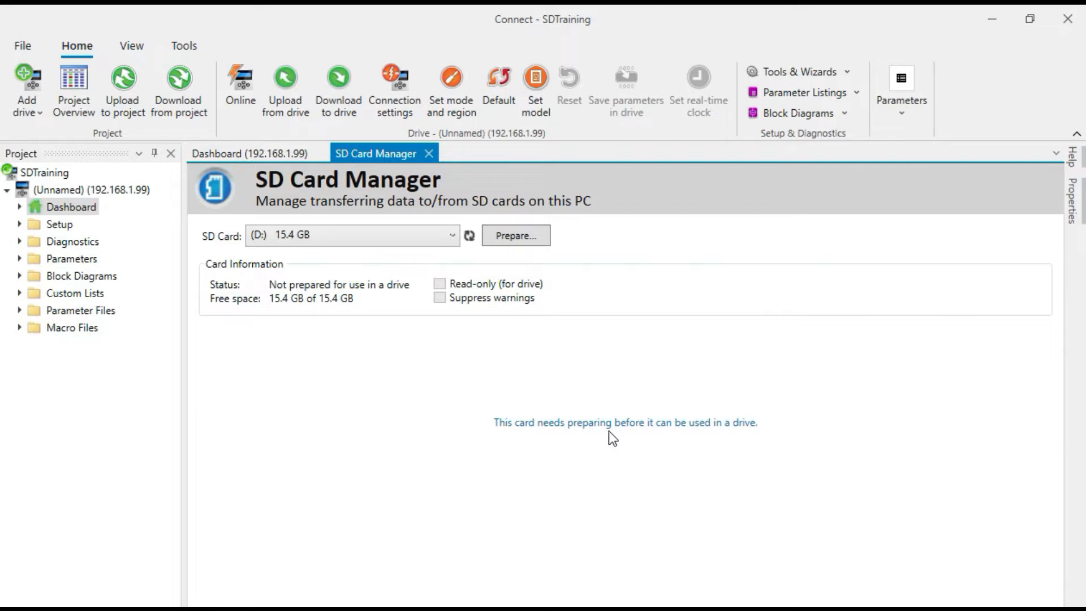
mouse_move(580, 402)
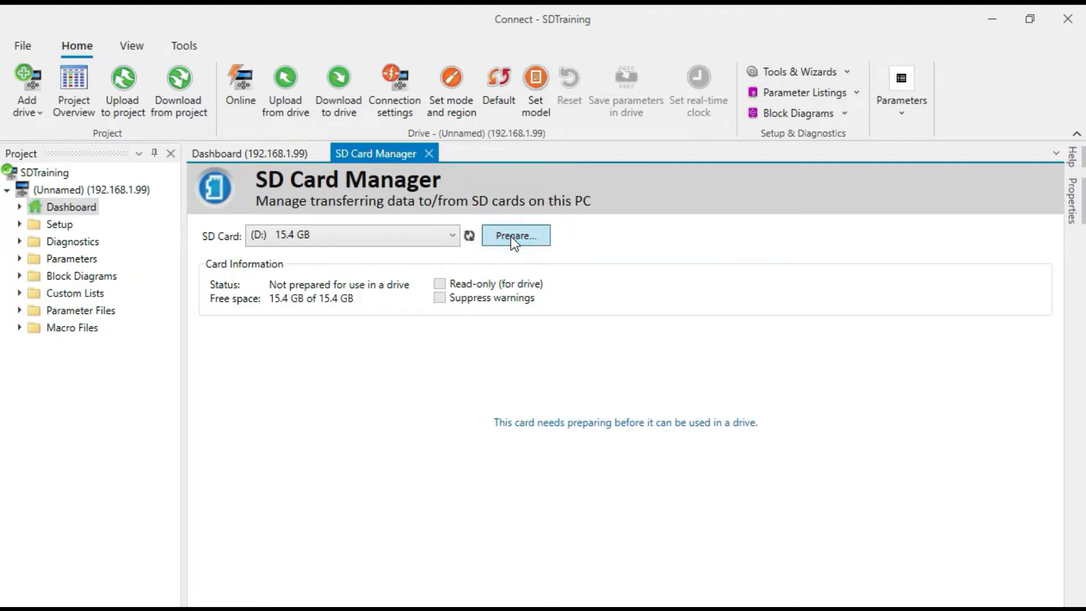
left_click(516, 236)
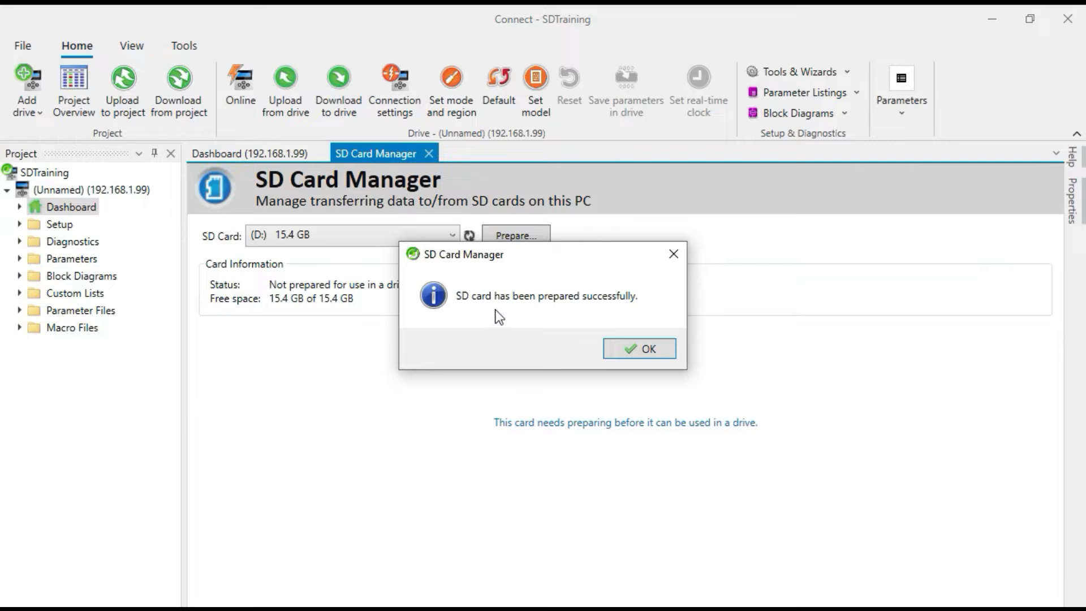
mouse_move(639, 348)
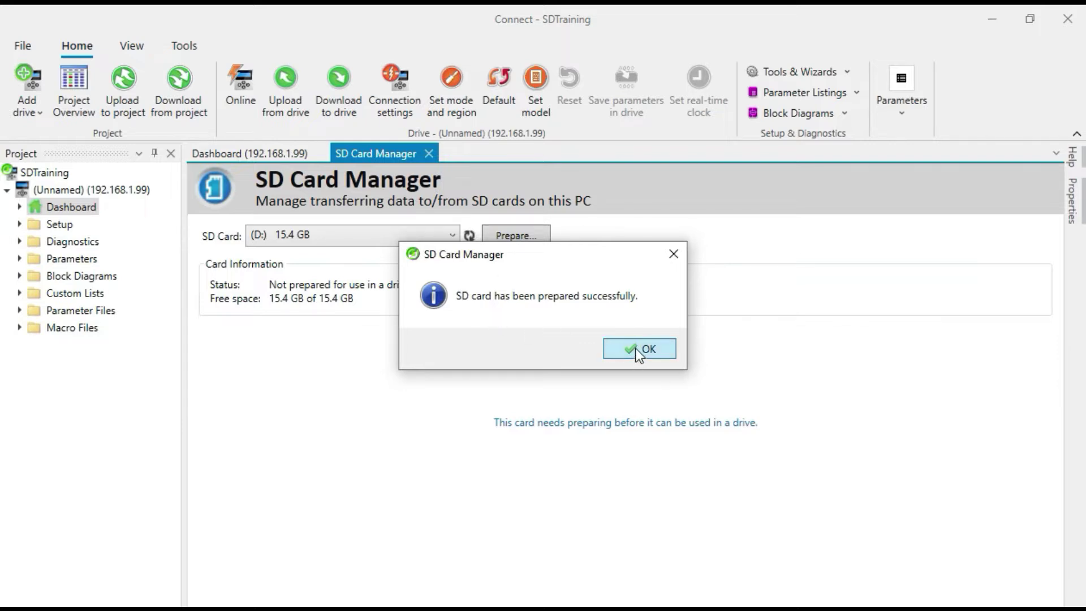
left_click(639, 348)
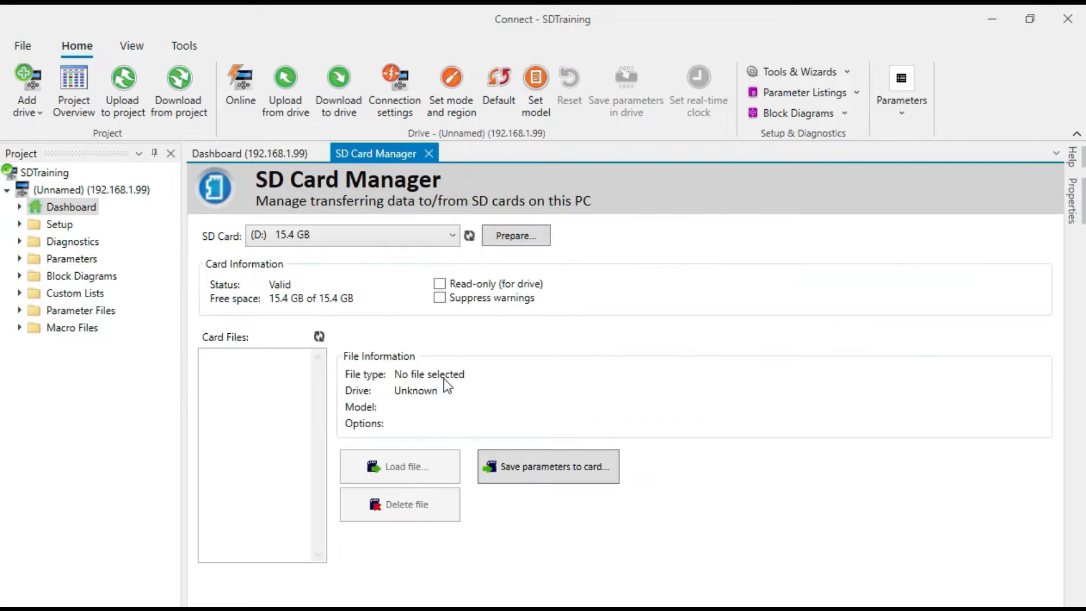
mouse_move(468, 349)
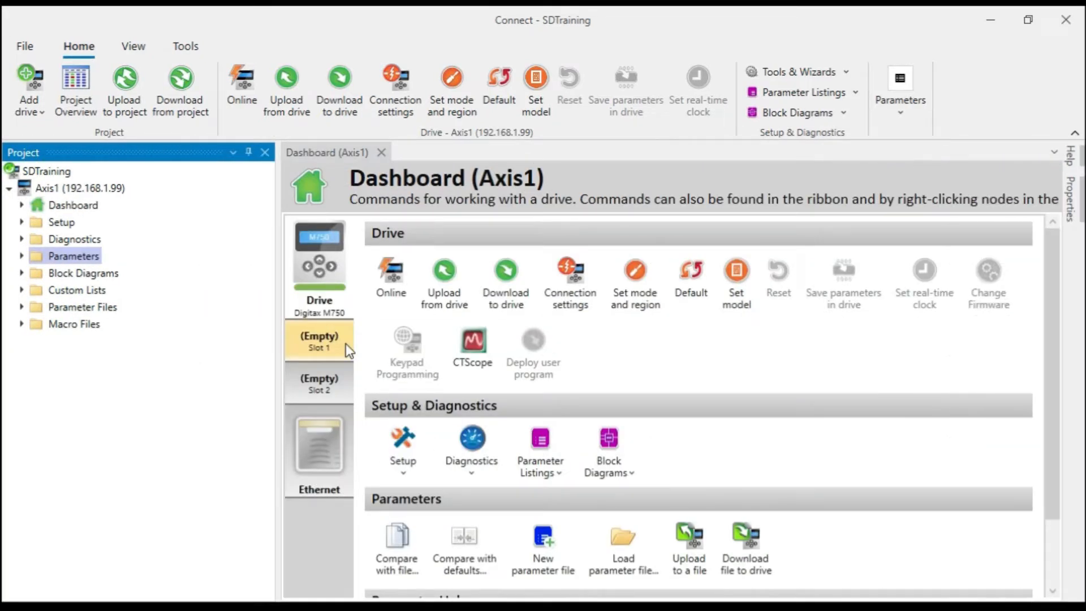
mouse_move(322, 324)
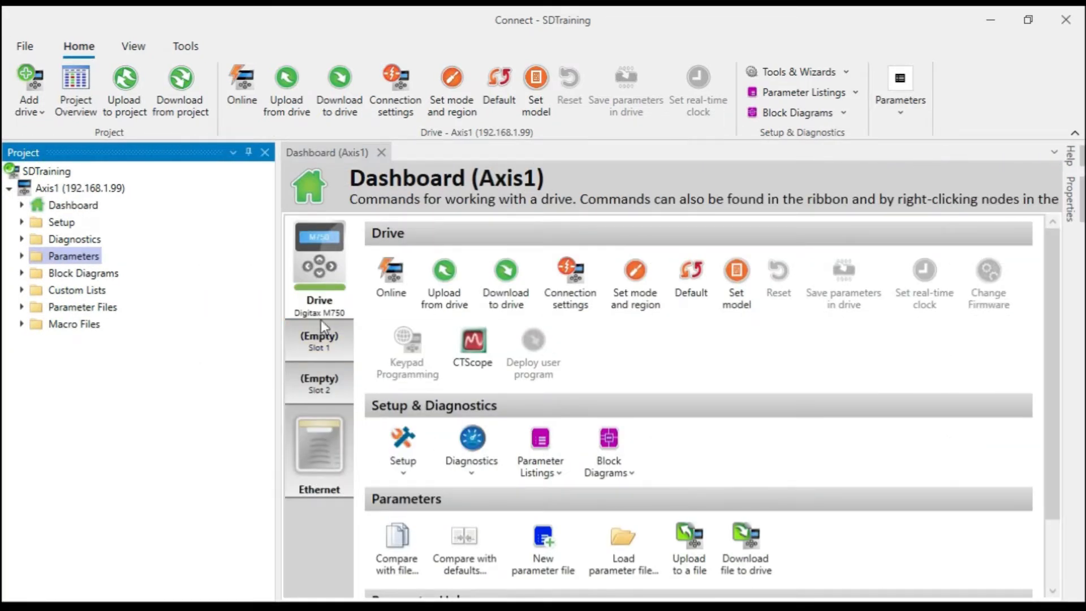
mouse_move(258, 301)
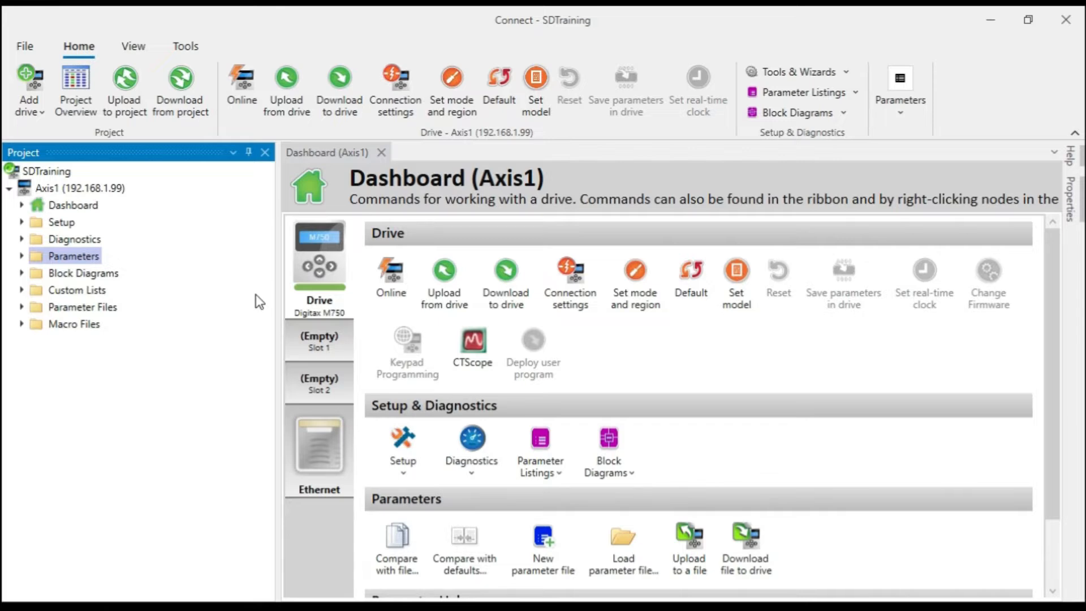
mouse_move(118, 215)
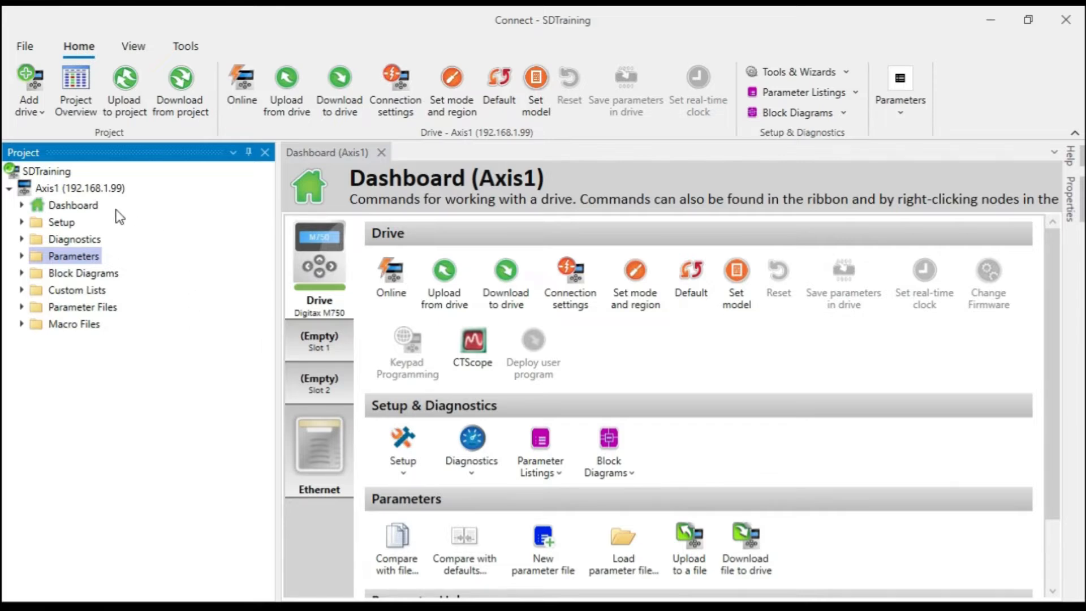
mouse_move(104, 196)
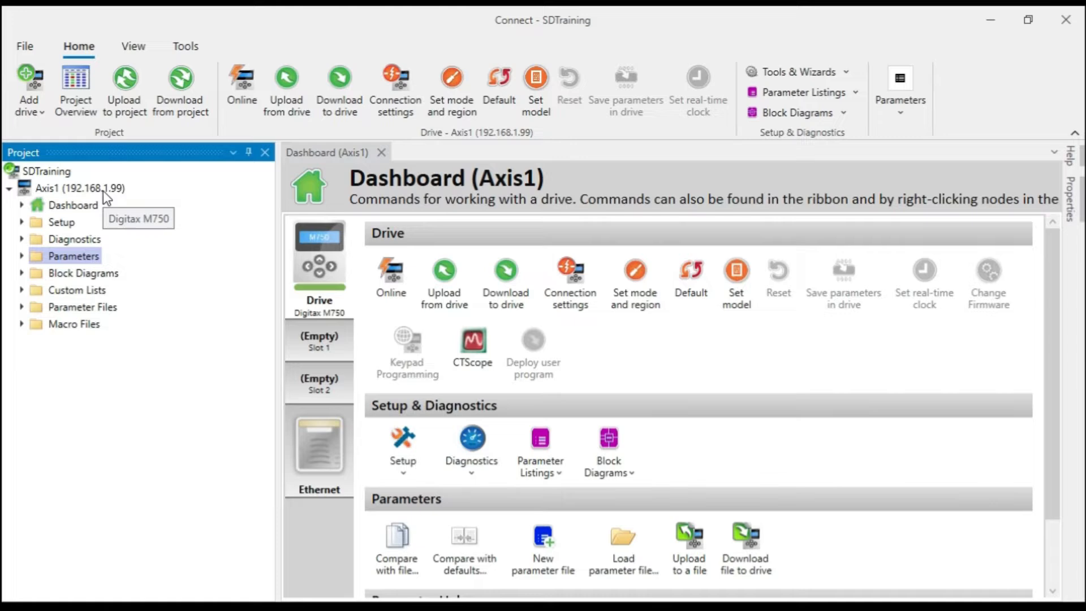
mouse_move(164, 449)
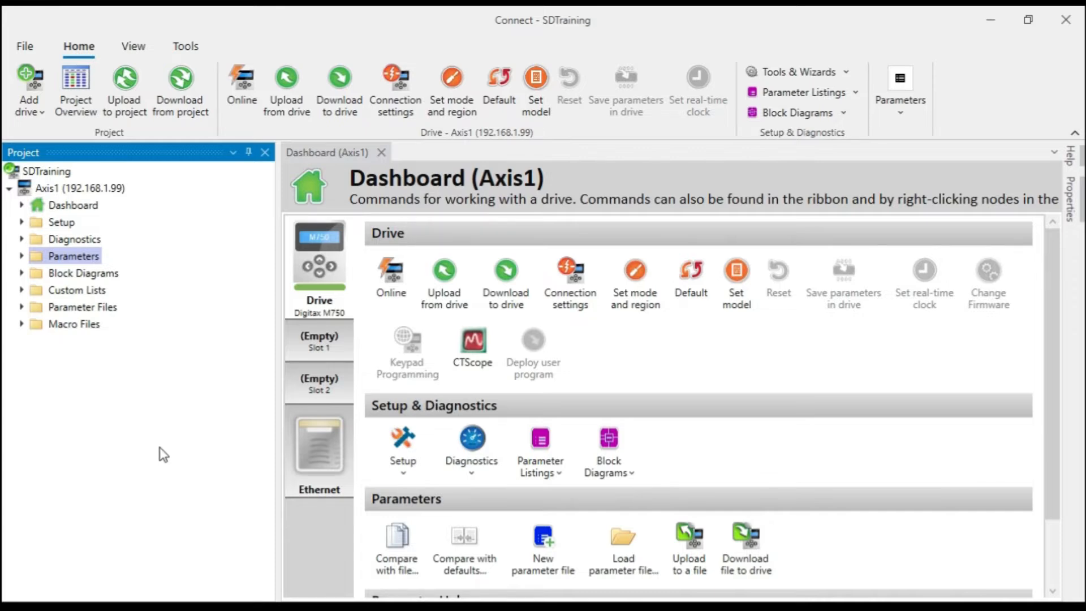
mouse_move(284, 399)
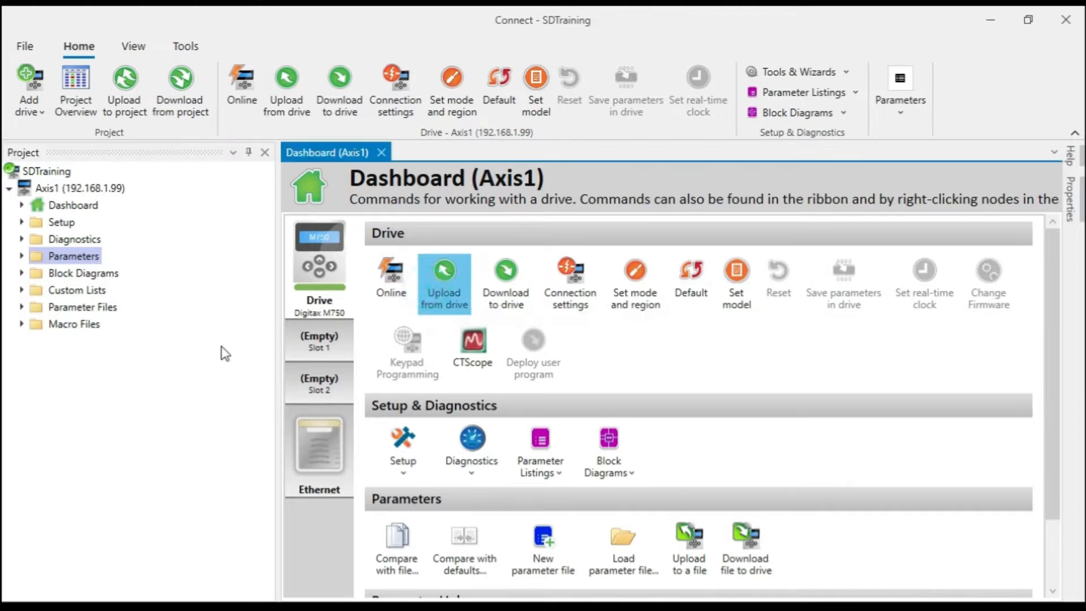
Close SD Card Manager to show the Axis1 Digitax M750 dashboard.
left_click(444, 283)
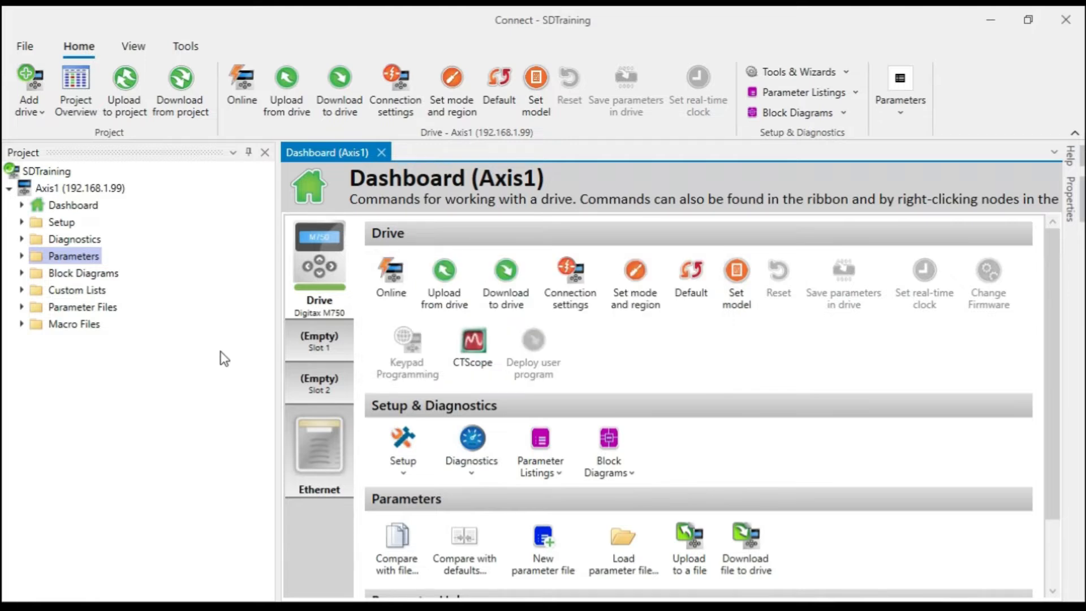
mouse_move(25, 310)
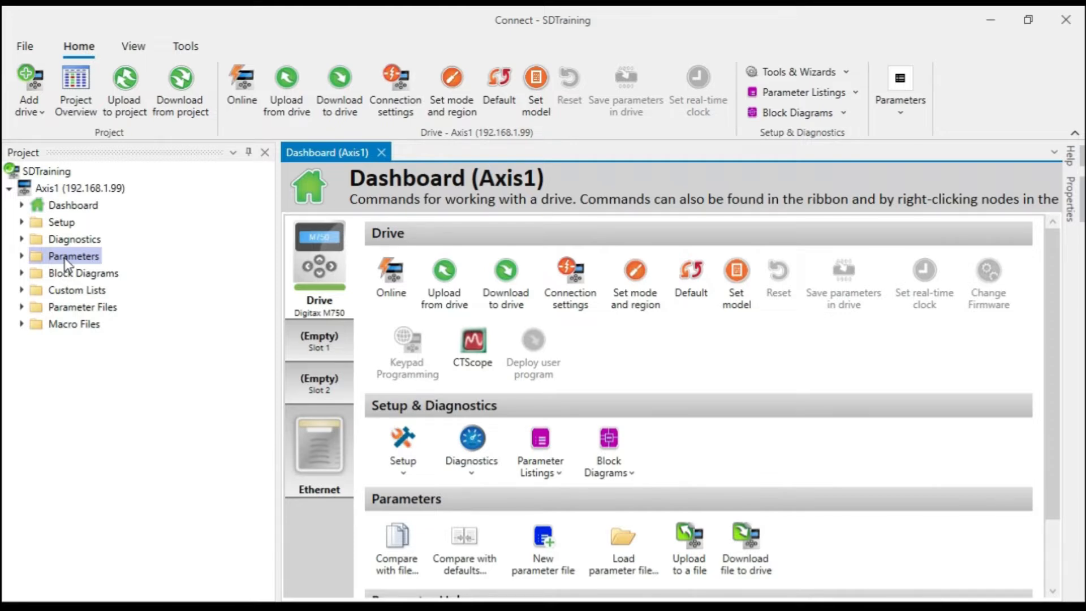
Open Menu 05: Motor Control and scroll through its parameter table.
left_click(21, 256)
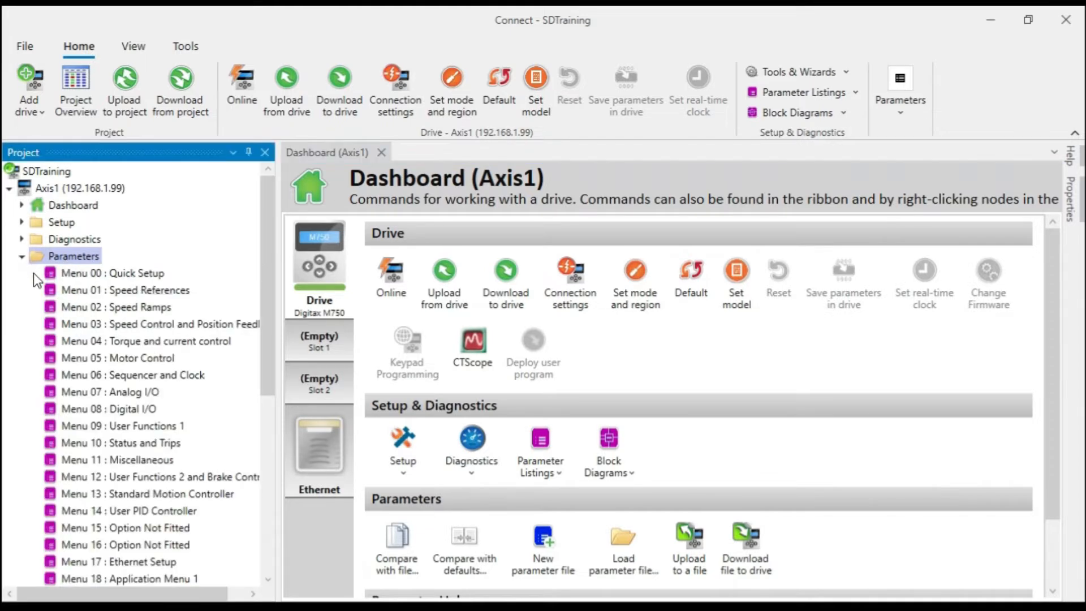
mouse_move(84, 364)
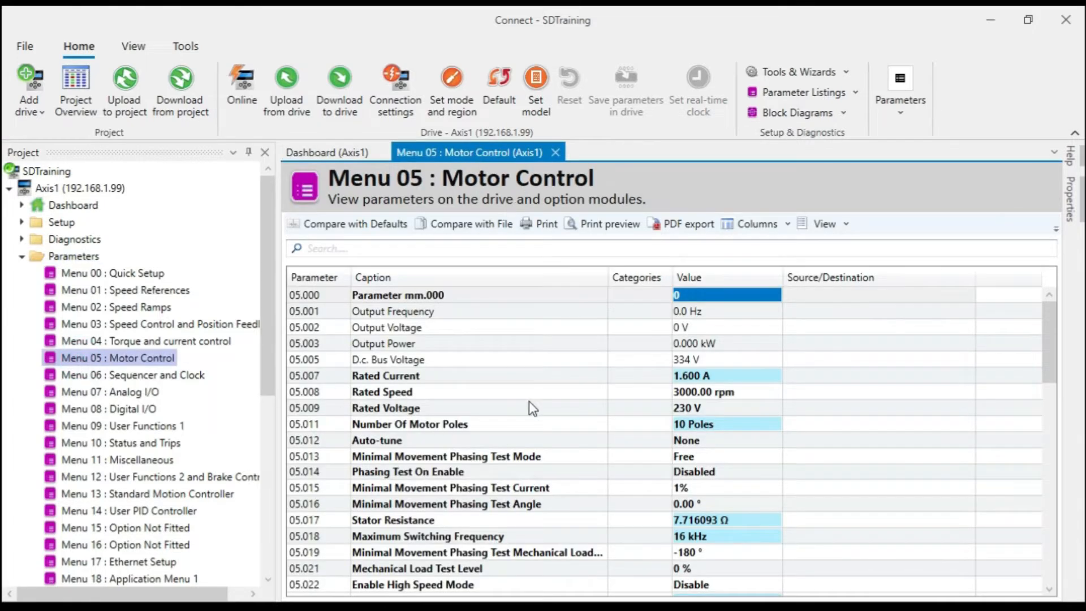
mouse_move(787, 484)
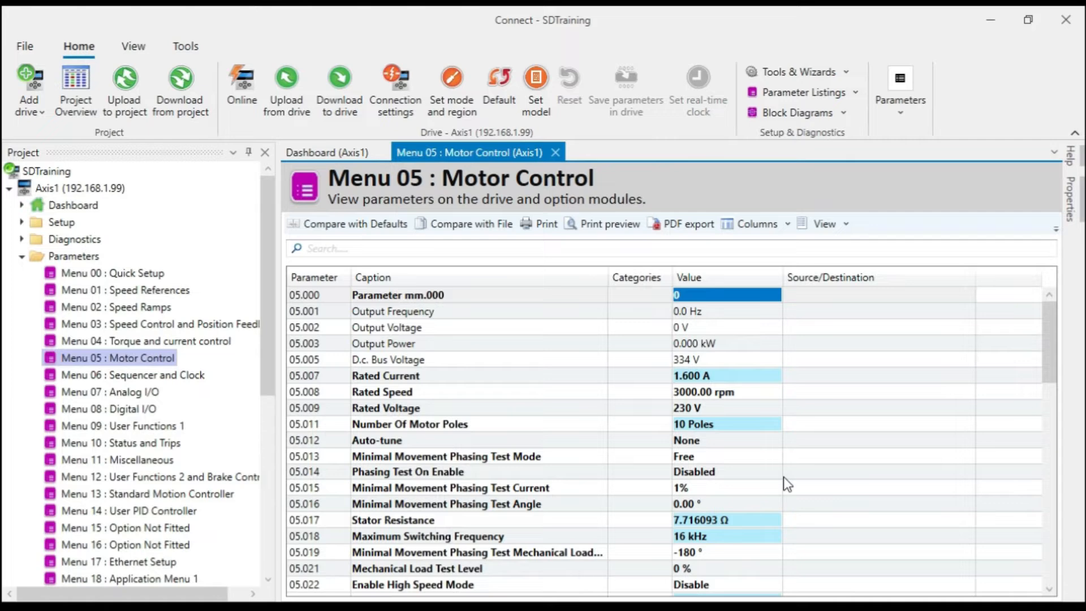
mouse_move(686, 386)
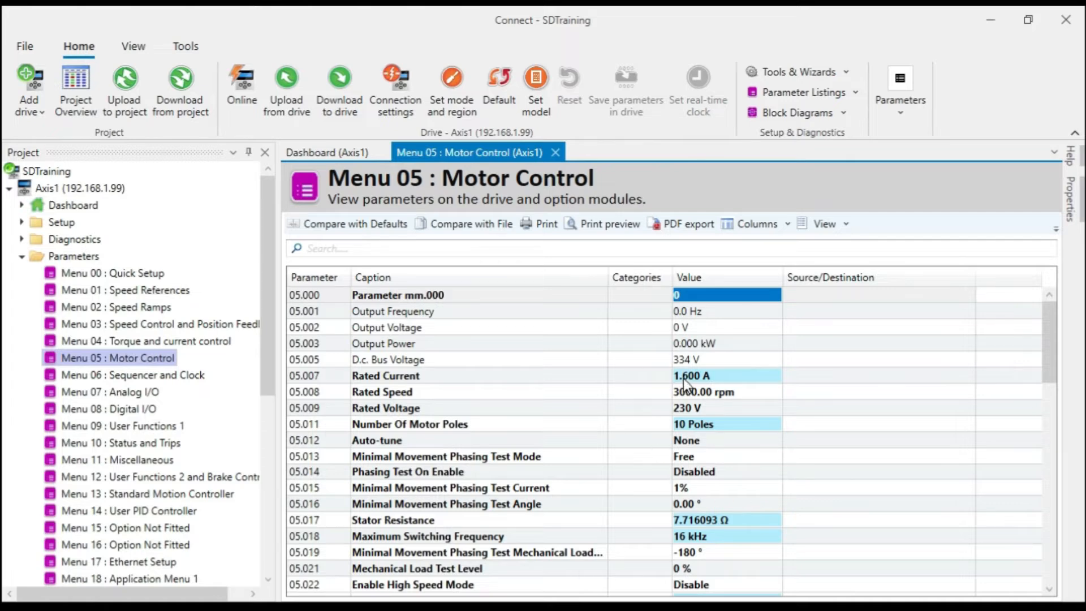
mouse_move(668, 385)
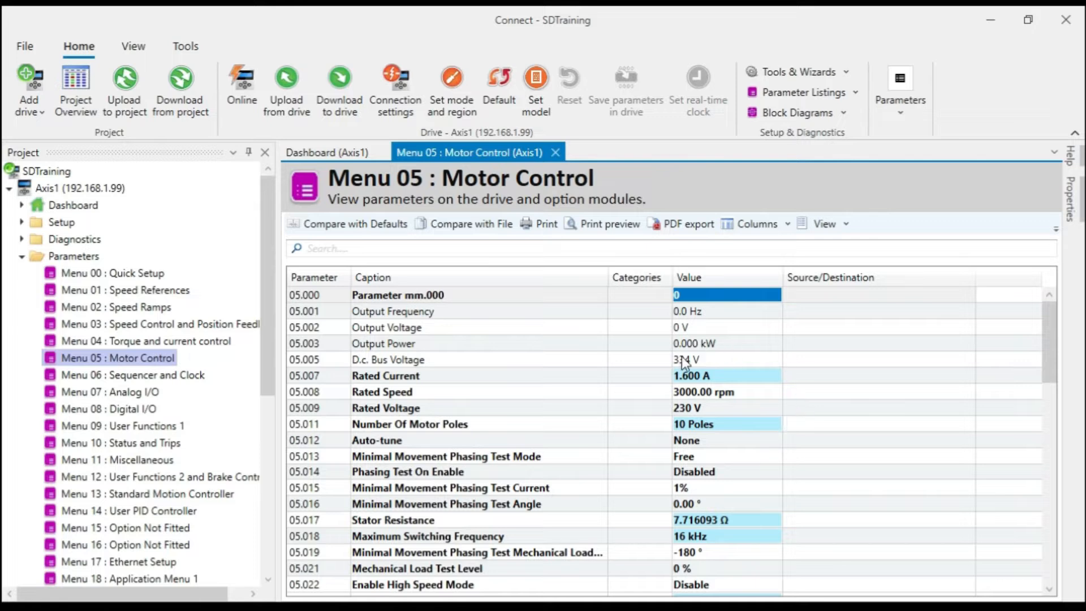
scroll("down", 3)
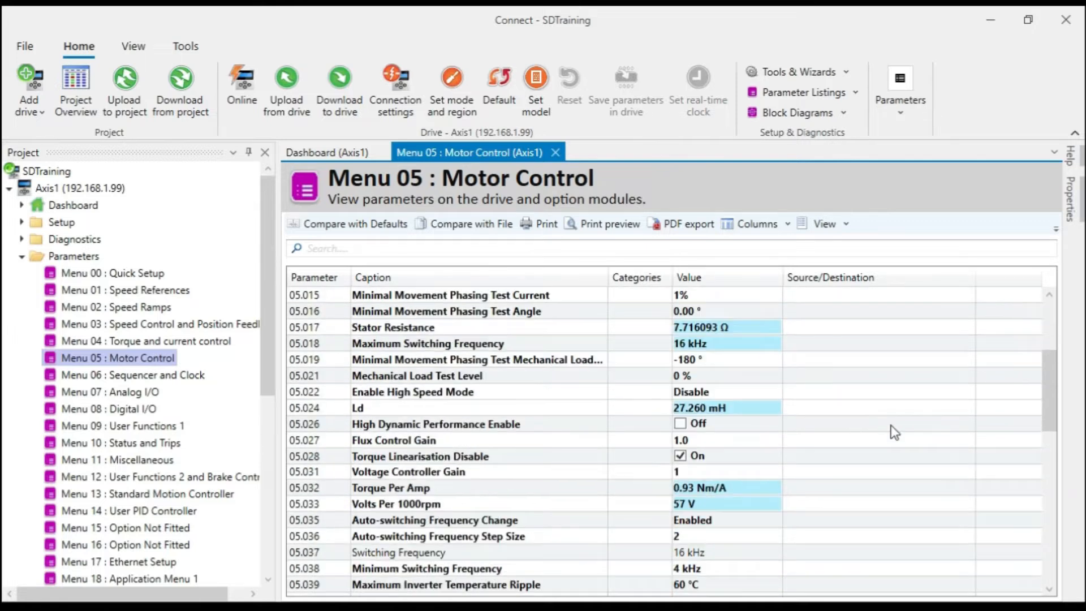
scroll("up", 3)
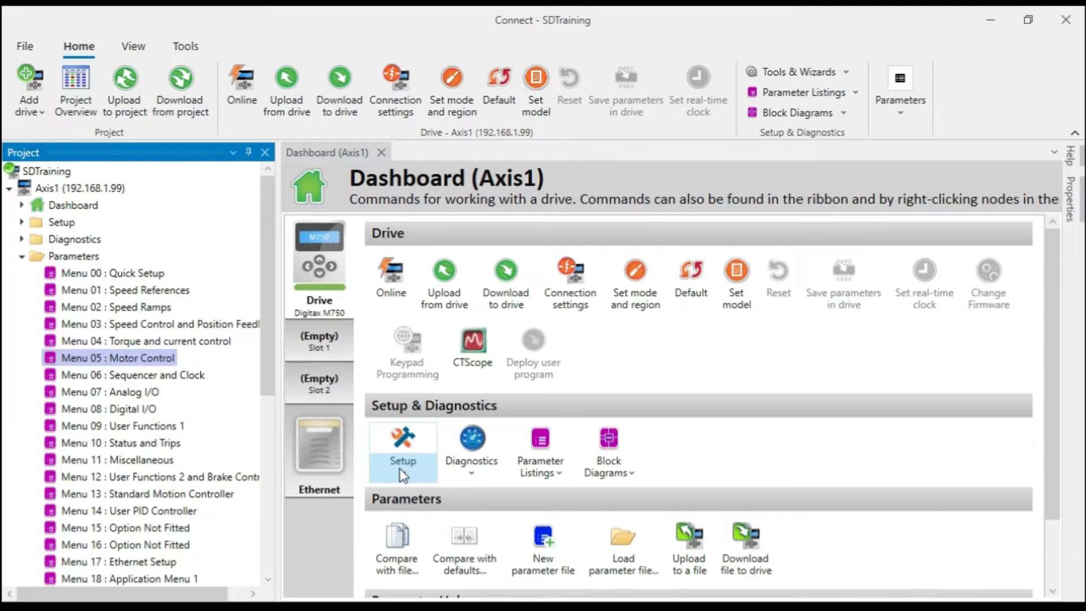
Open SD Card Manager from Setup and start Save parameters to card for Axis1.
left_click(439, 365)
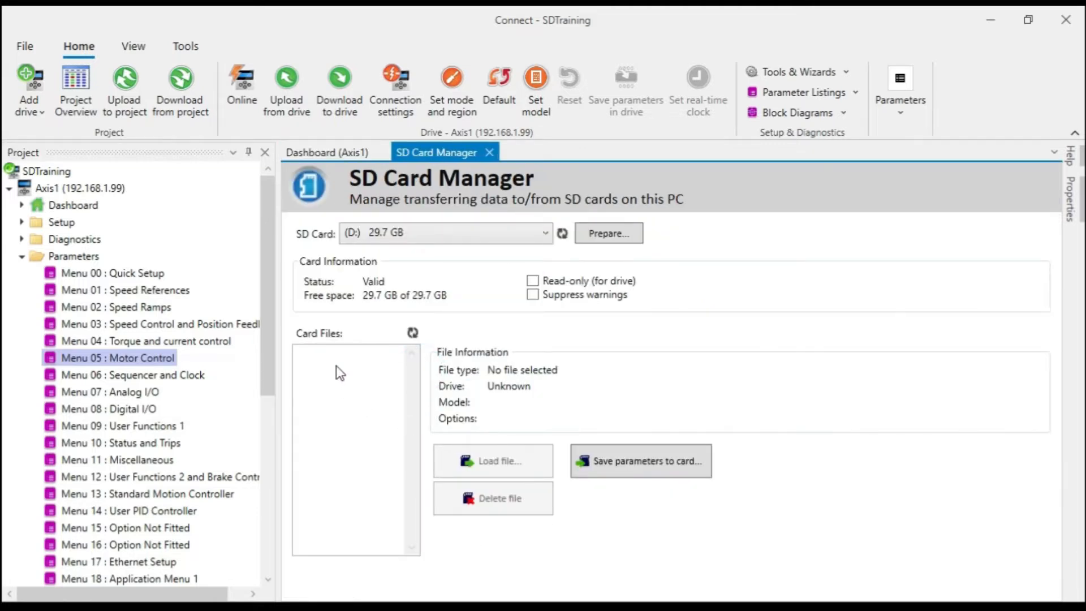
mouse_move(355, 401)
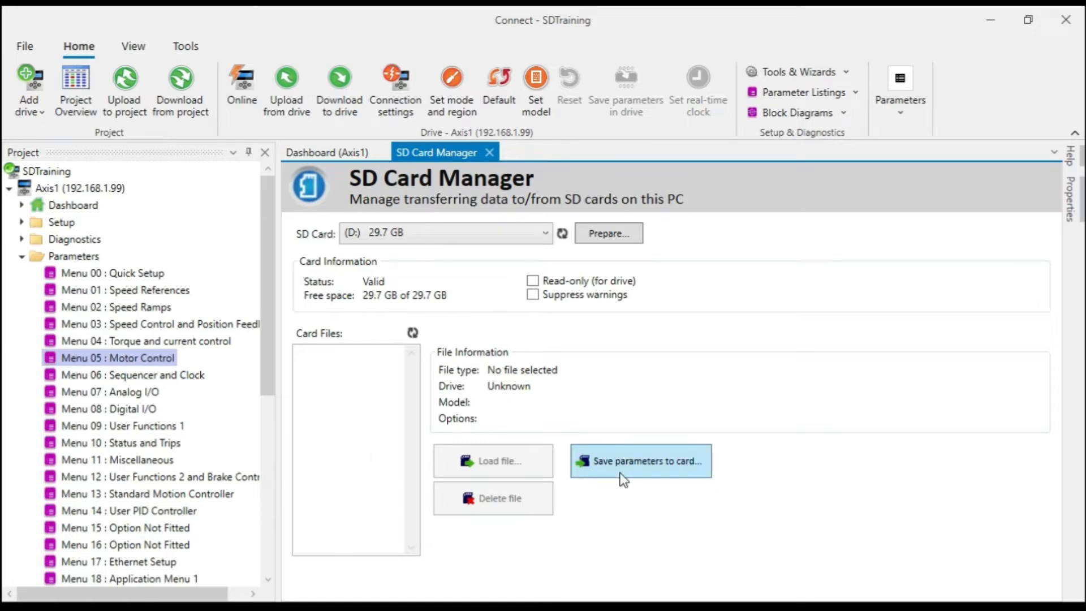
left_click(640, 461)
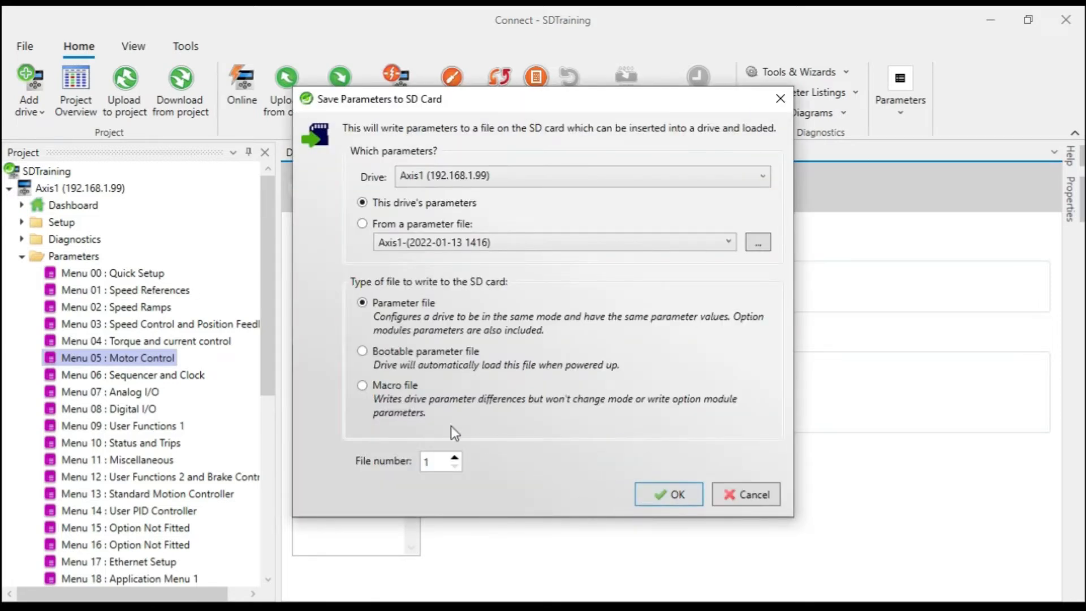
mouse_move(336, 188)
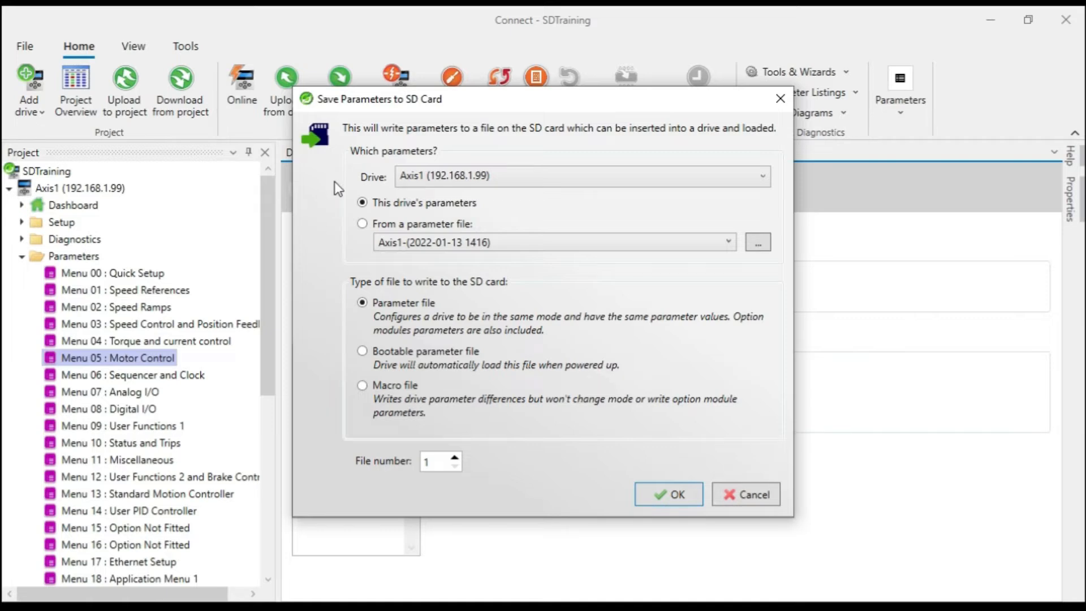
mouse_move(117, 263)
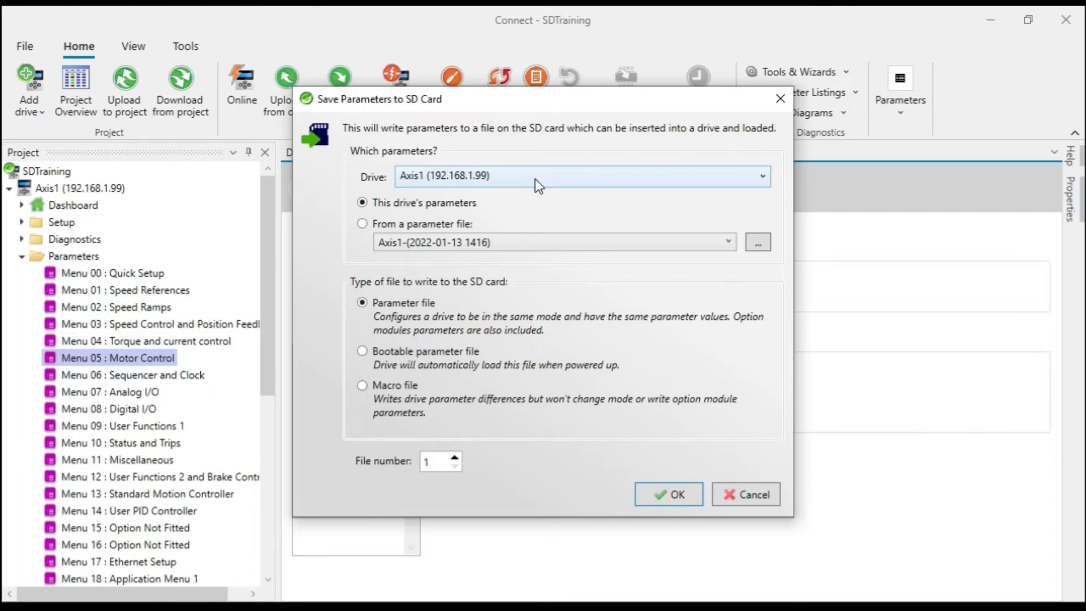
mouse_move(402, 265)
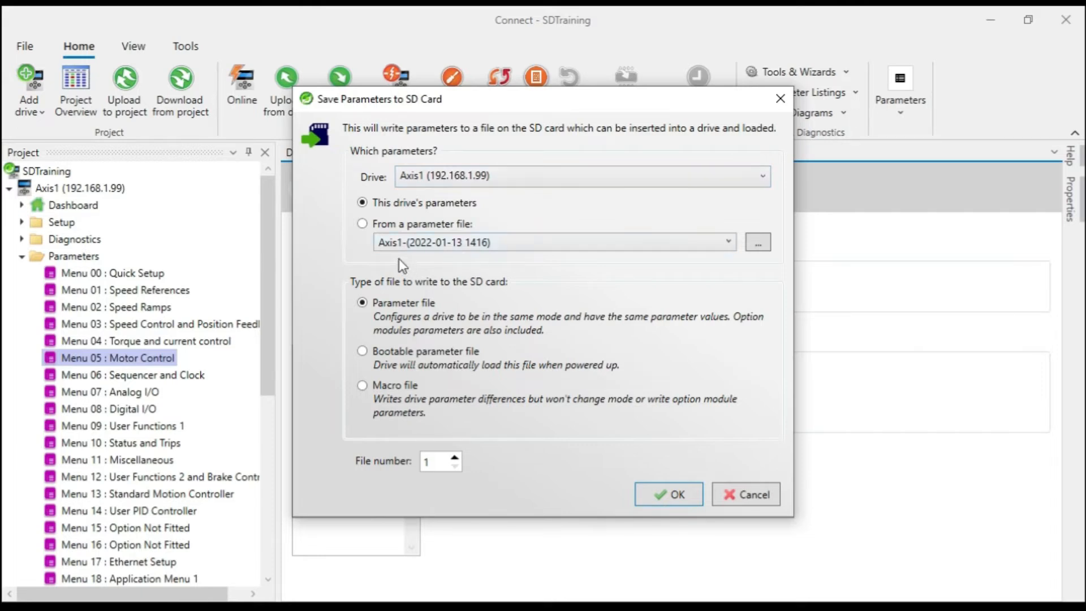
mouse_move(364, 250)
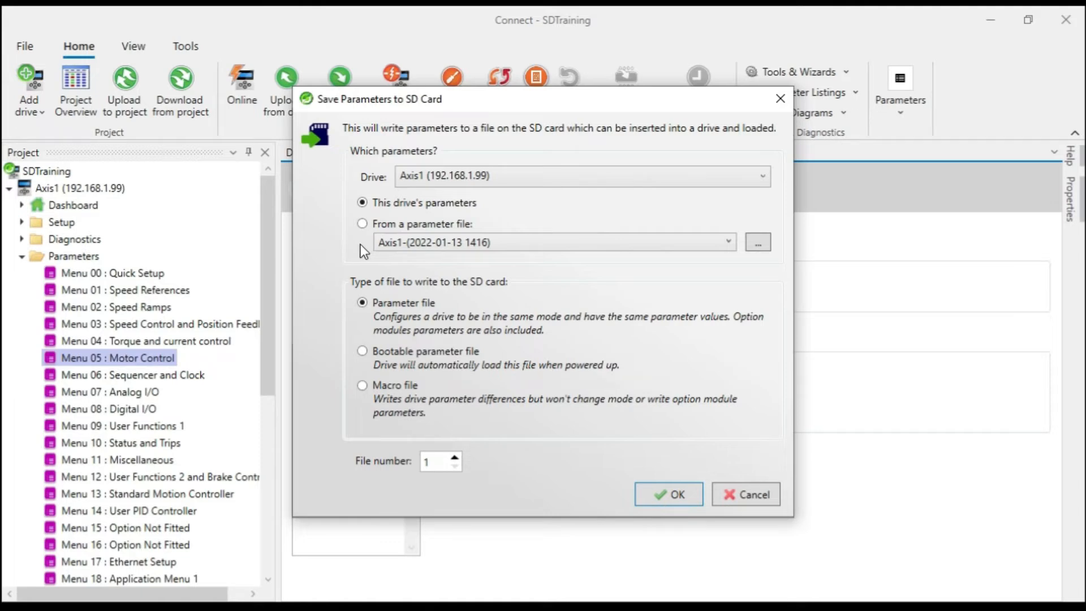
mouse_move(272, 283)
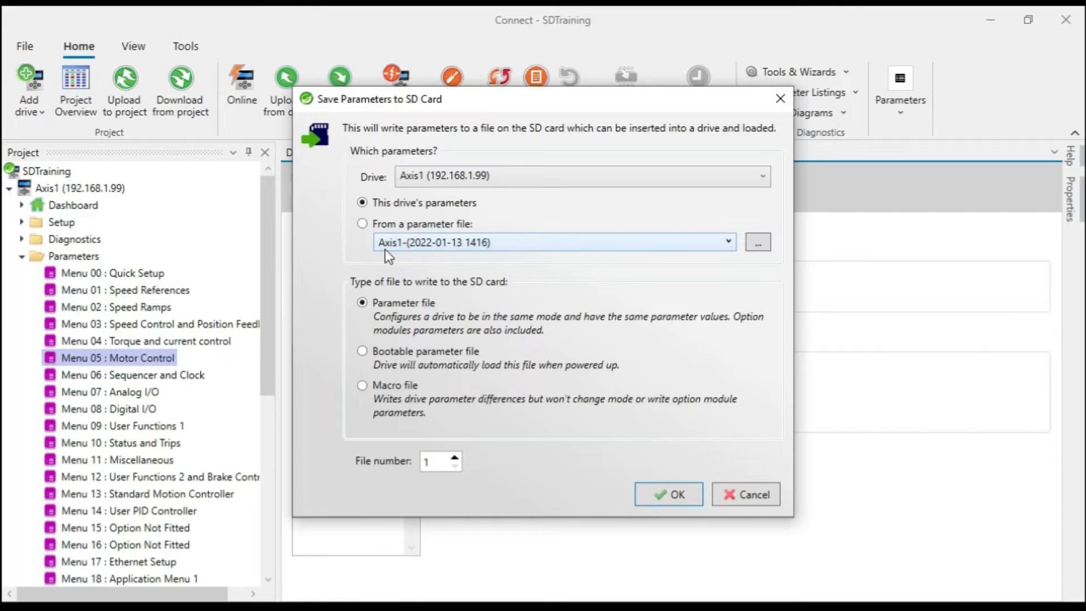
mouse_move(393, 249)
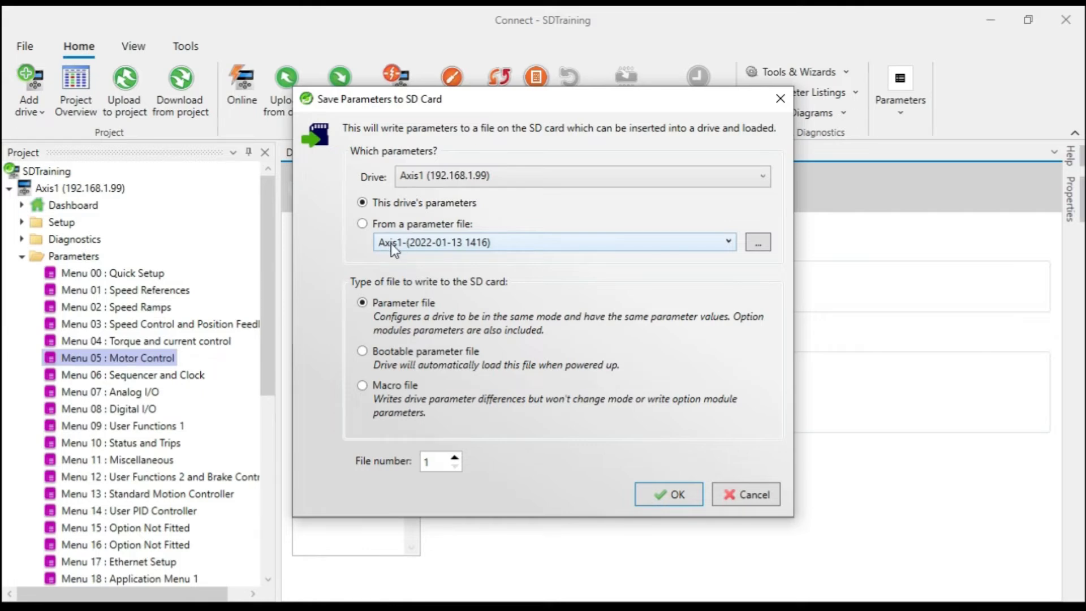
mouse_move(334, 254)
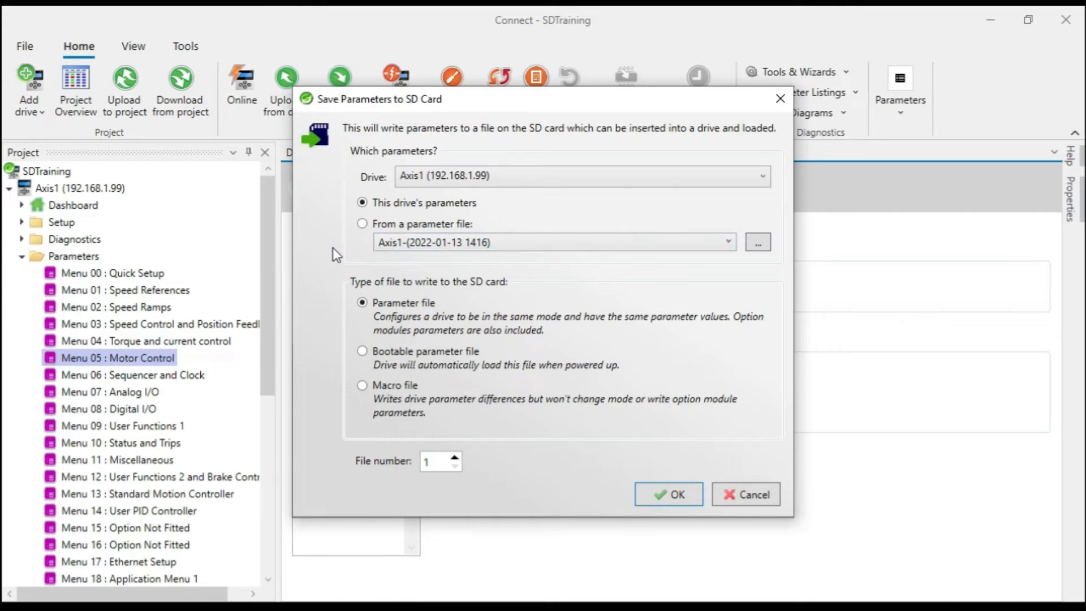
mouse_move(359, 258)
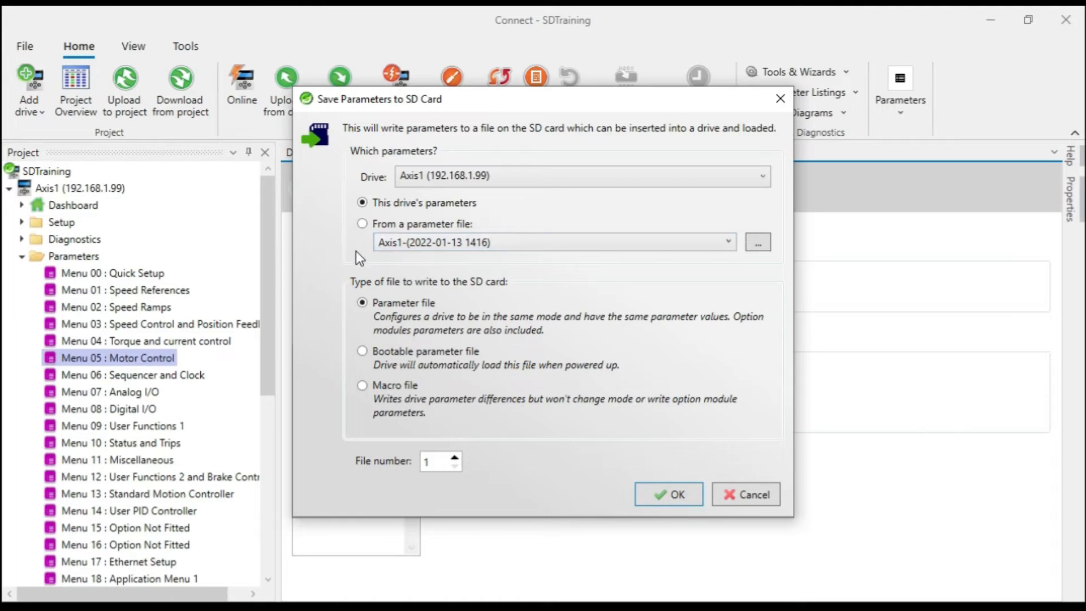
mouse_move(416, 303)
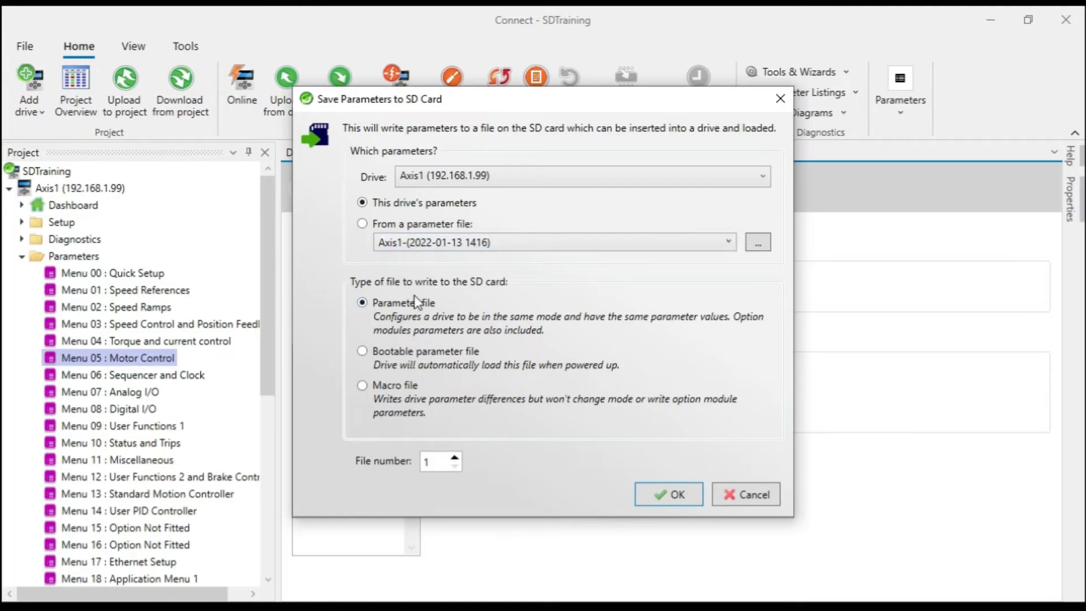
mouse_move(447, 332)
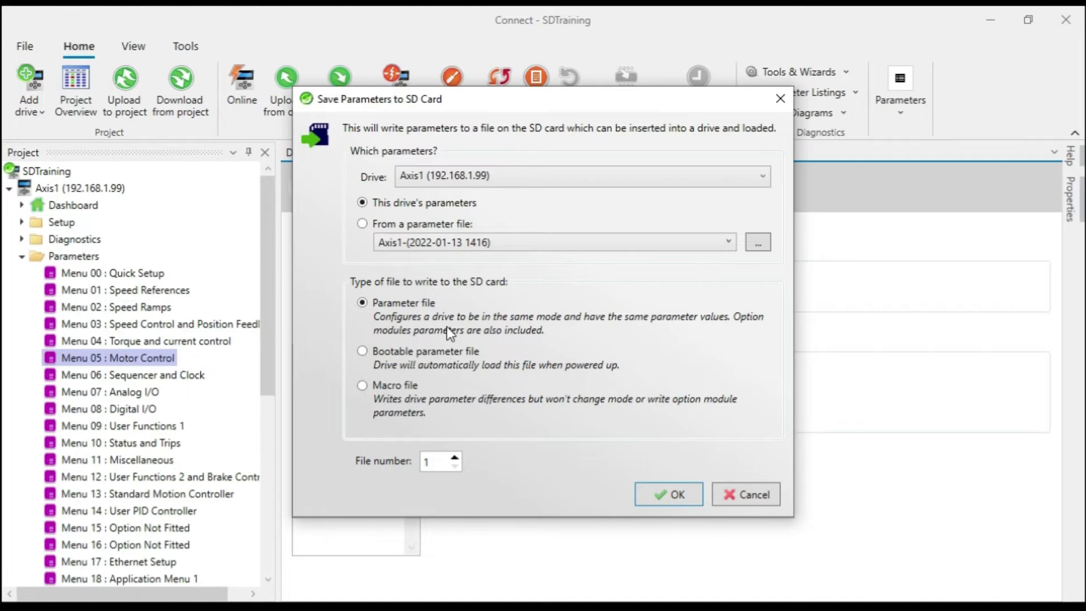
mouse_move(440, 326)
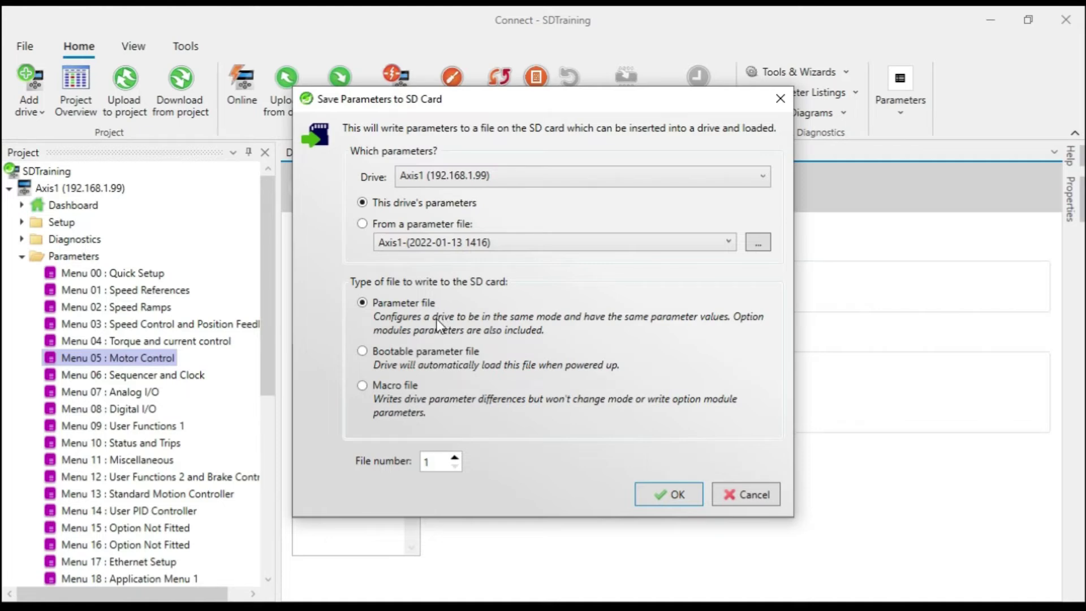
mouse_move(690, 340)
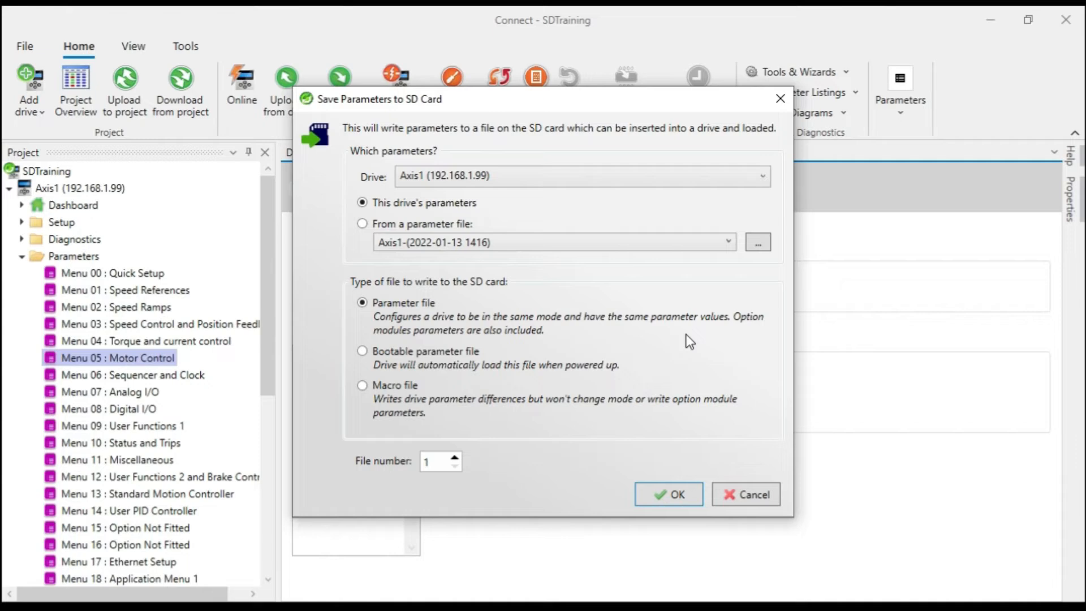
mouse_move(752, 330)
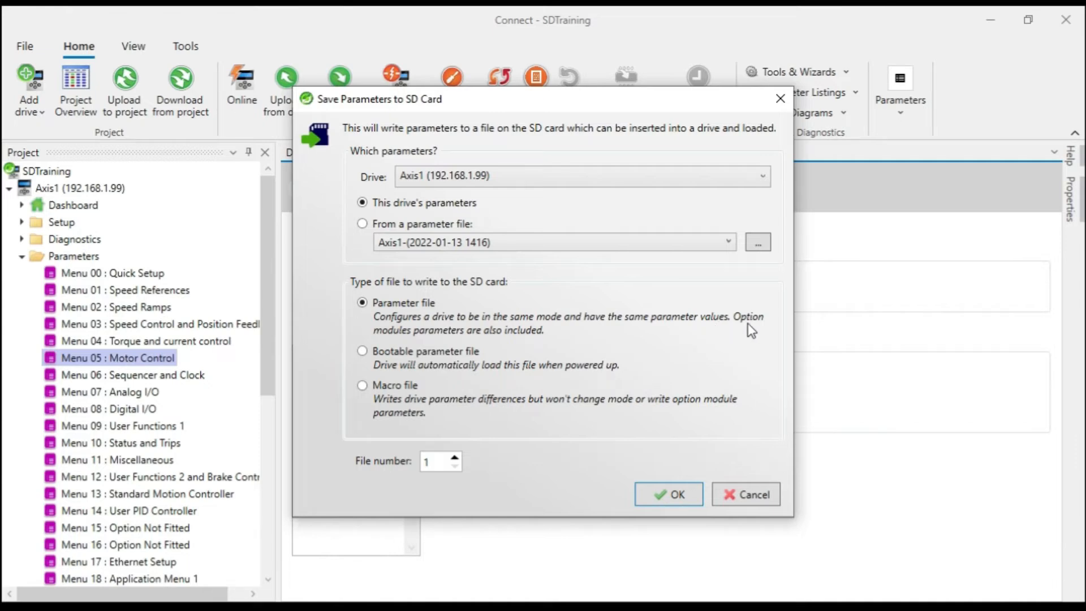
mouse_move(447, 339)
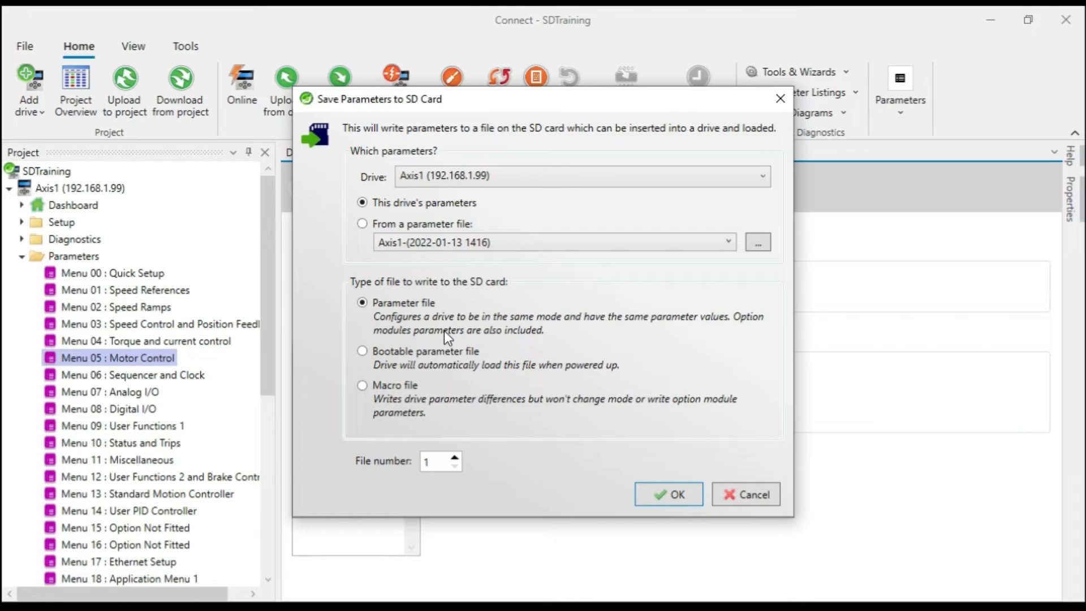
mouse_move(540, 362)
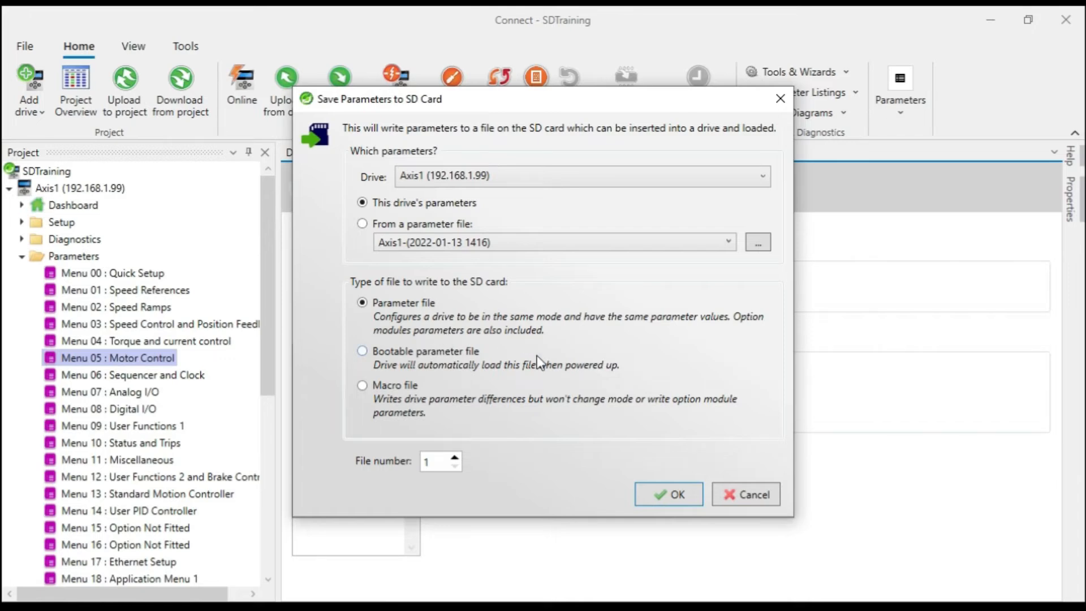
mouse_move(412, 399)
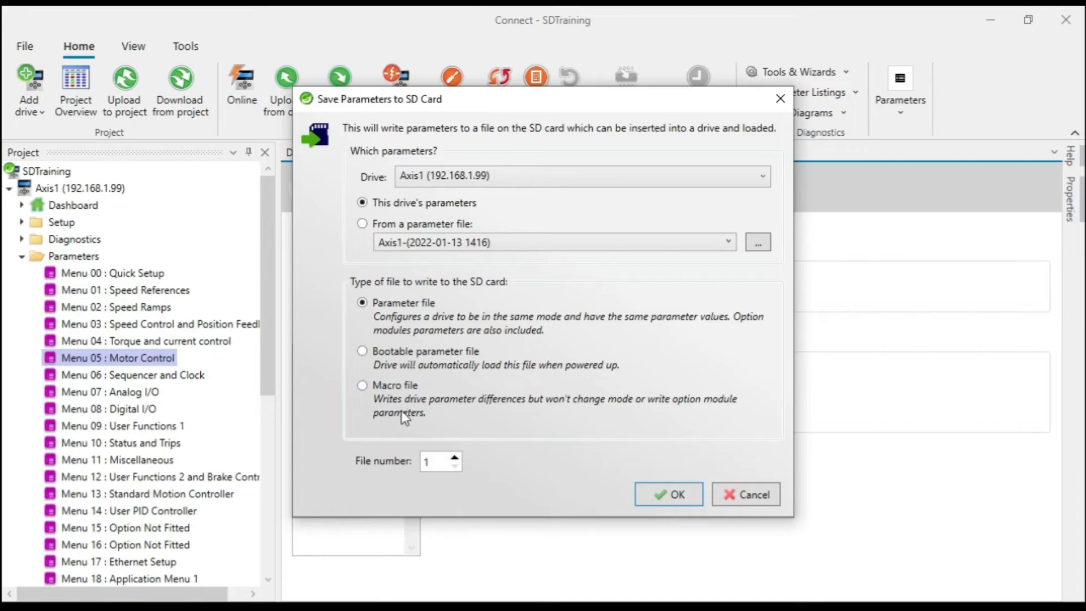
mouse_move(166, 324)
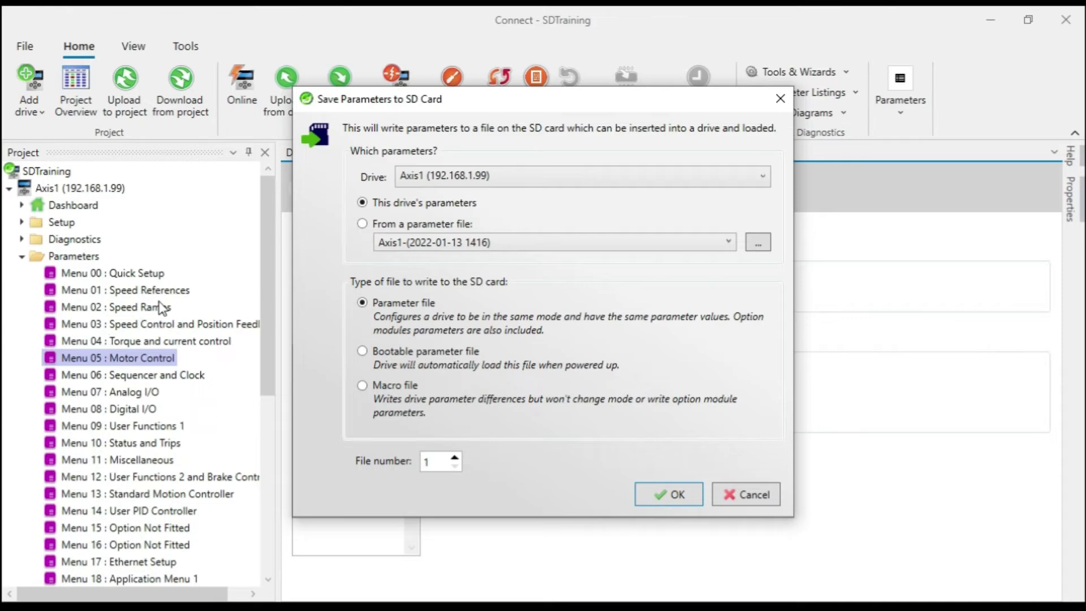
mouse_move(512, 410)
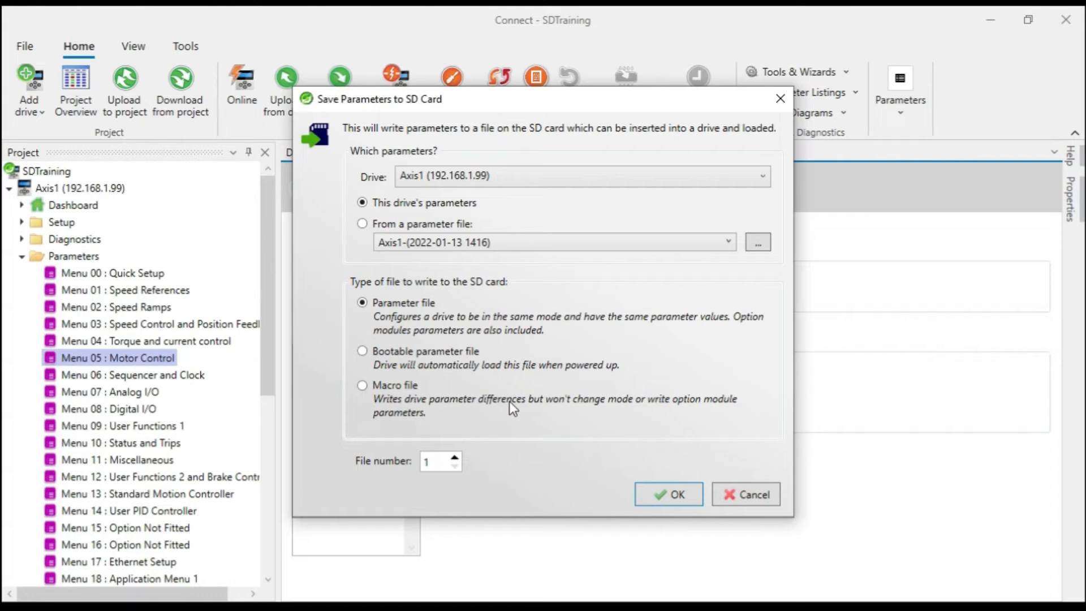
mouse_move(503, 409)
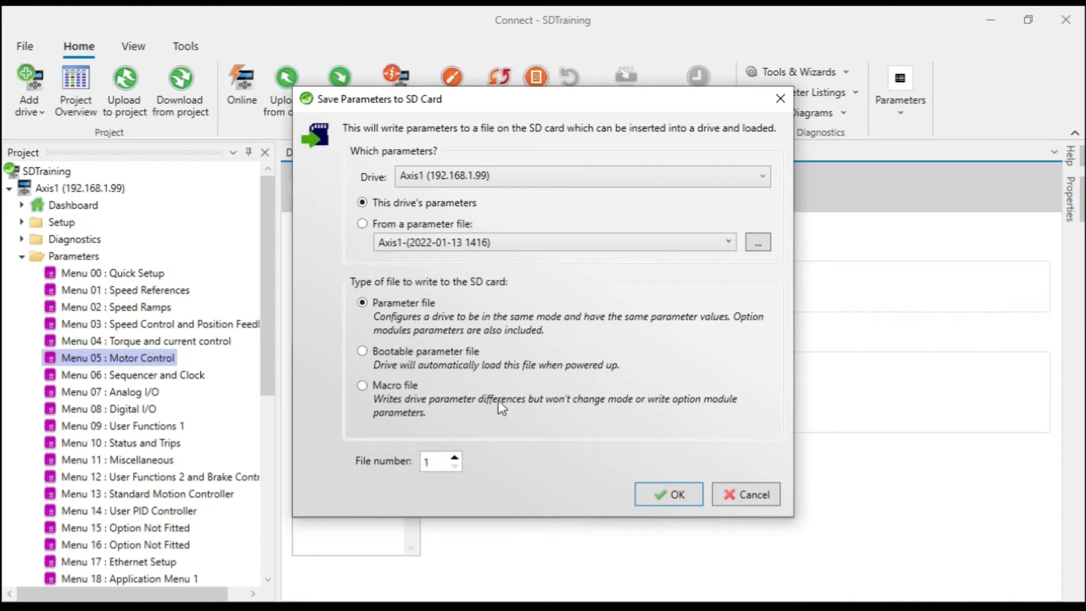
mouse_move(404, 408)
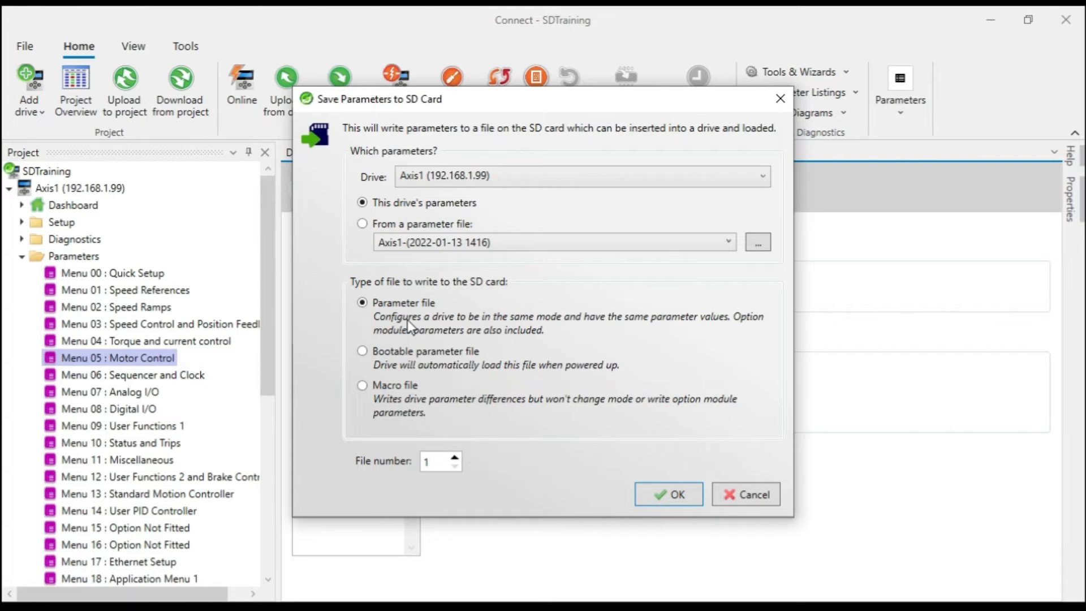
mouse_move(414, 404)
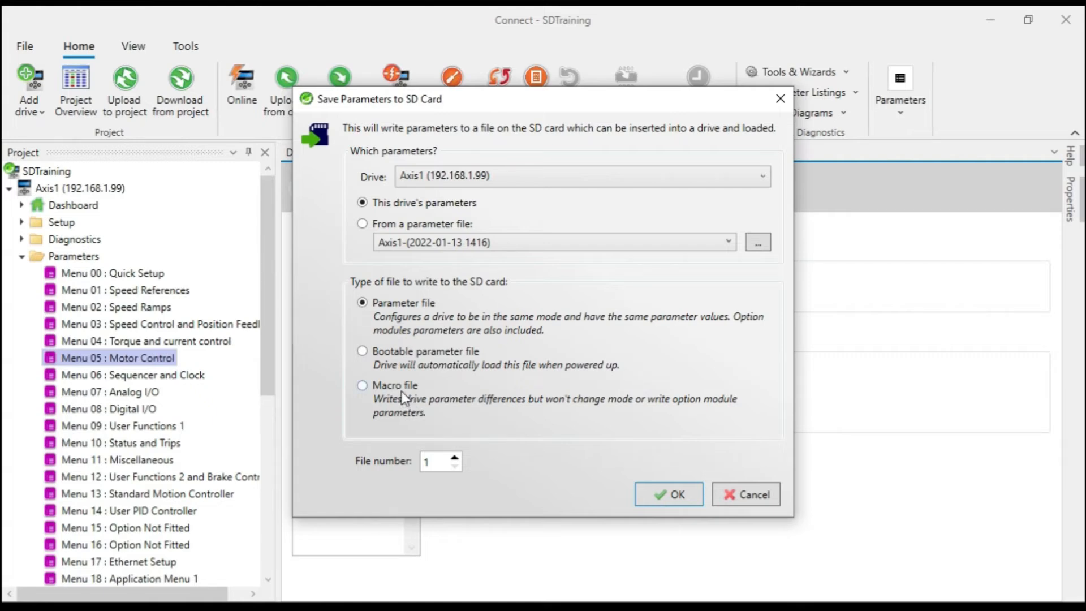
mouse_move(378, 429)
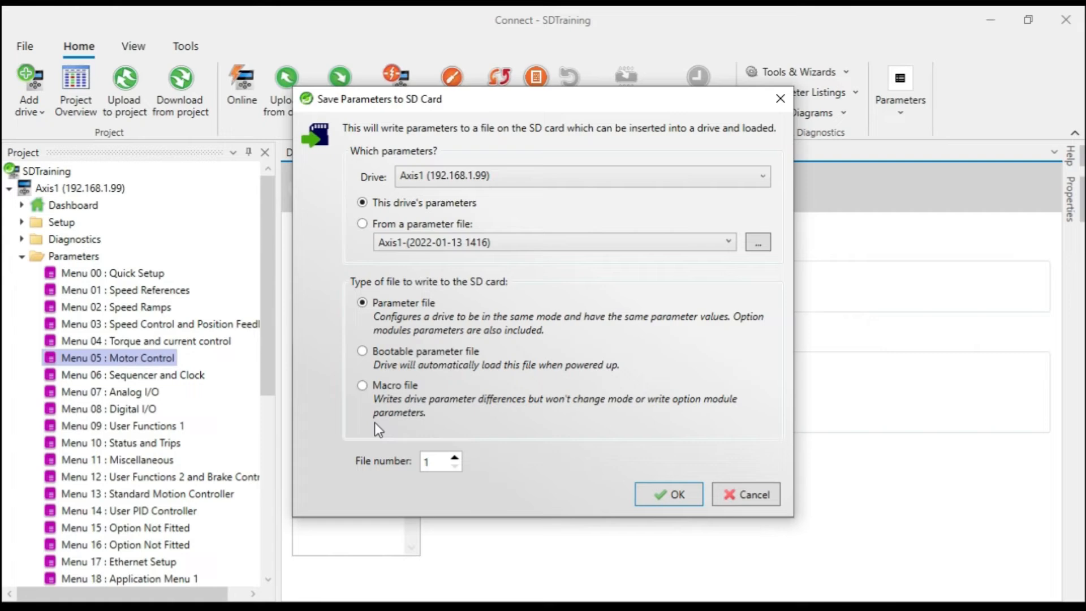
mouse_move(393, 416)
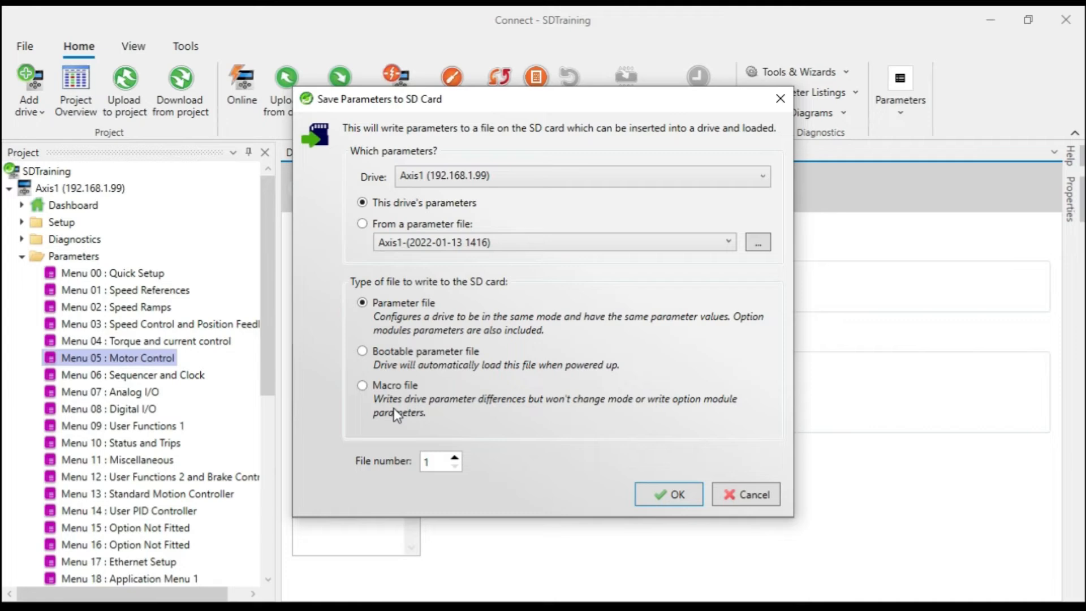
mouse_move(391, 412)
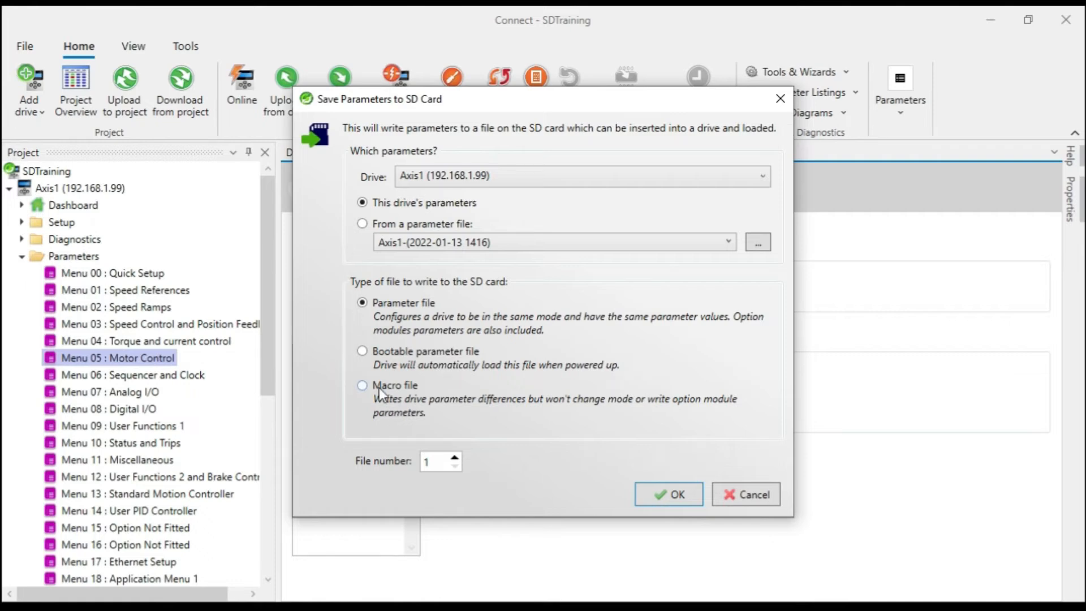
mouse_move(406, 414)
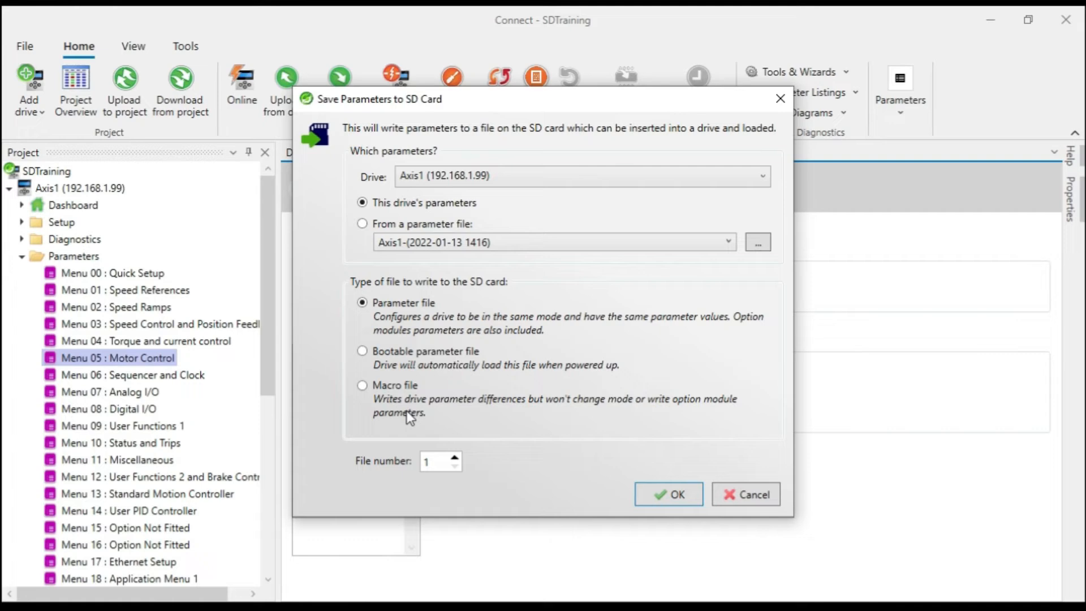
mouse_move(405, 320)
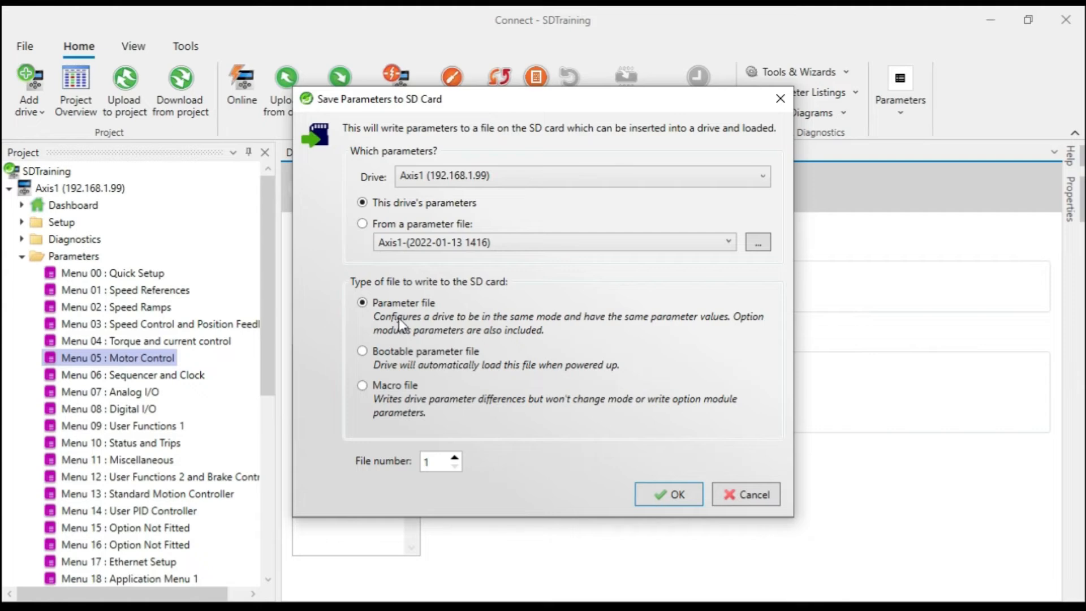
mouse_move(564, 329)
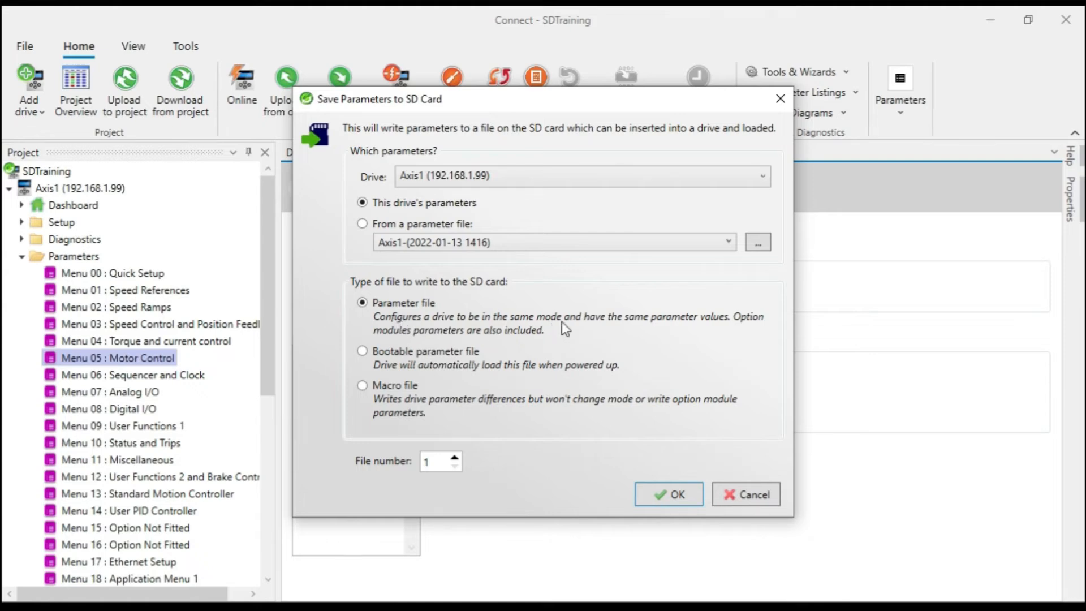
mouse_move(444, 417)
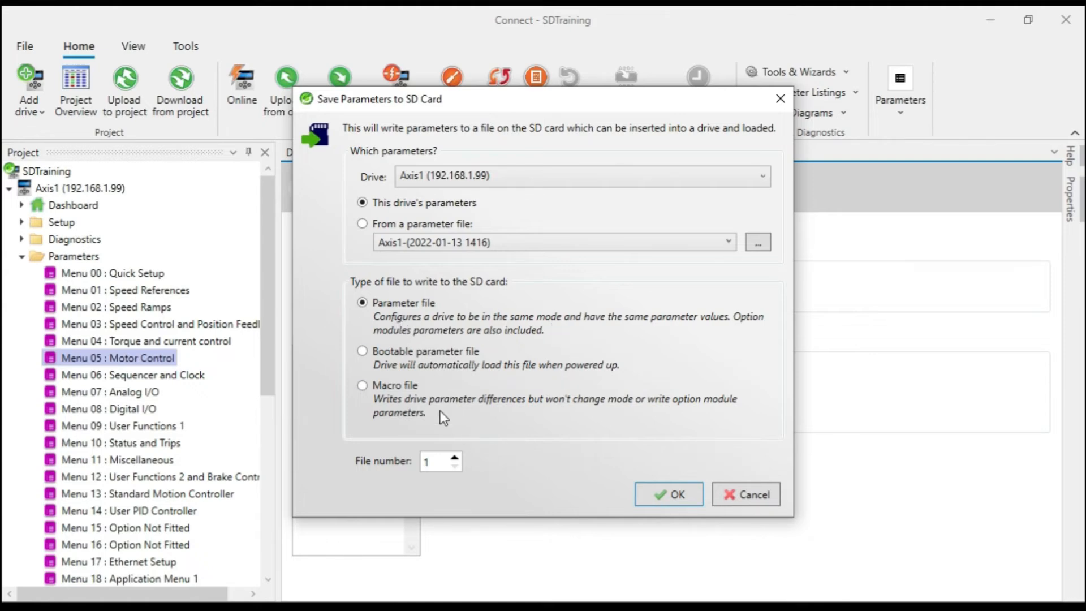
mouse_move(416, 372)
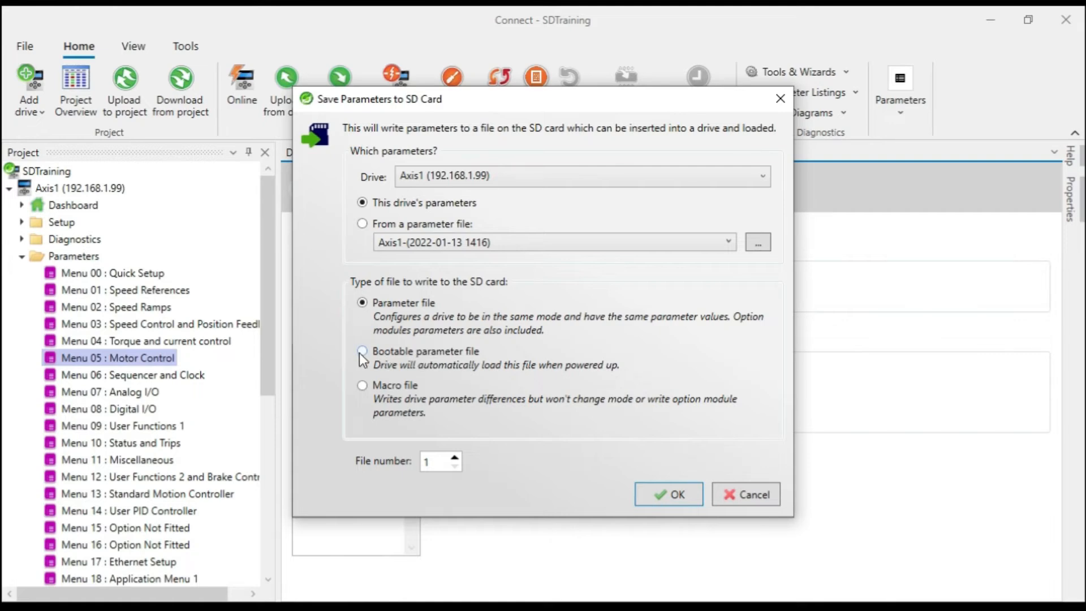
Select Bootable parameter file in the Save Parameters to SD Card dialog.
left_click(362, 352)
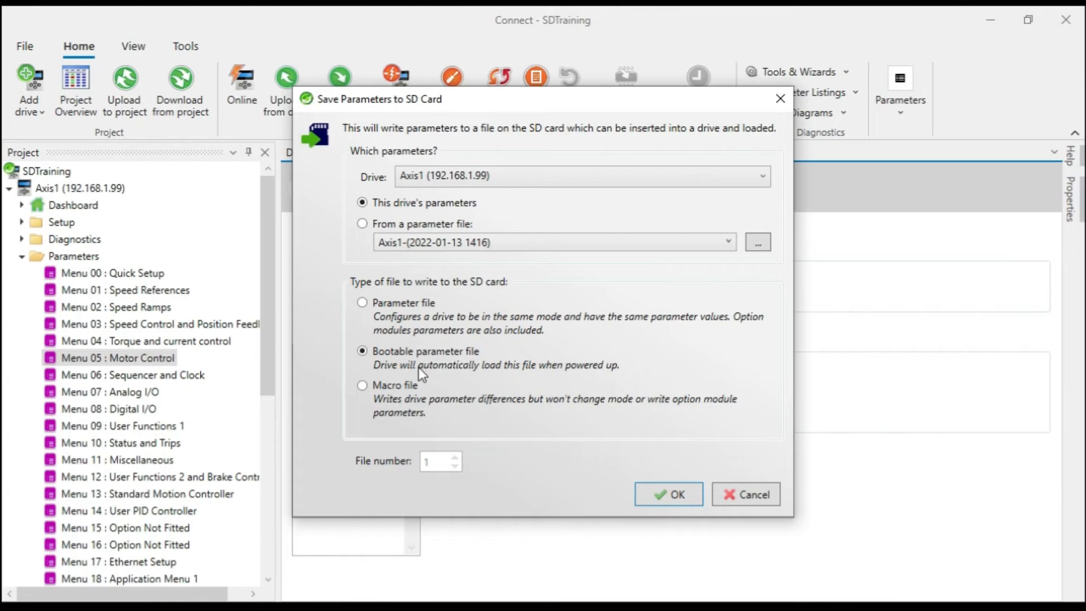
mouse_move(459, 341)
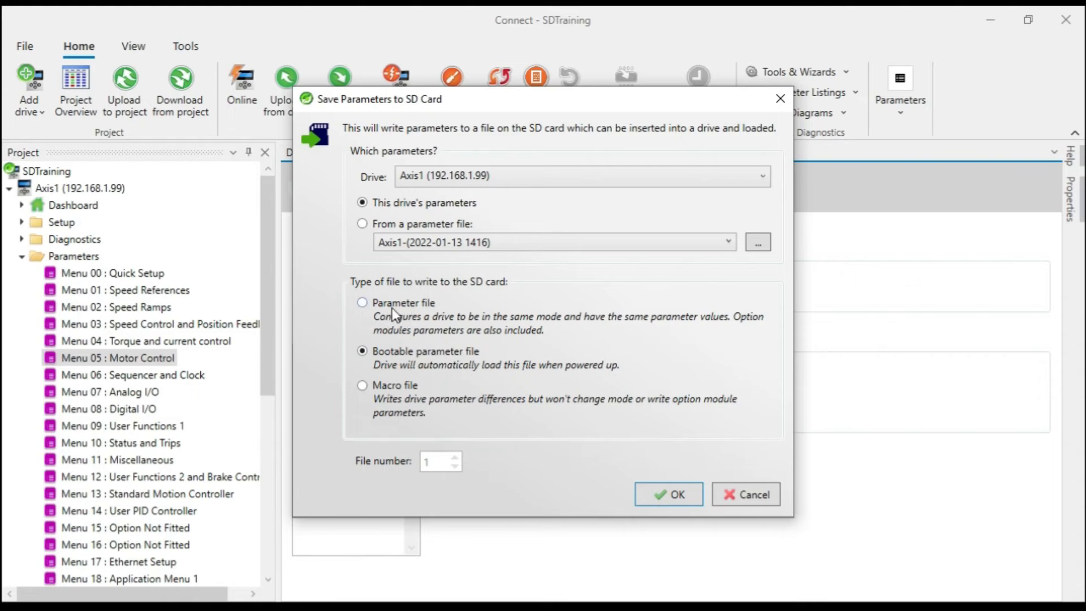
mouse_move(418, 361)
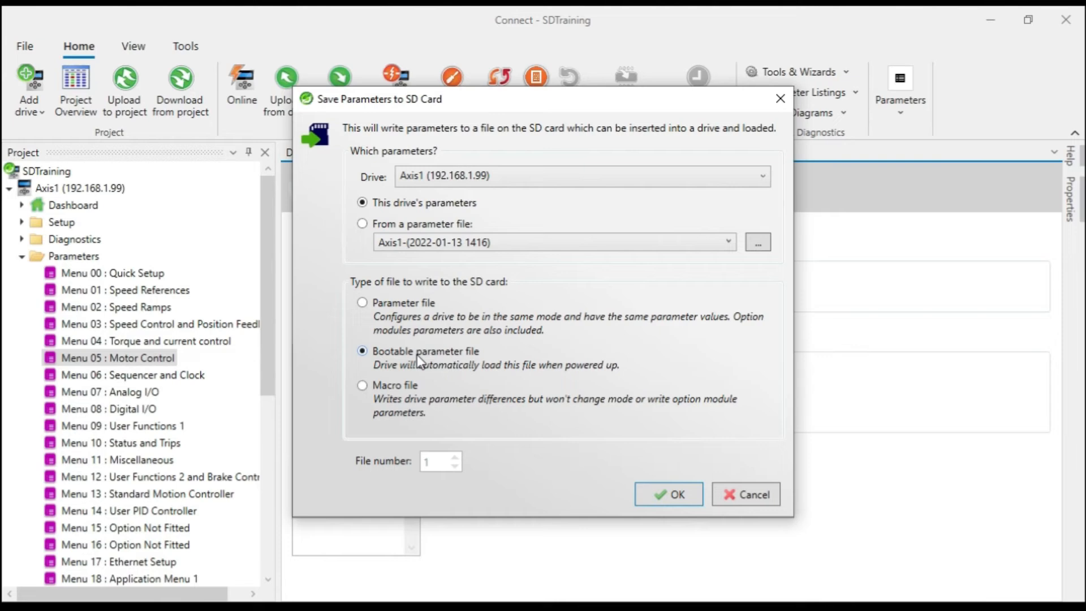
mouse_move(41, 321)
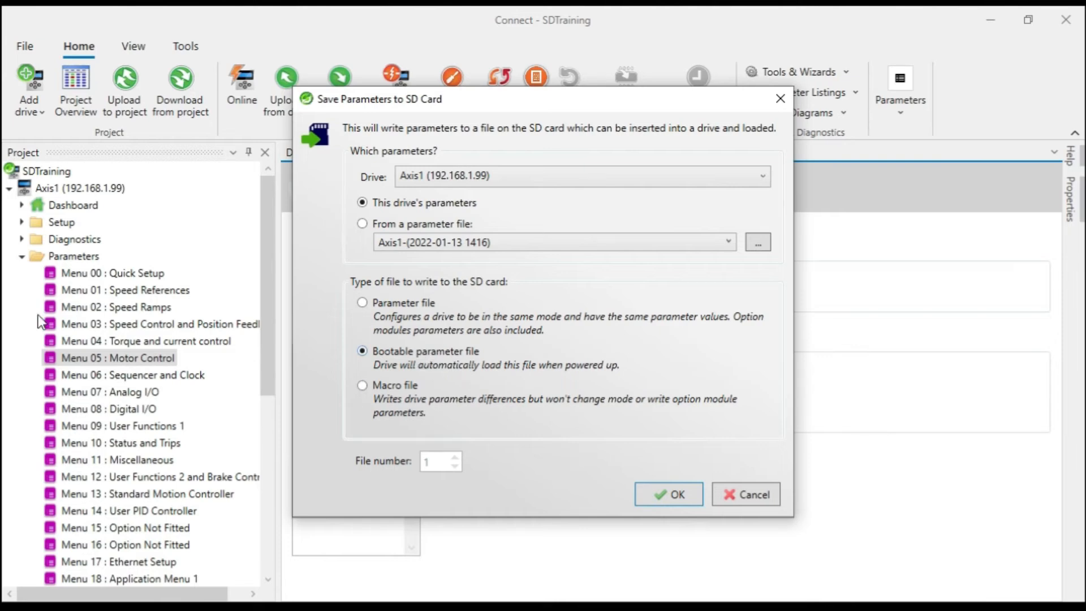
mouse_move(54, 196)
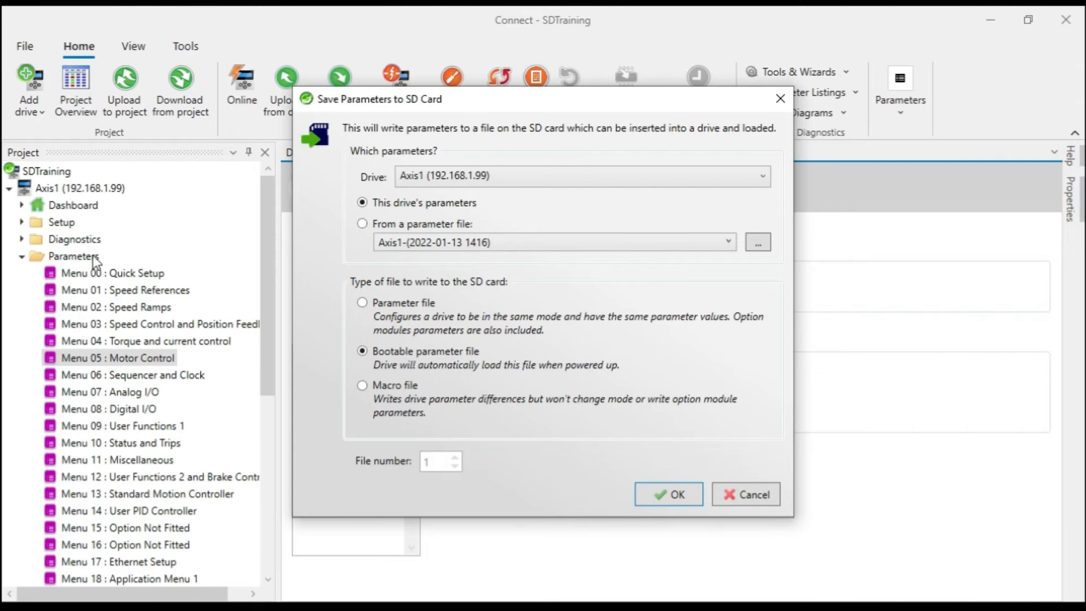
mouse_move(414, 365)
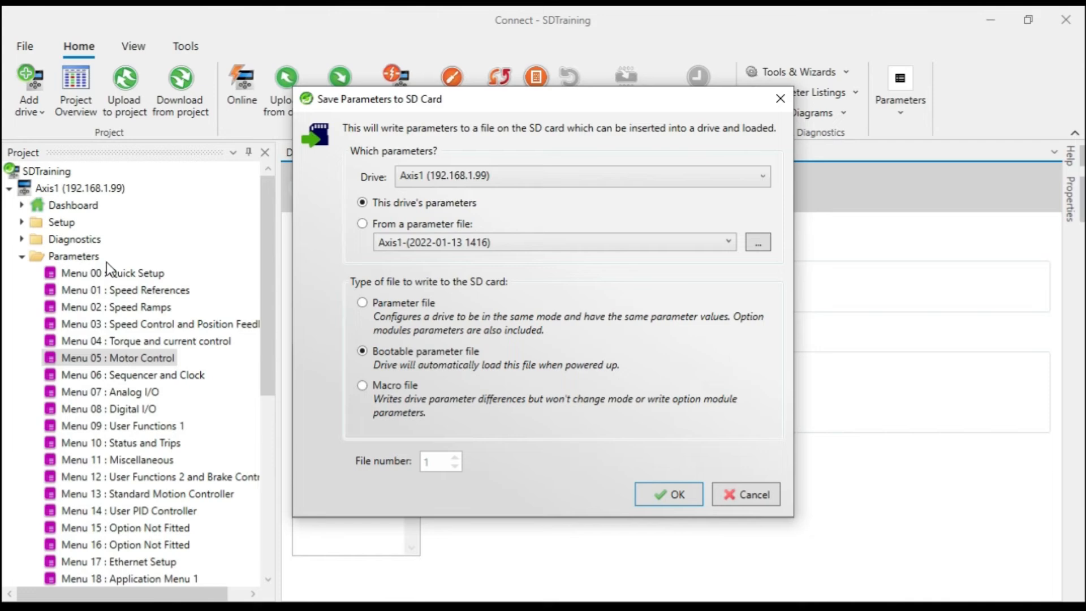
mouse_move(422, 372)
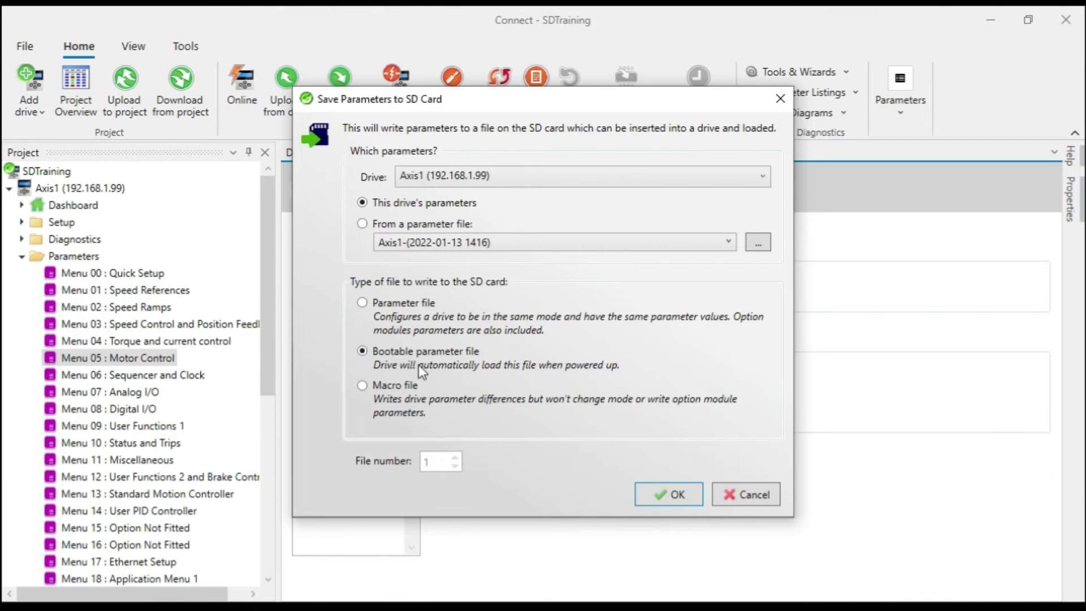
mouse_move(422, 365)
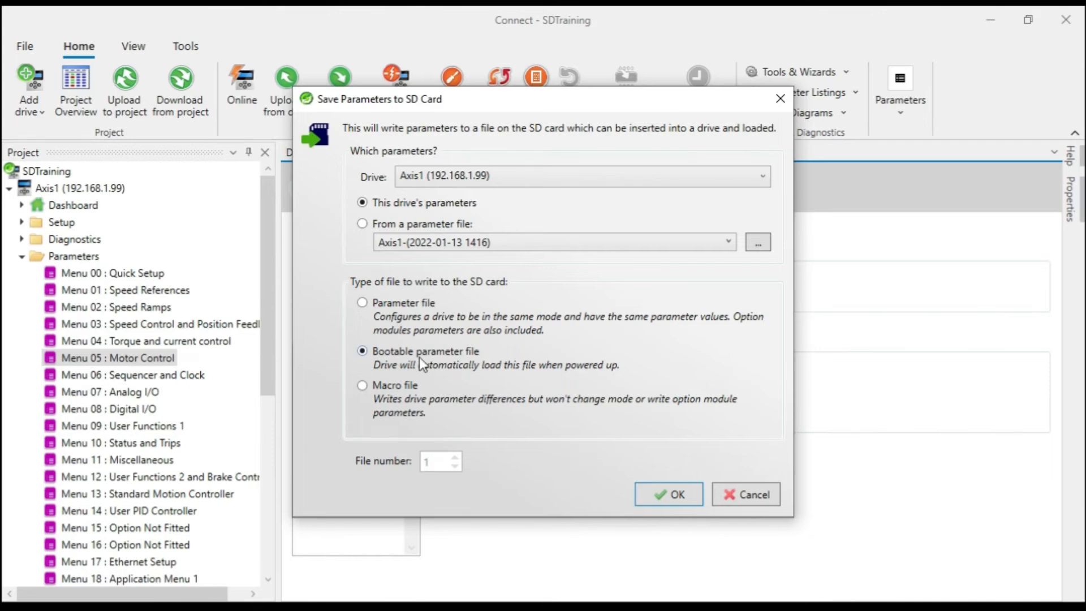
mouse_move(426, 364)
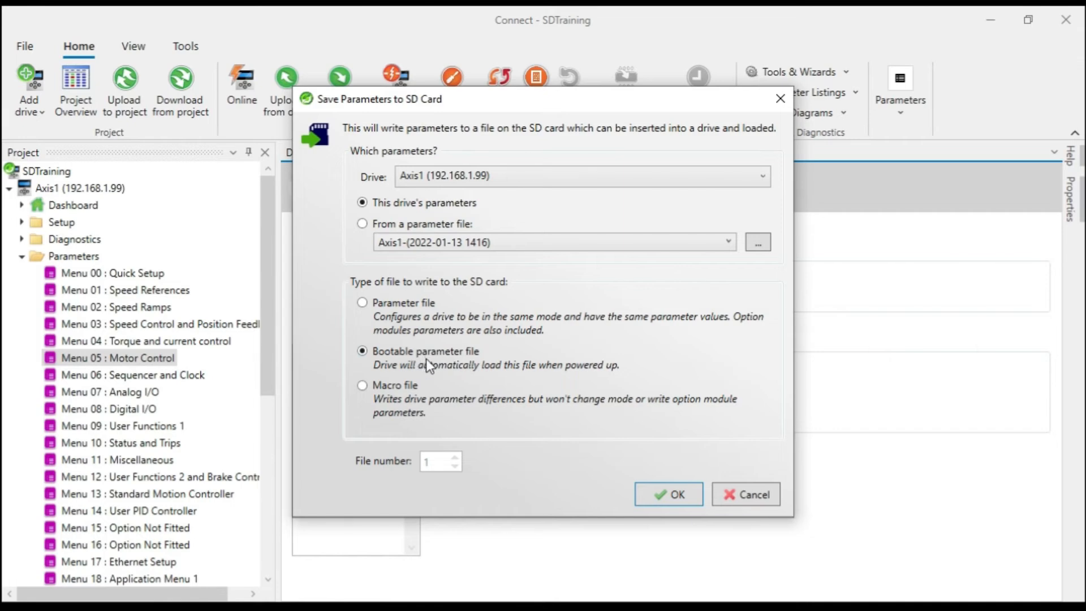
mouse_move(335, 352)
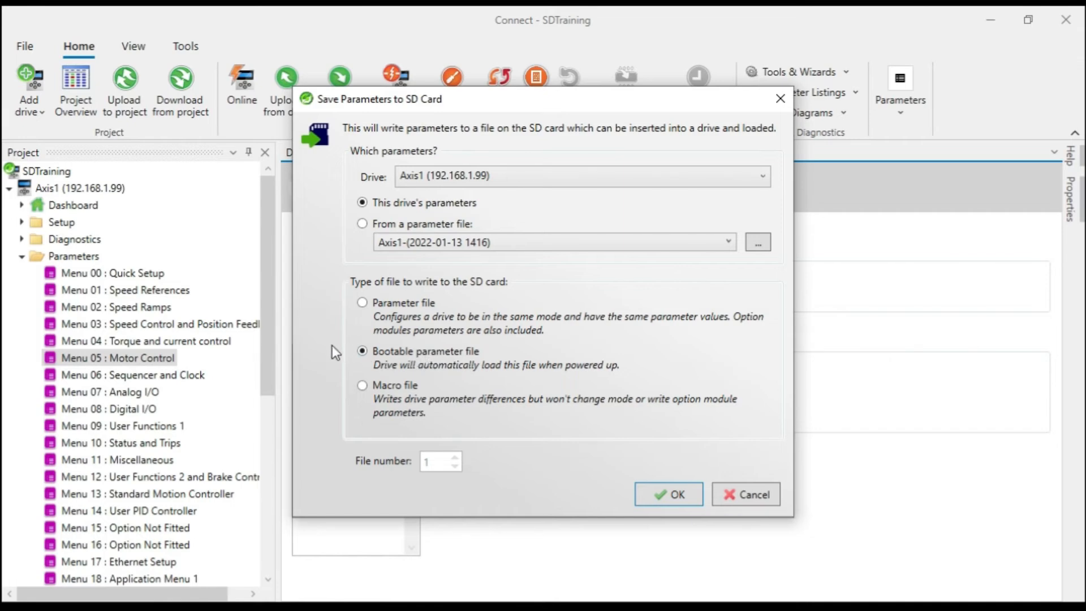
mouse_move(411, 367)
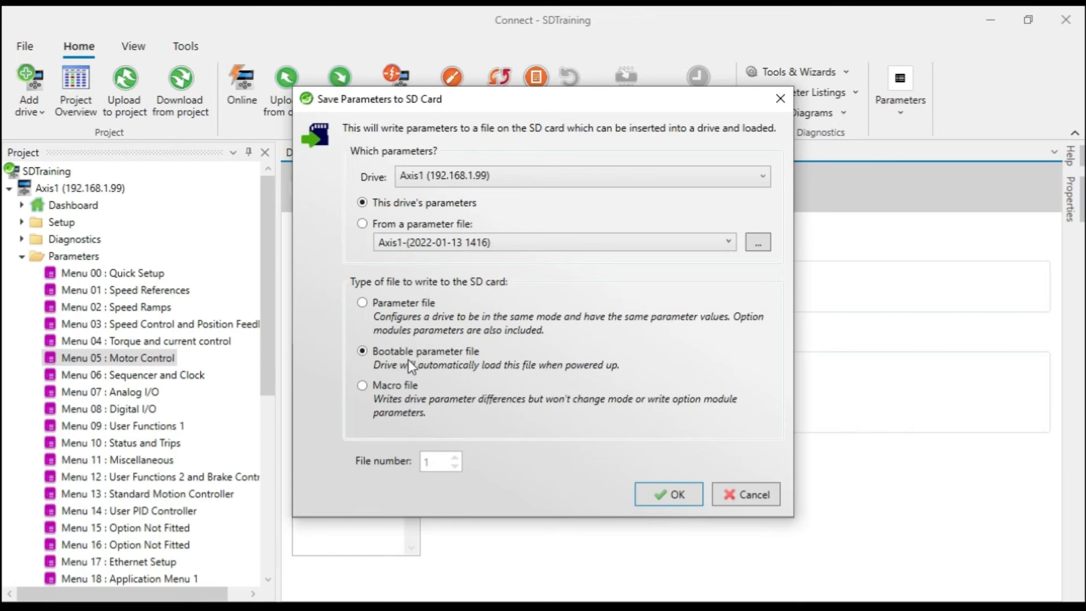
mouse_move(433, 361)
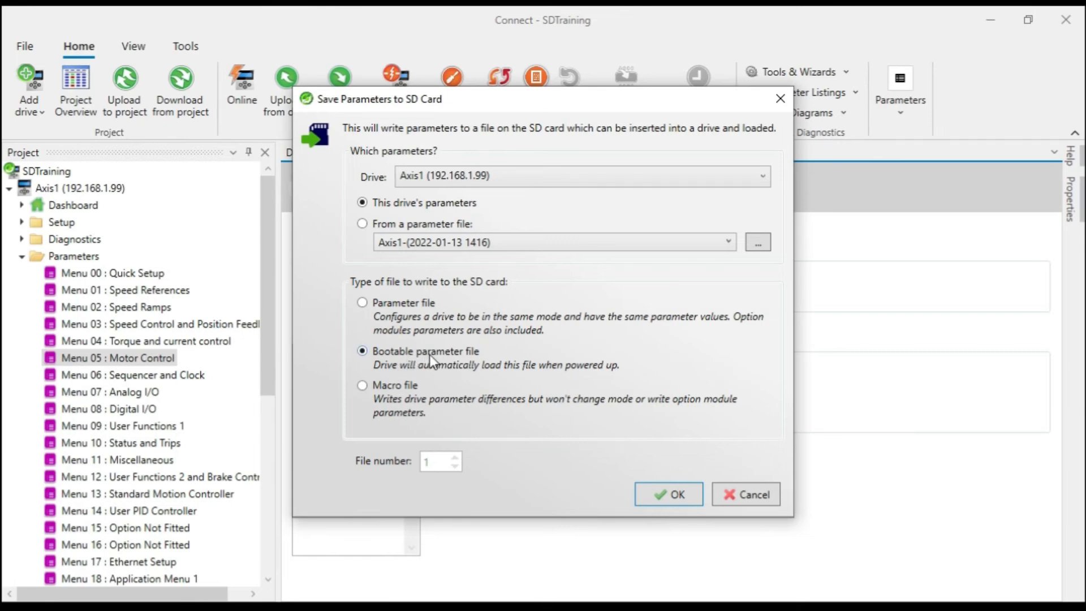
mouse_move(333, 324)
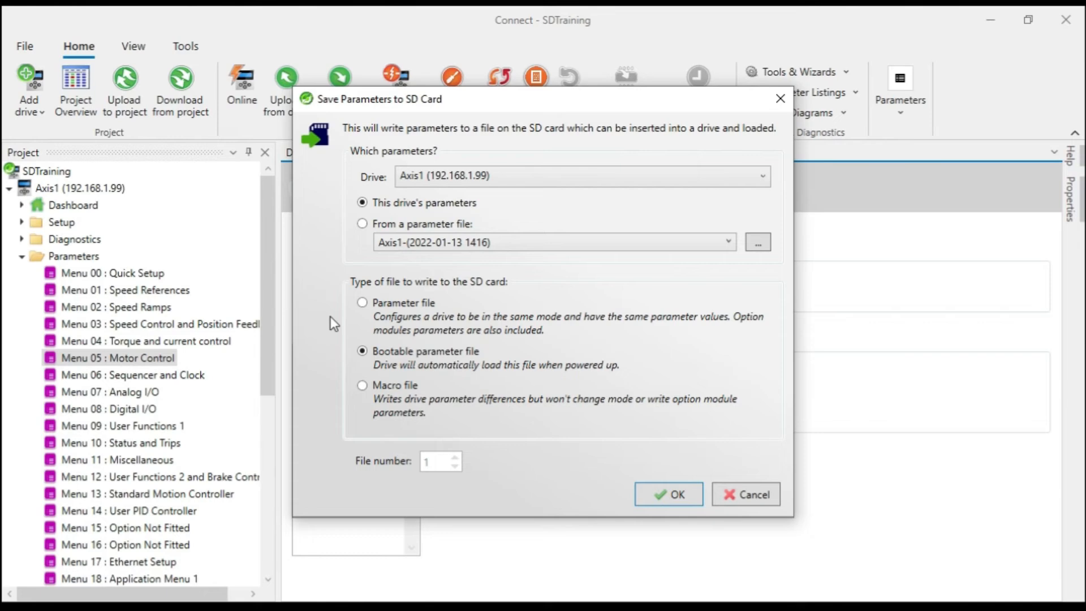
mouse_move(328, 306)
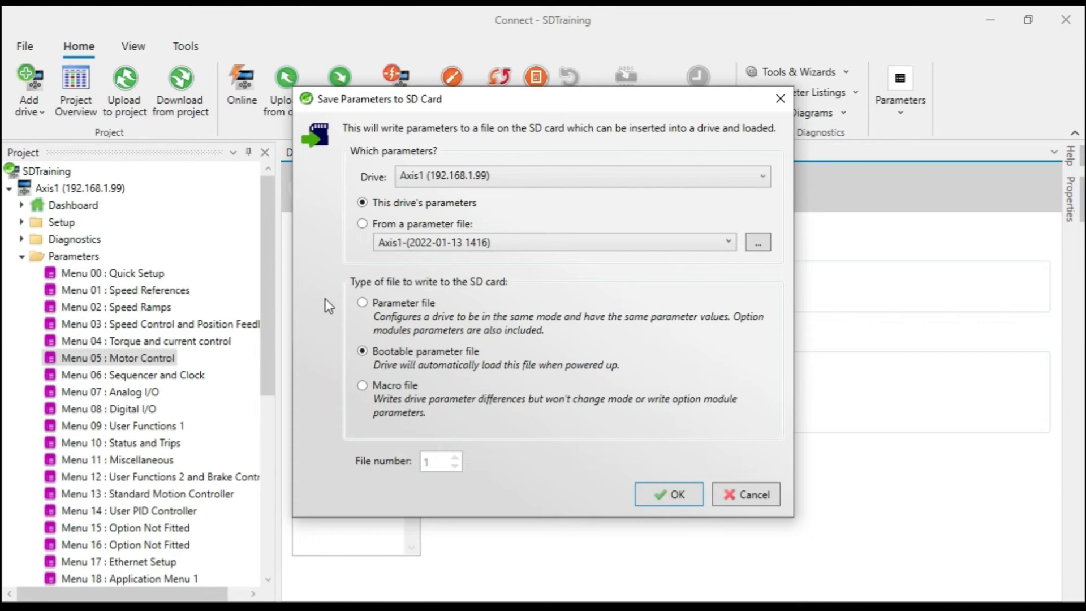
mouse_move(204, 253)
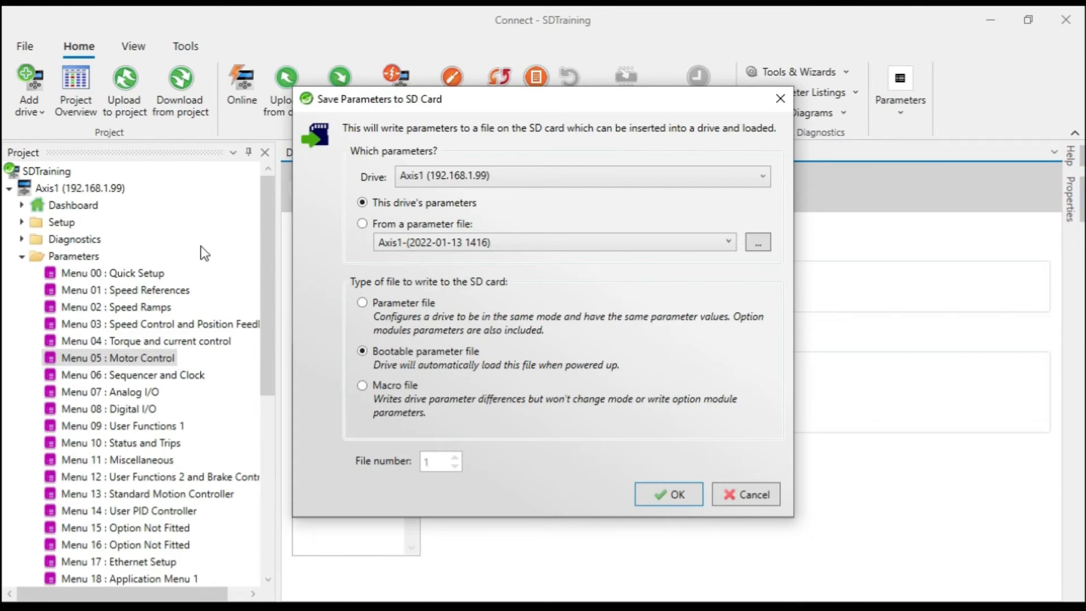
mouse_move(393, 368)
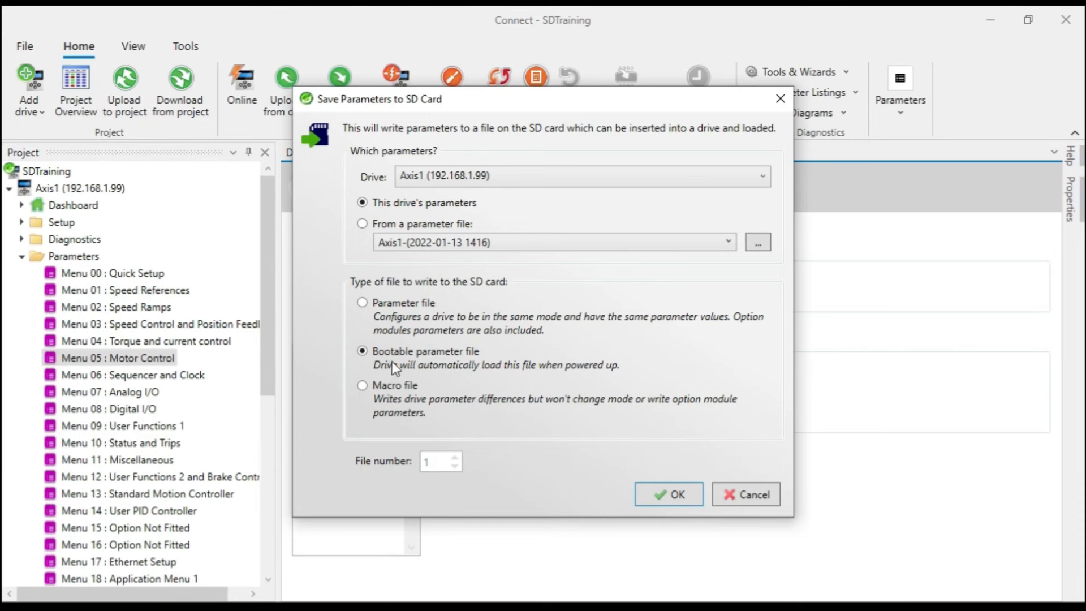
mouse_move(336, 334)
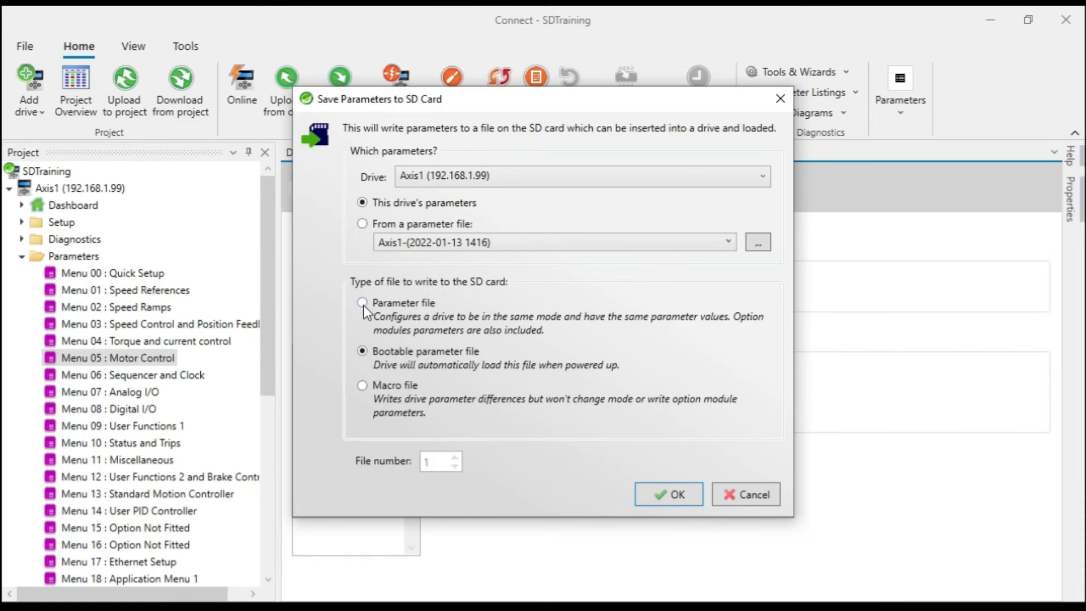
Switch back to Parameter file number 1 and save Axis1's parameters to the card.
left_click(362, 303)
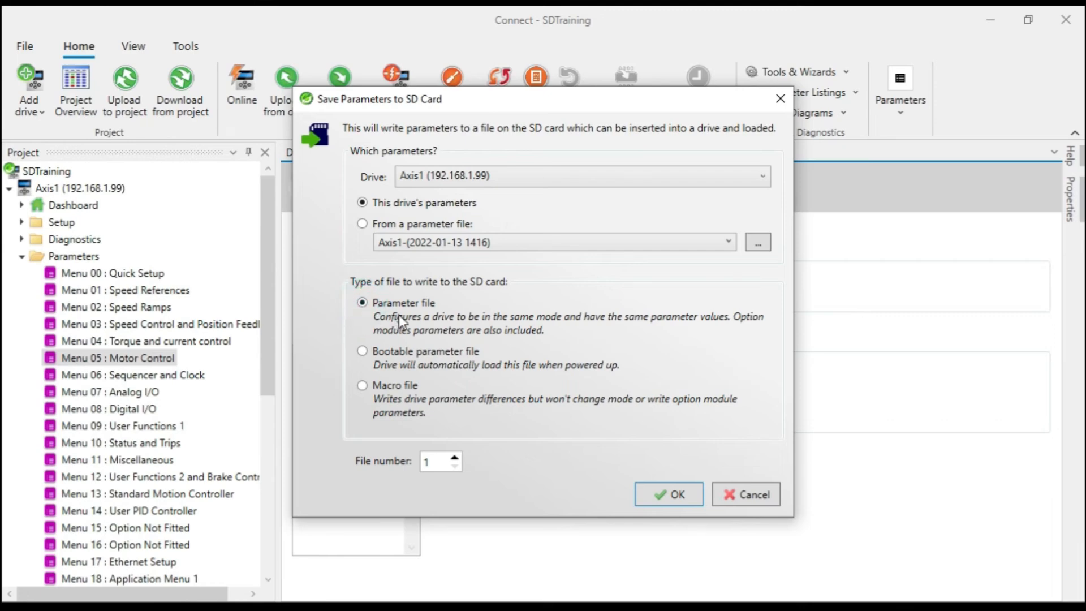
mouse_move(370, 468)
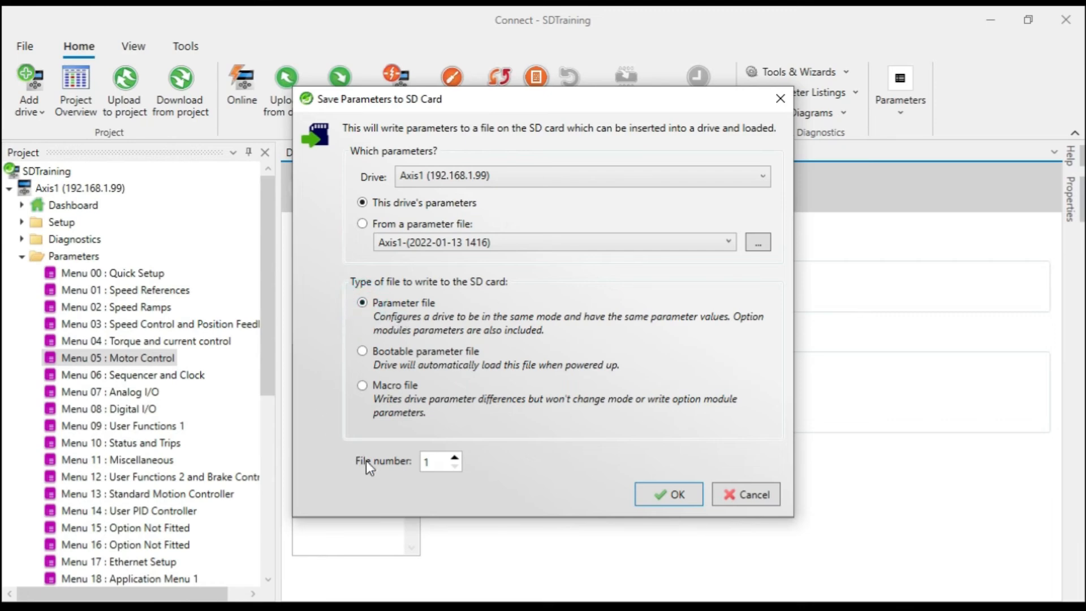
mouse_move(377, 471)
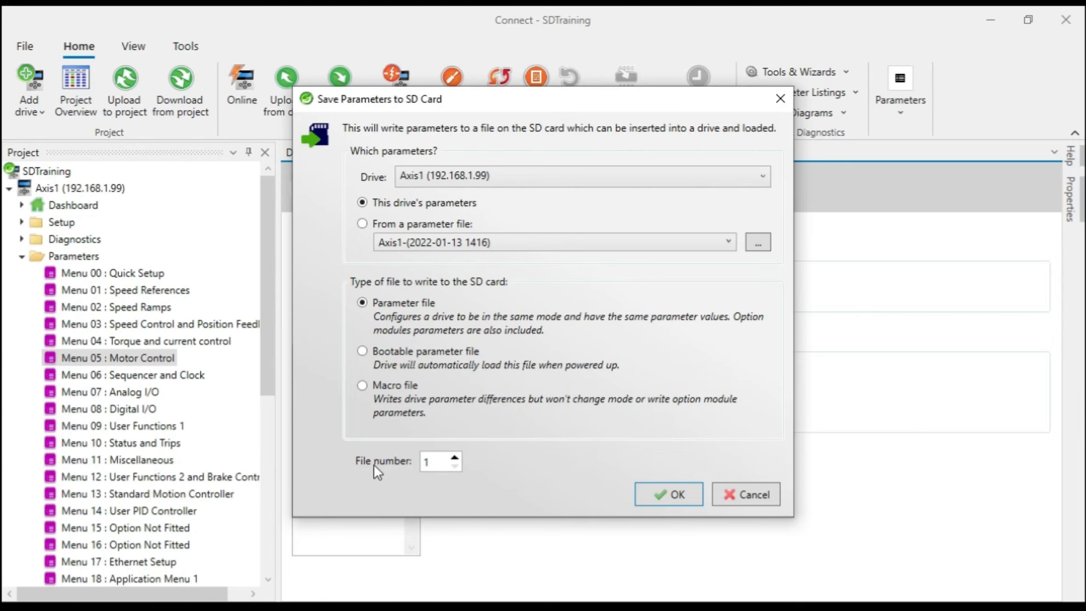
mouse_move(380, 472)
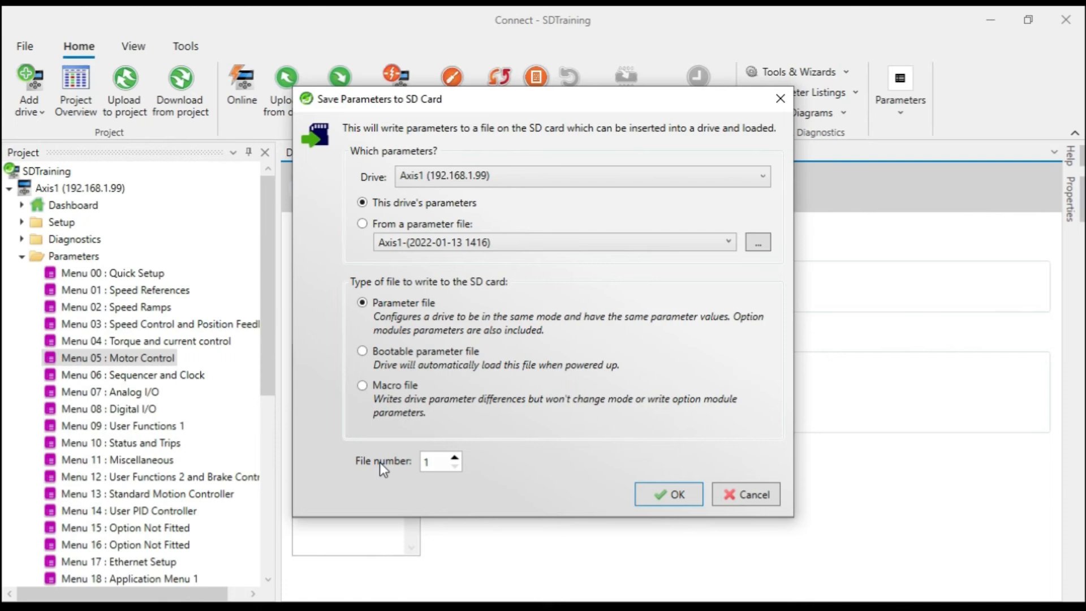
mouse_move(405, 471)
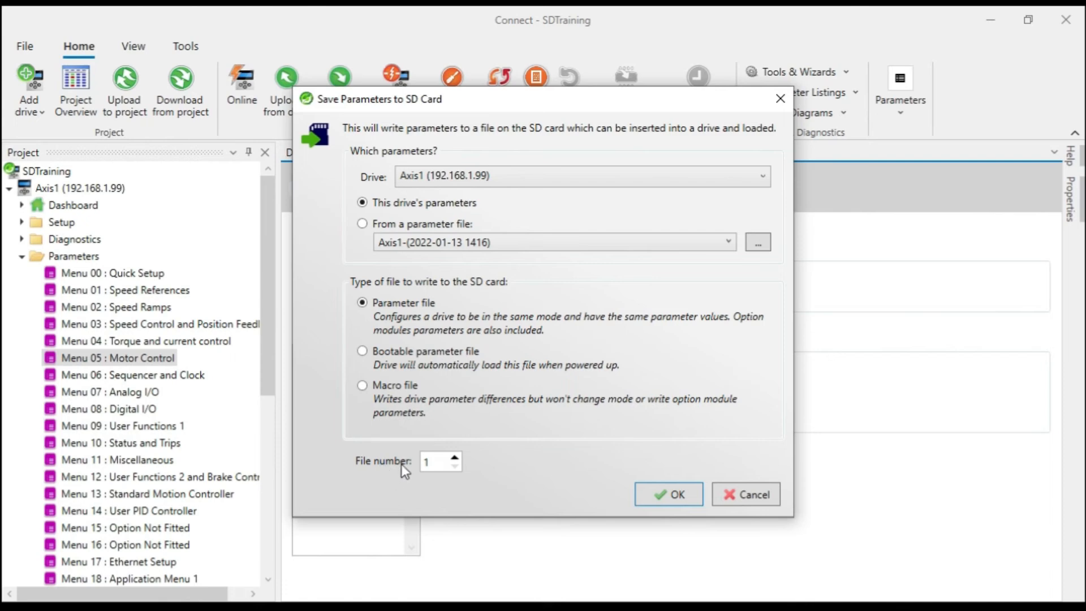
mouse_move(381, 466)
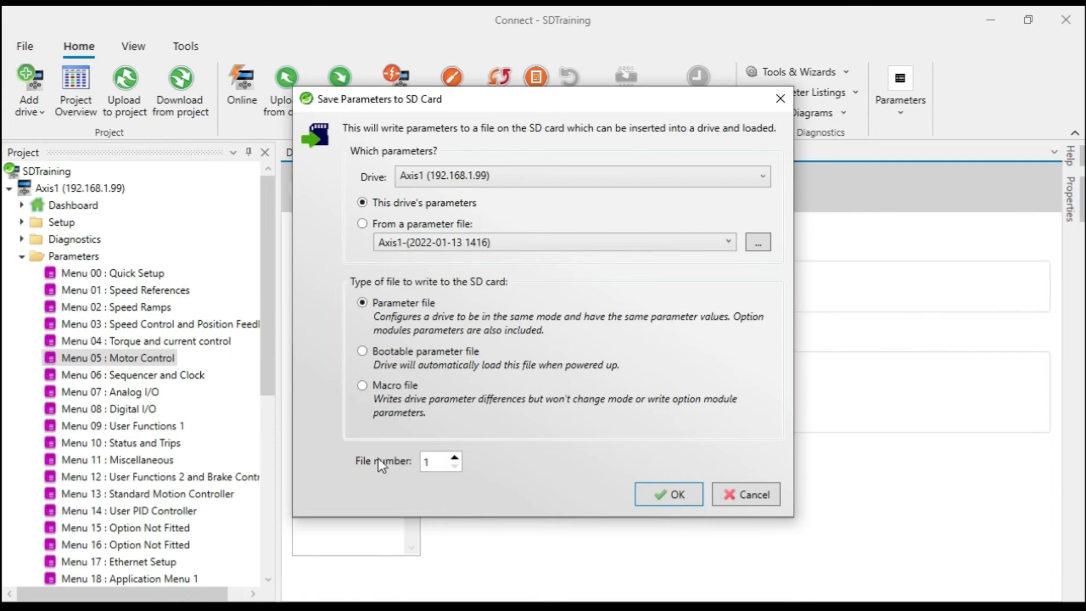
left_click(667, 494)
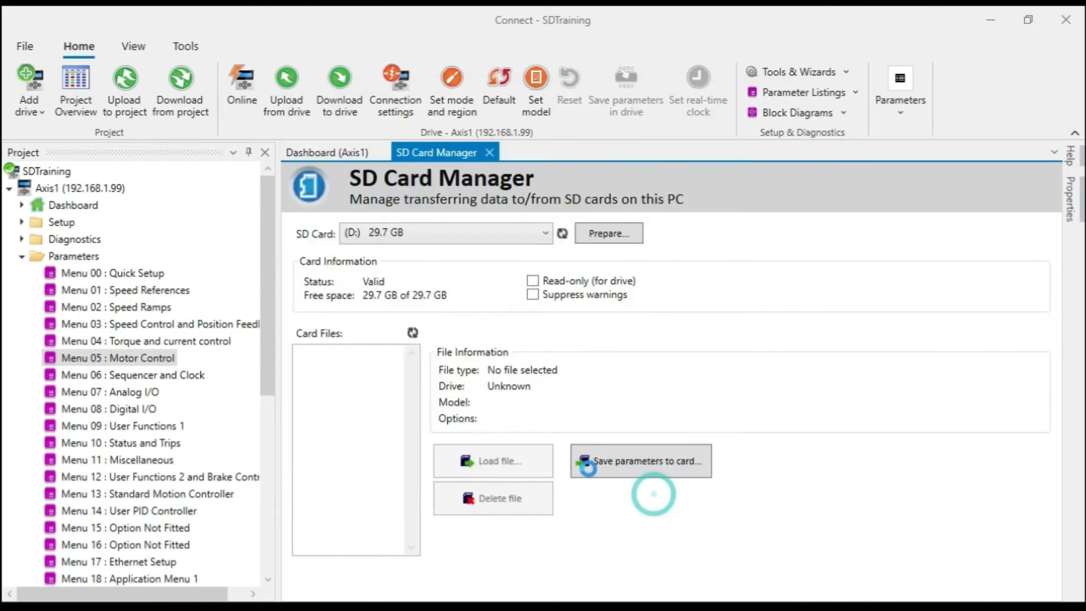
Select card file 001 to view its Digitax M750 RFC-S file information.
left_click(640, 461)
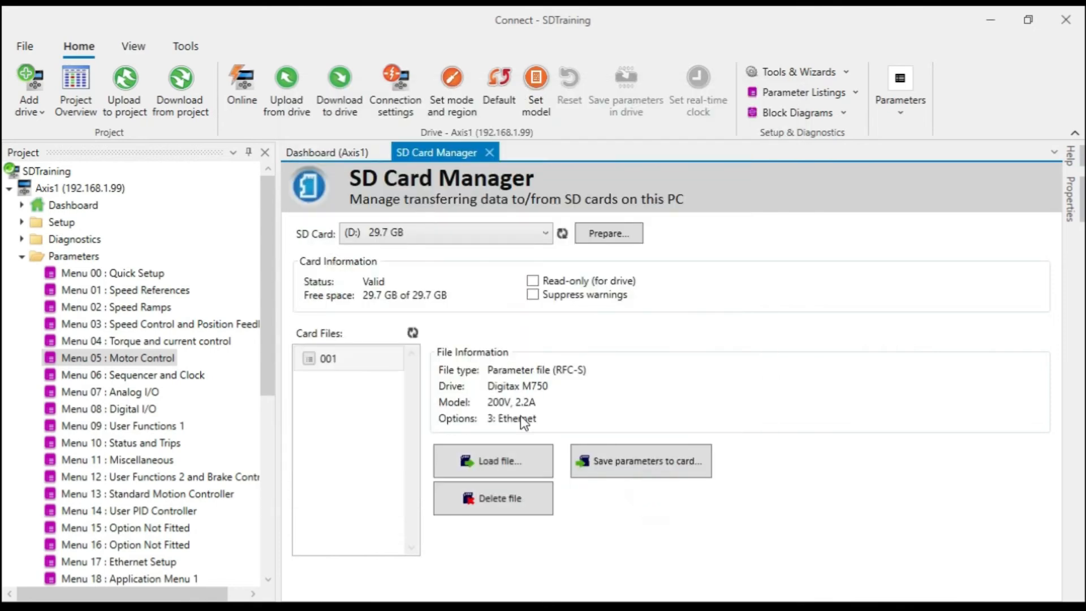
mouse_move(385, 423)
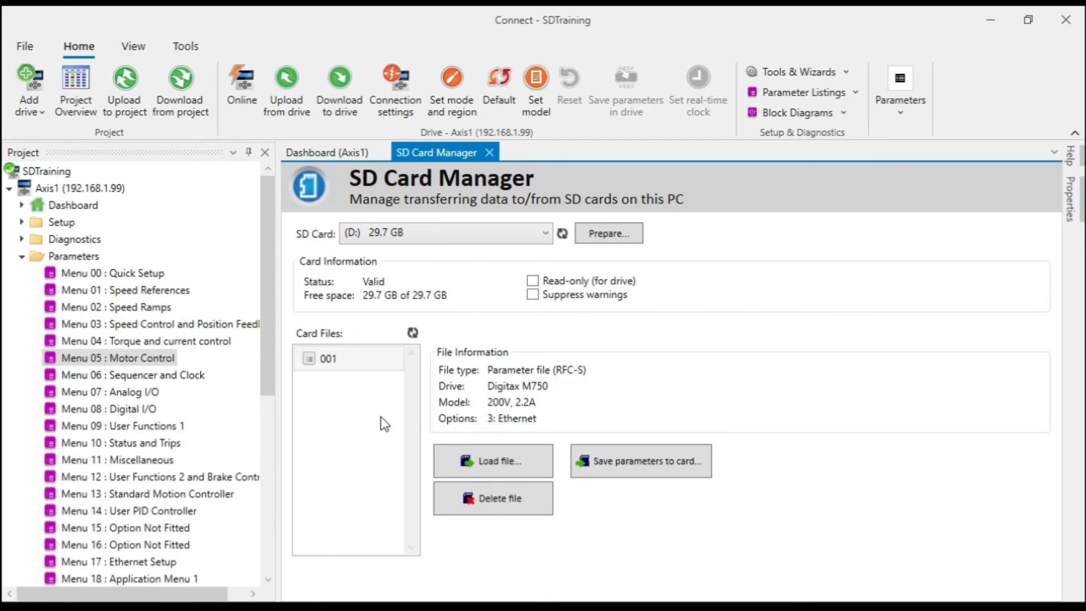
mouse_move(95, 266)
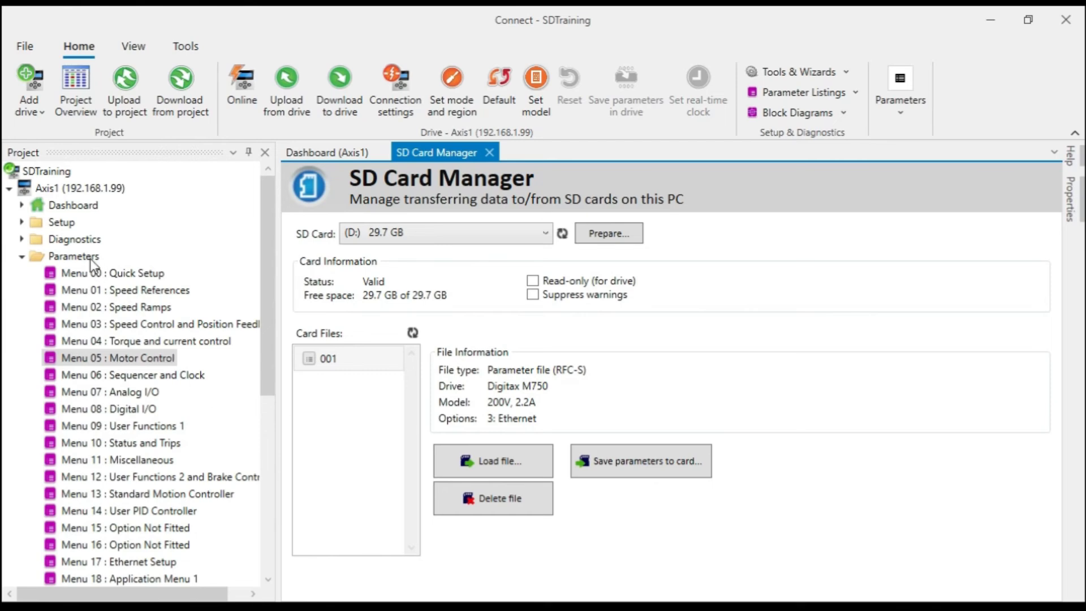
left_click(329, 358)
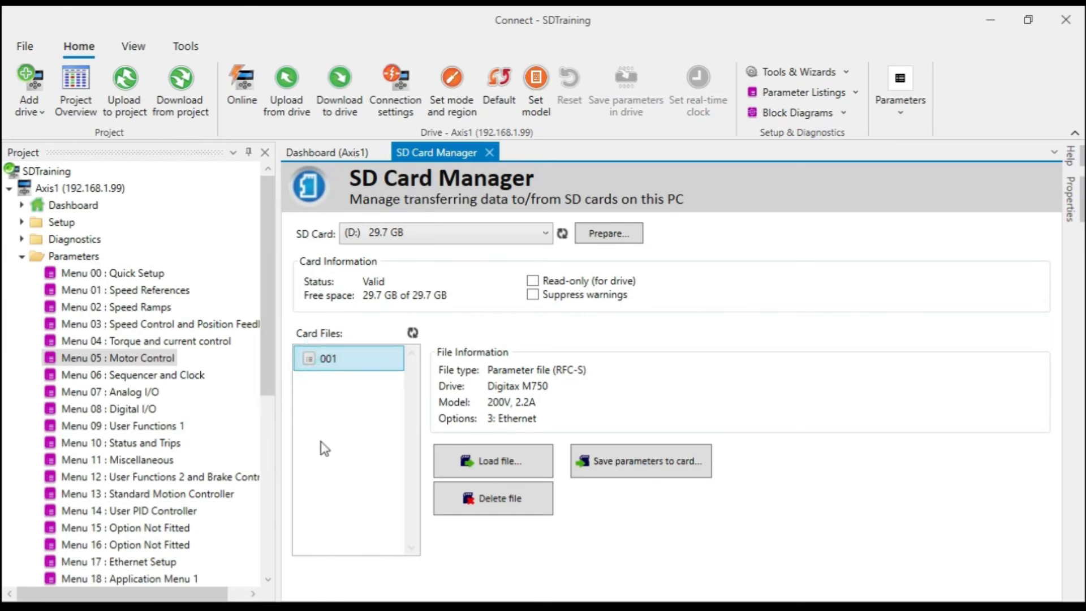
mouse_move(644, 389)
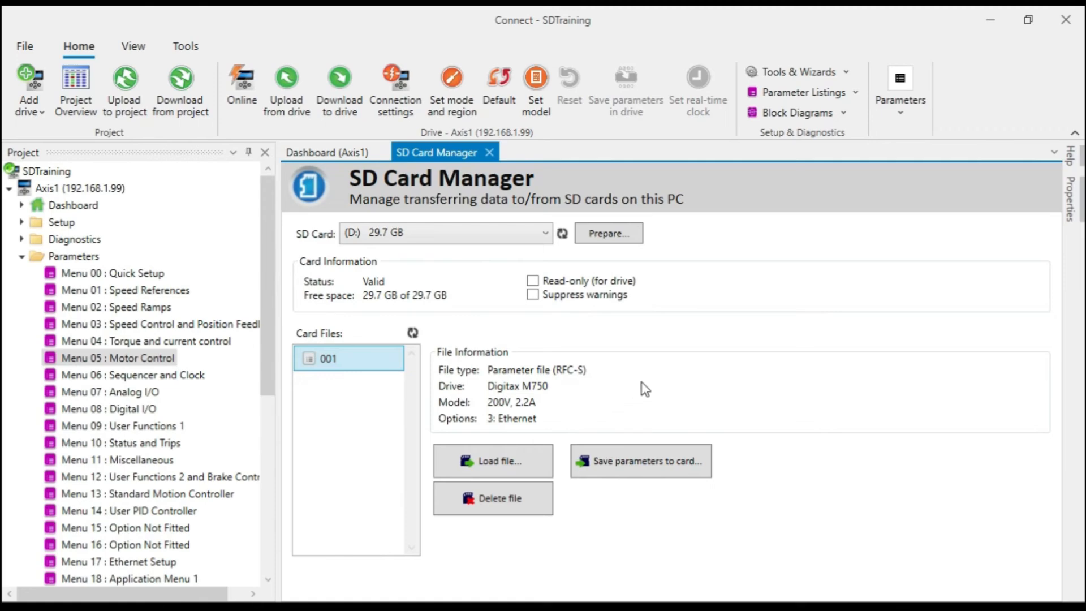
mouse_move(493, 461)
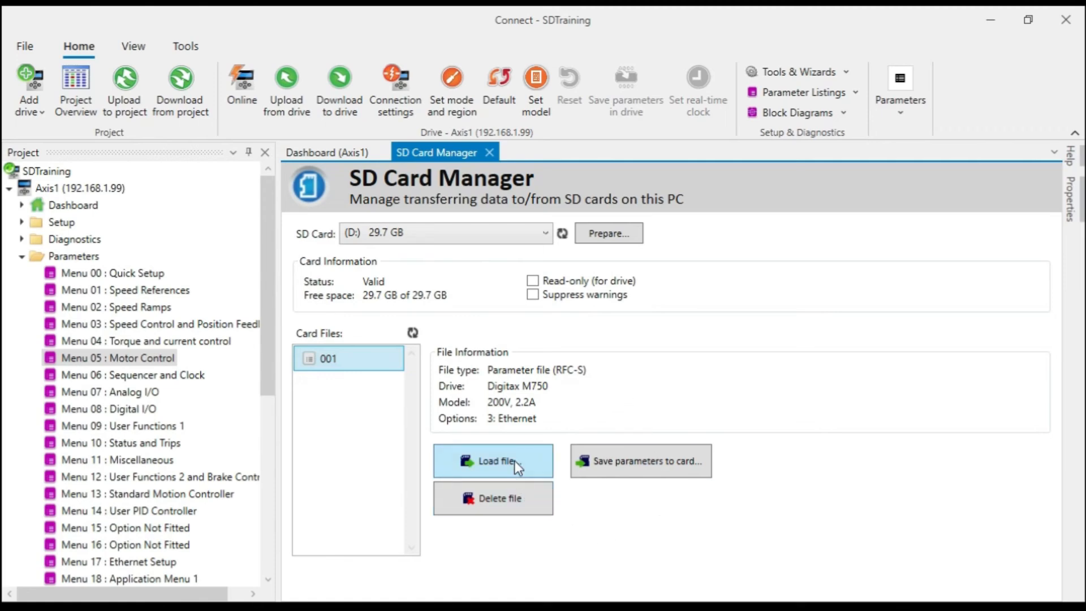
mouse_move(613, 539)
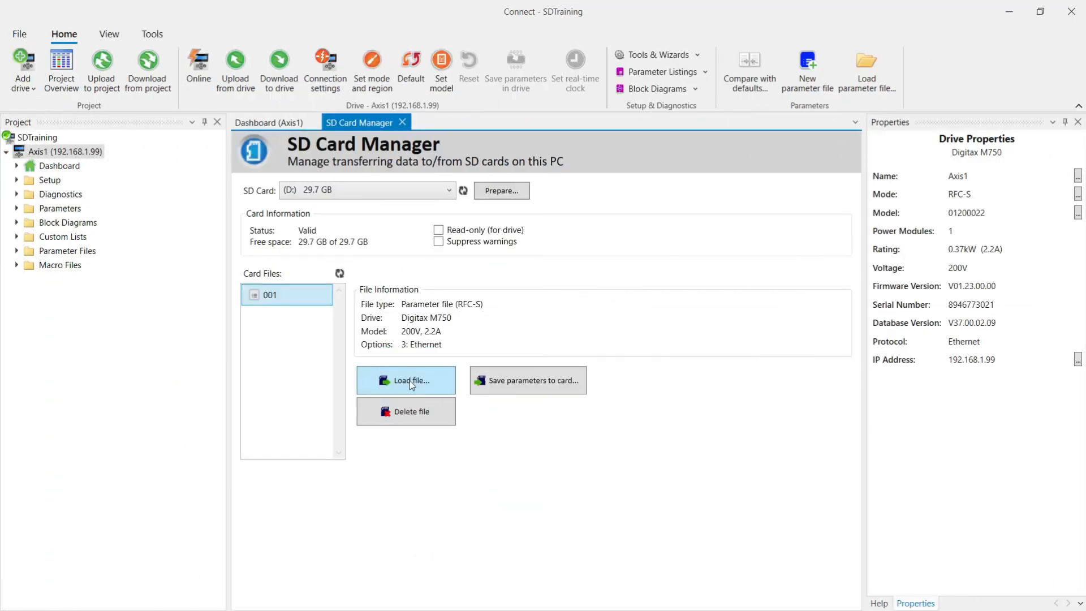
mouse_move(415, 463)
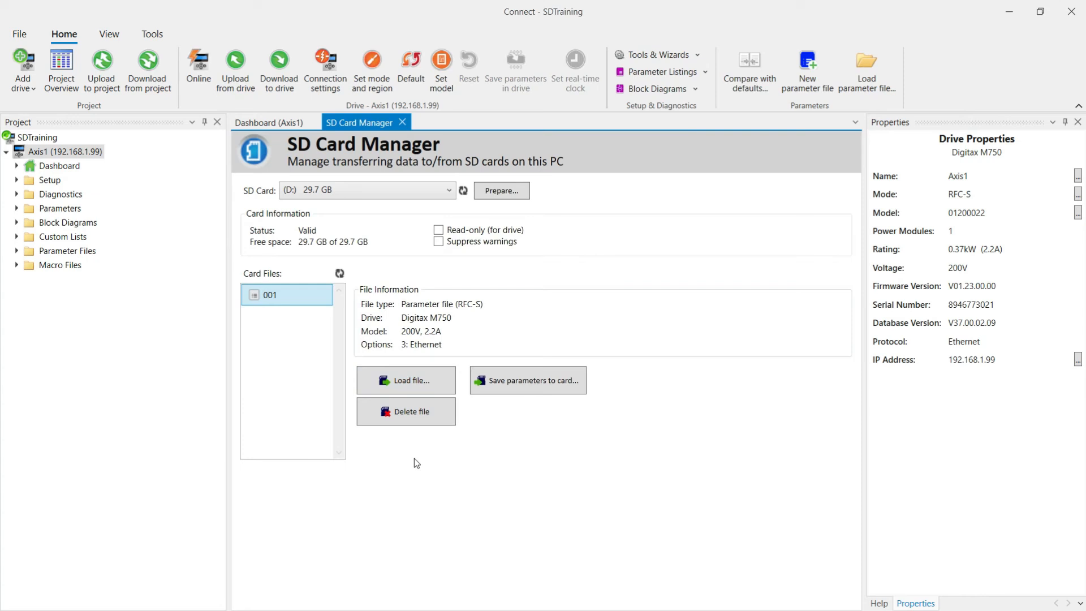
mouse_move(406, 411)
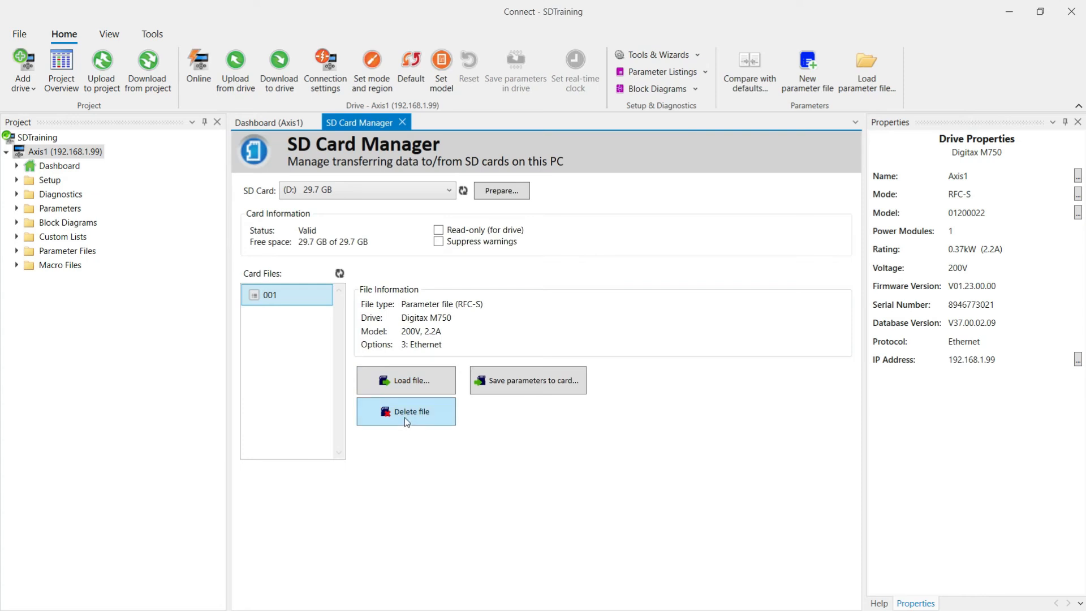
mouse_move(361, 410)
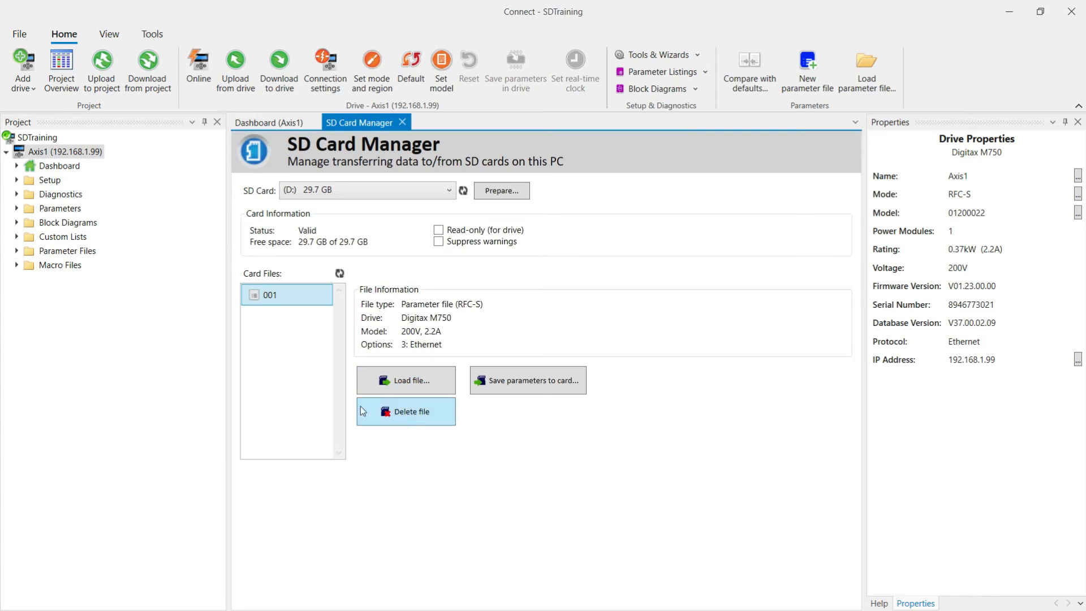
mouse_move(282, 320)
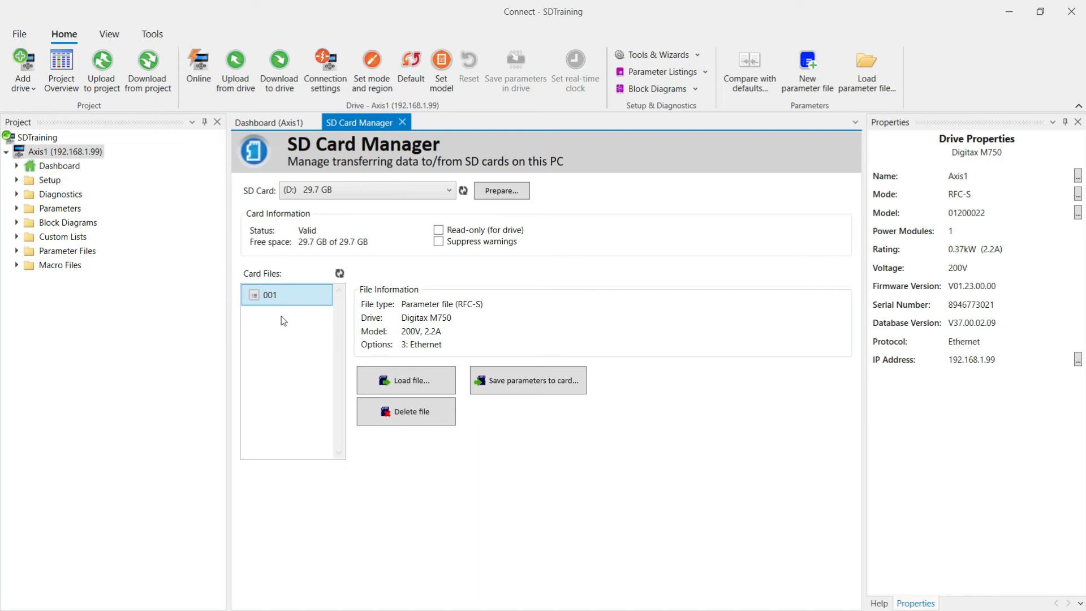
mouse_move(410, 457)
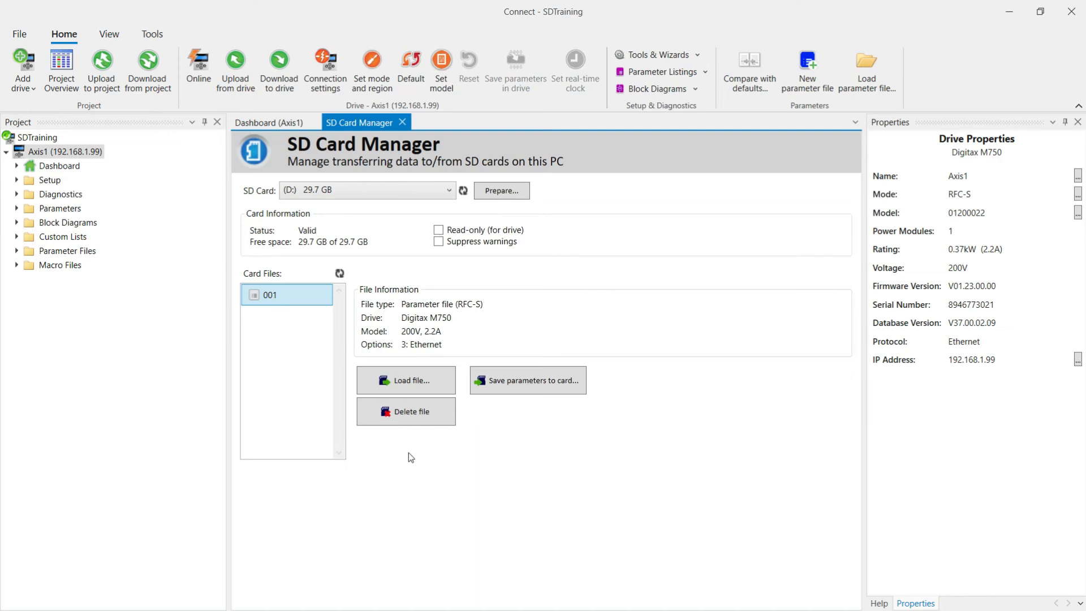
left_click(406, 380)
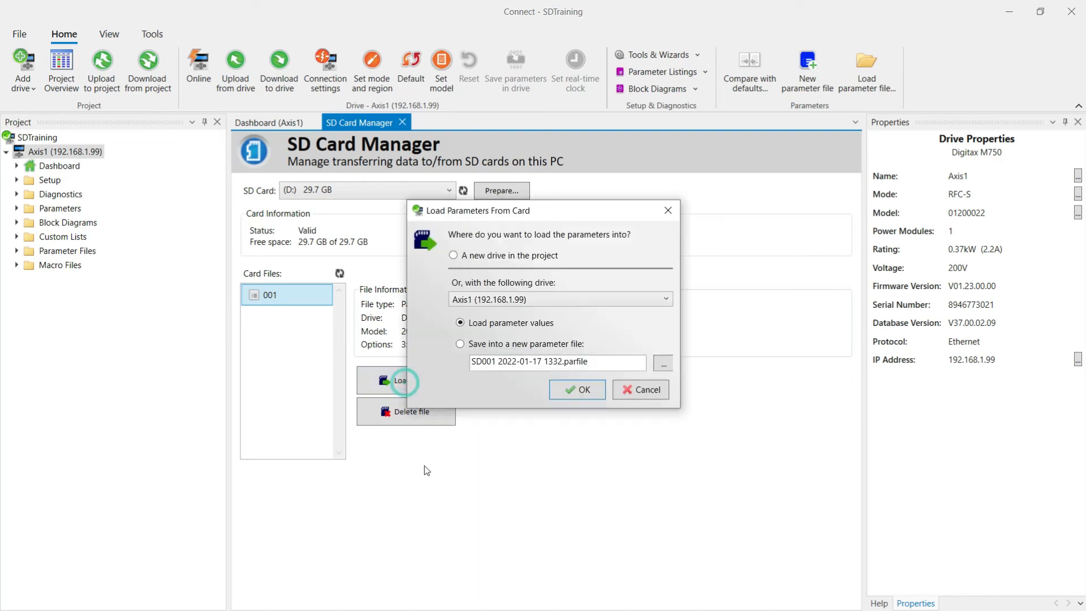
mouse_move(428, 288)
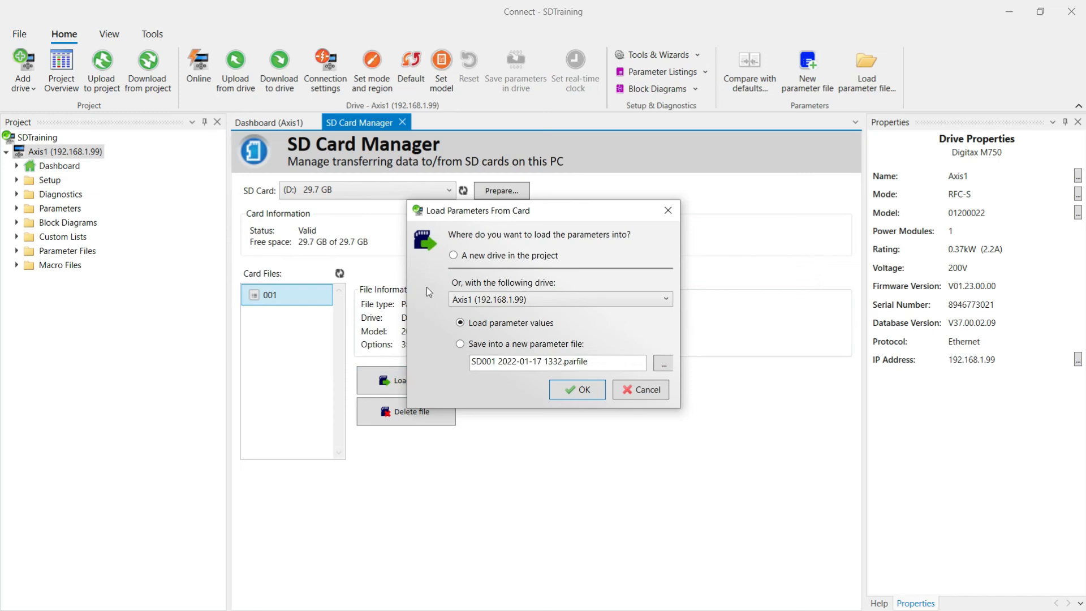
mouse_move(444, 268)
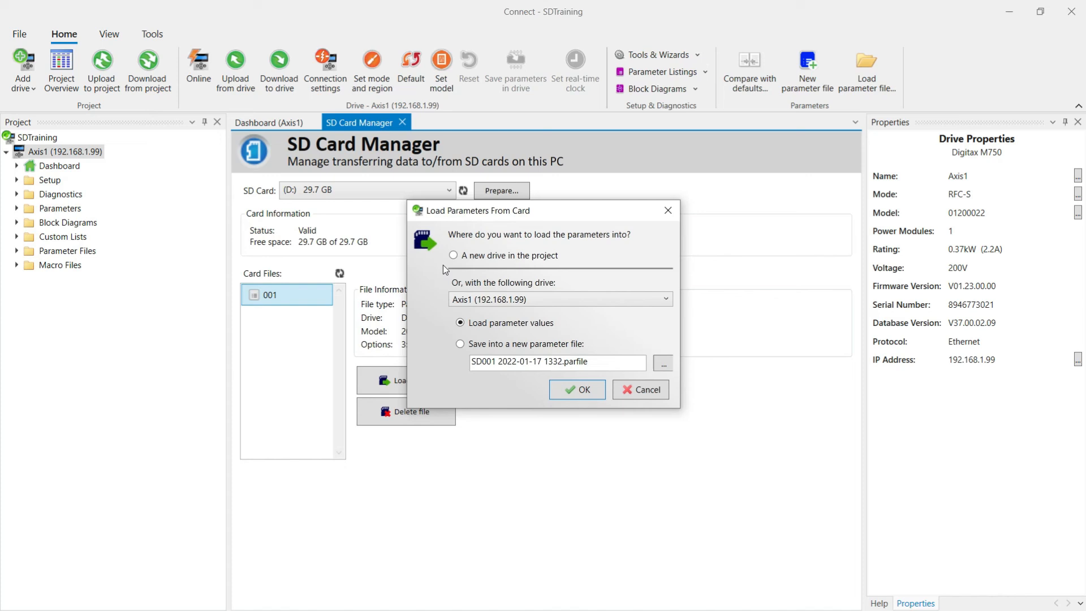
mouse_move(487, 260)
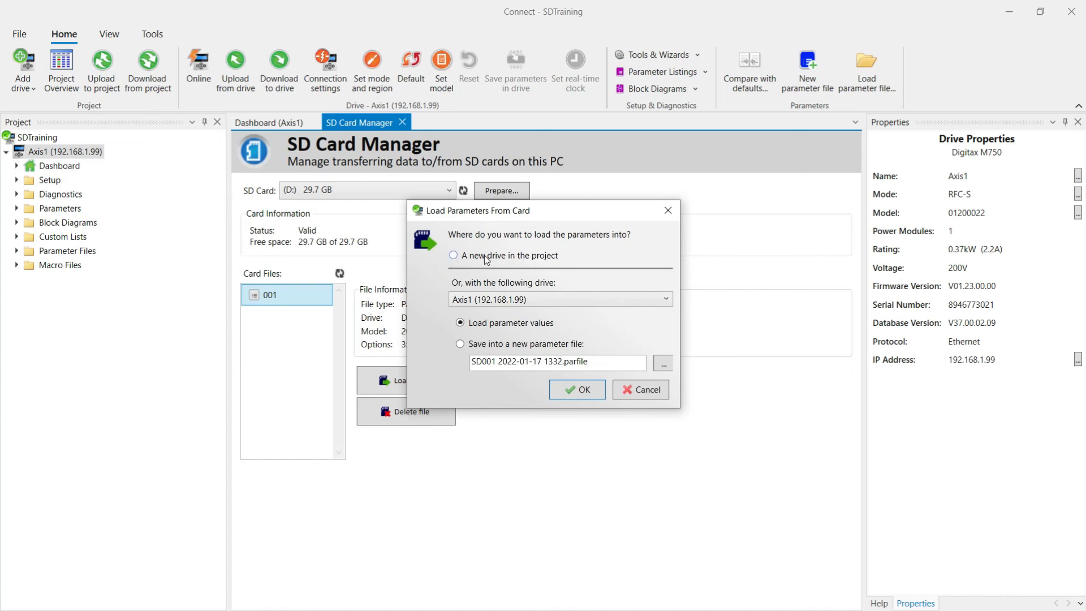
mouse_move(187, 309)
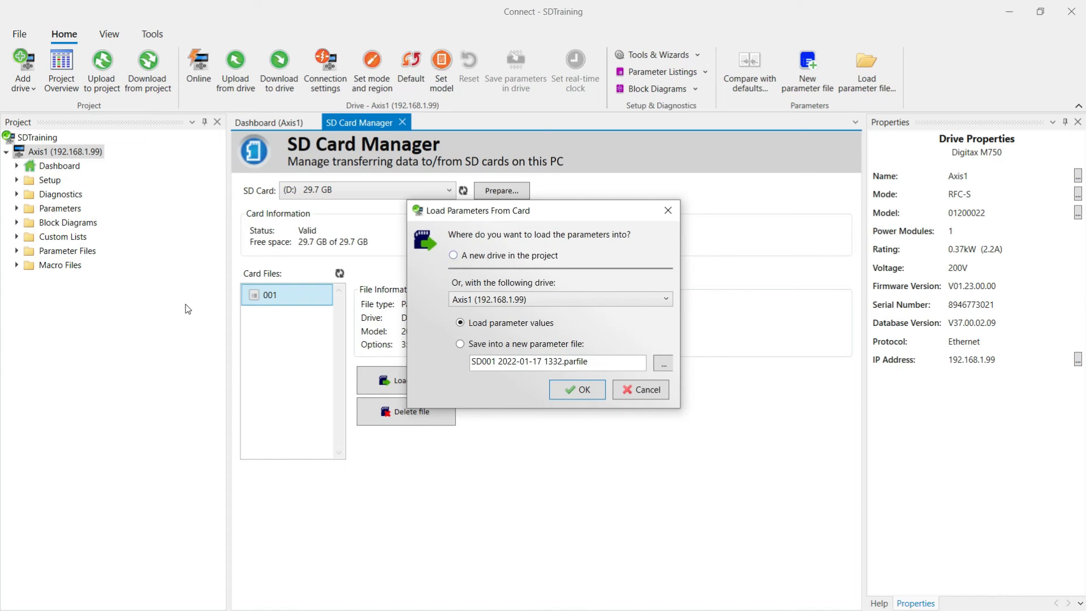
mouse_move(65, 388)
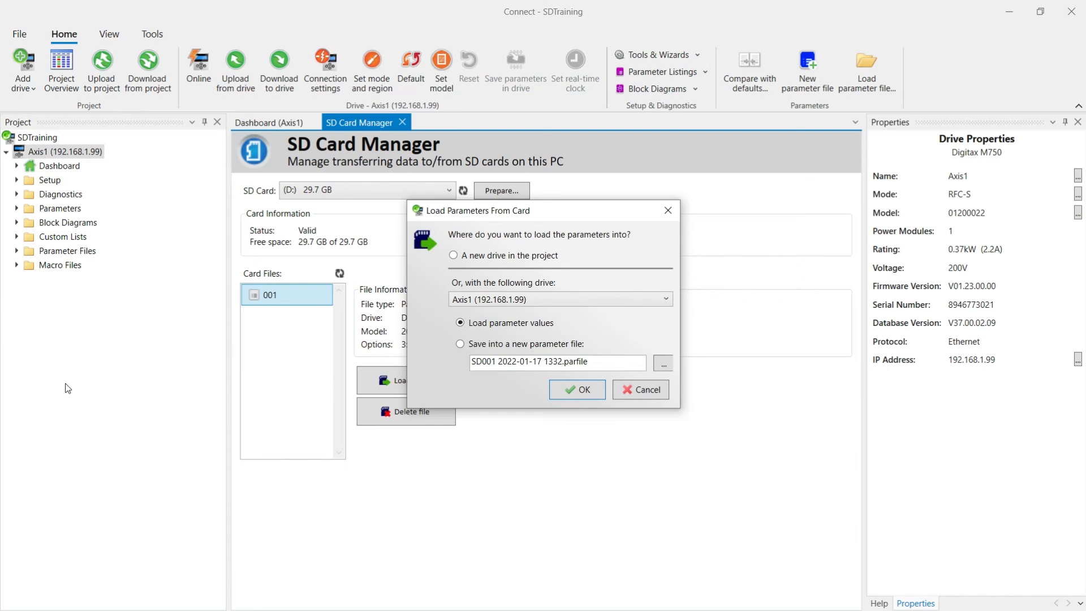
mouse_move(317, 313)
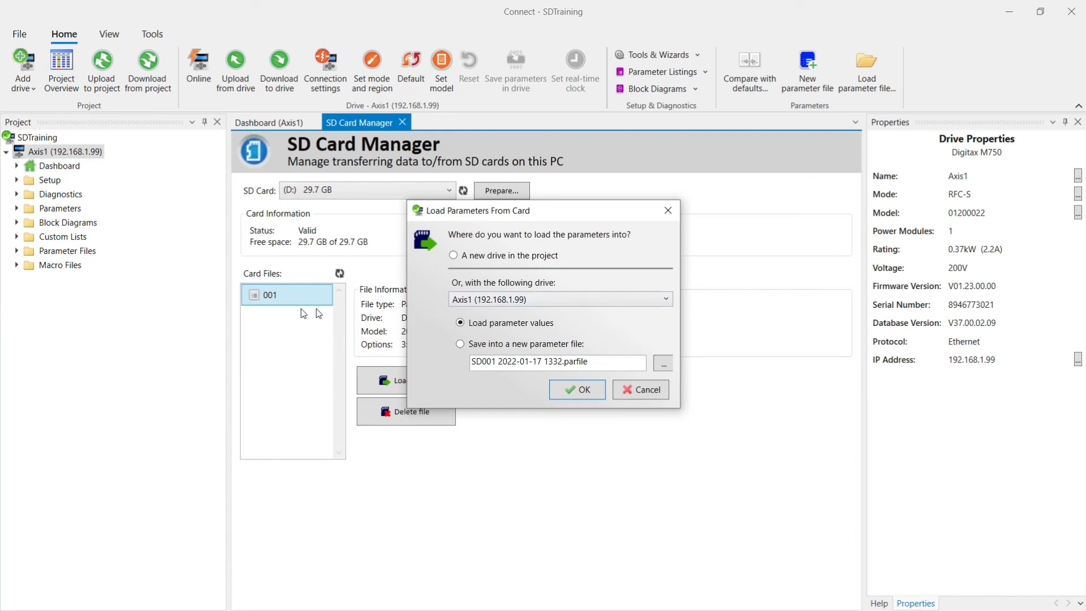
mouse_move(300, 358)
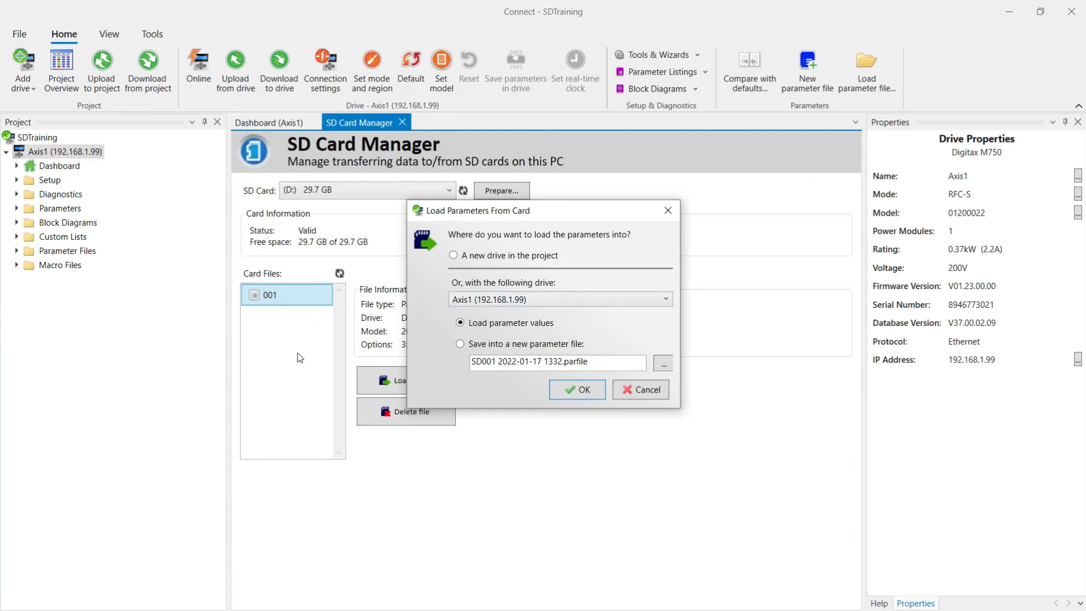
mouse_move(90, 237)
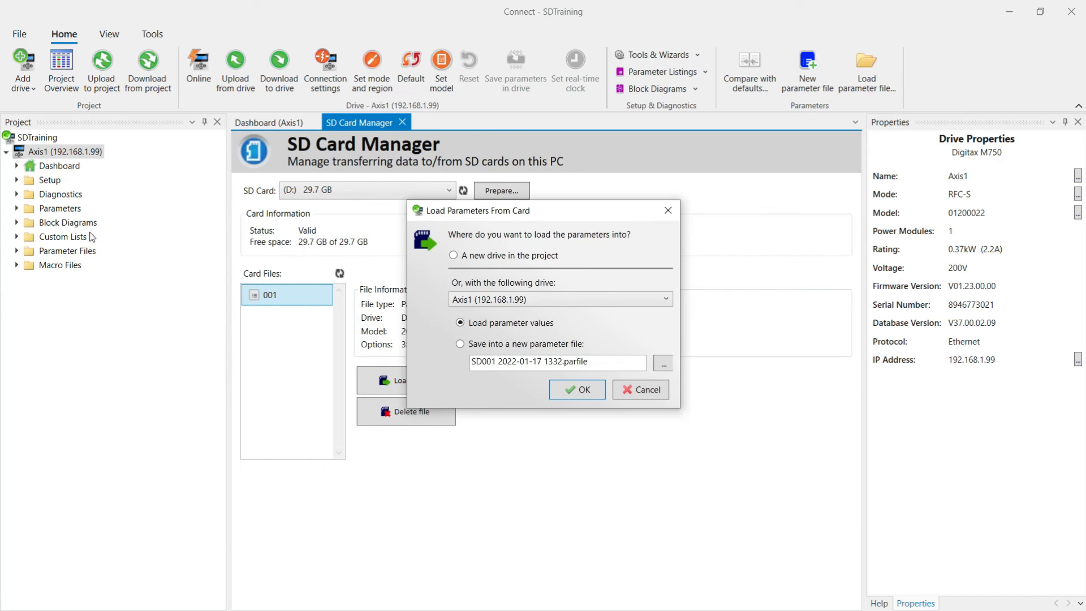
mouse_move(361, 371)
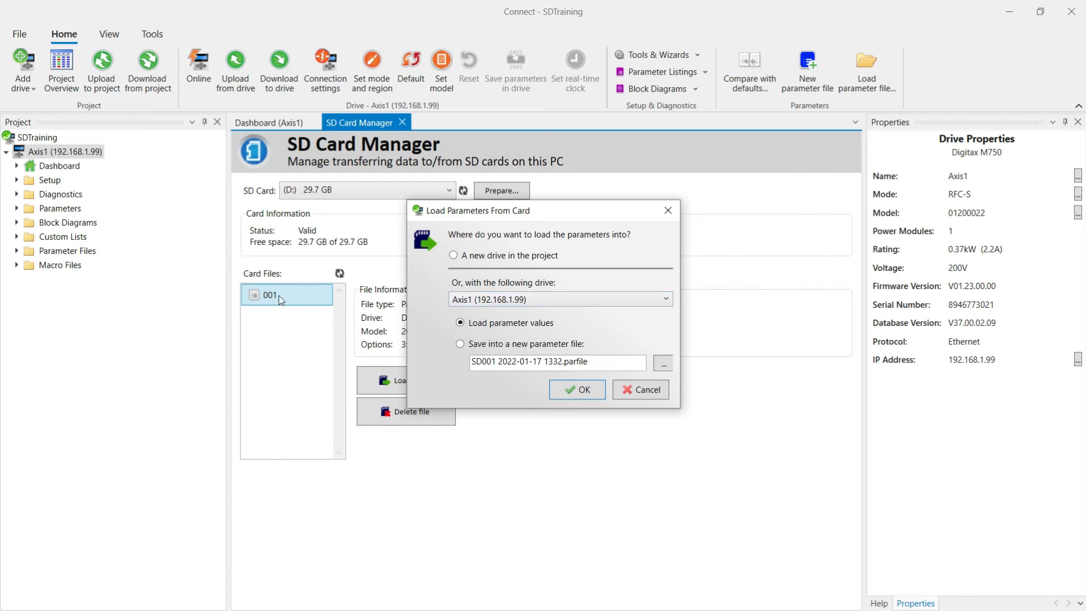
mouse_move(95, 413)
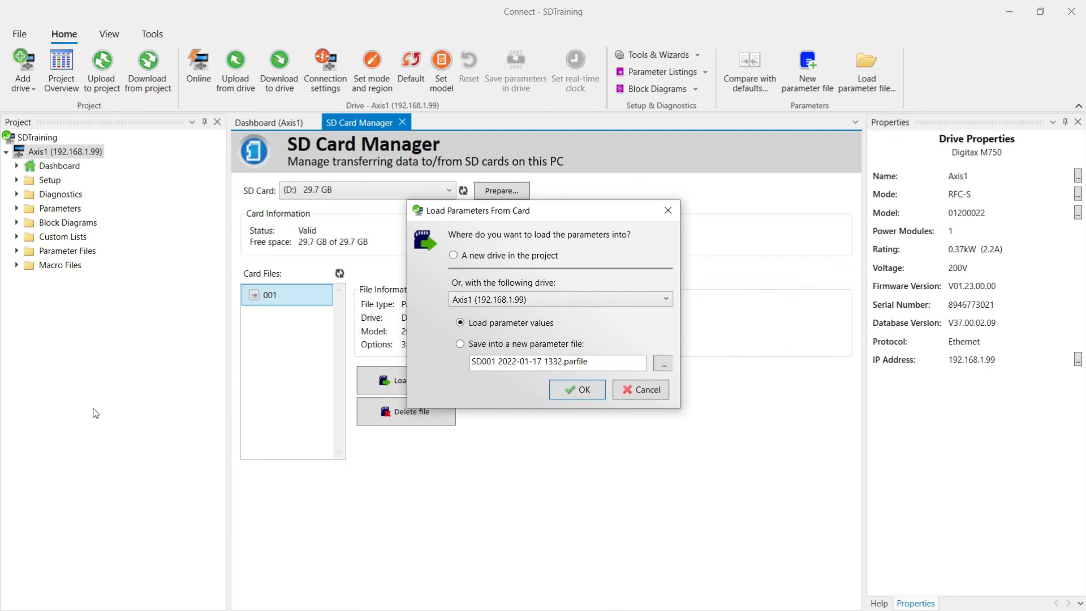
mouse_move(215, 458)
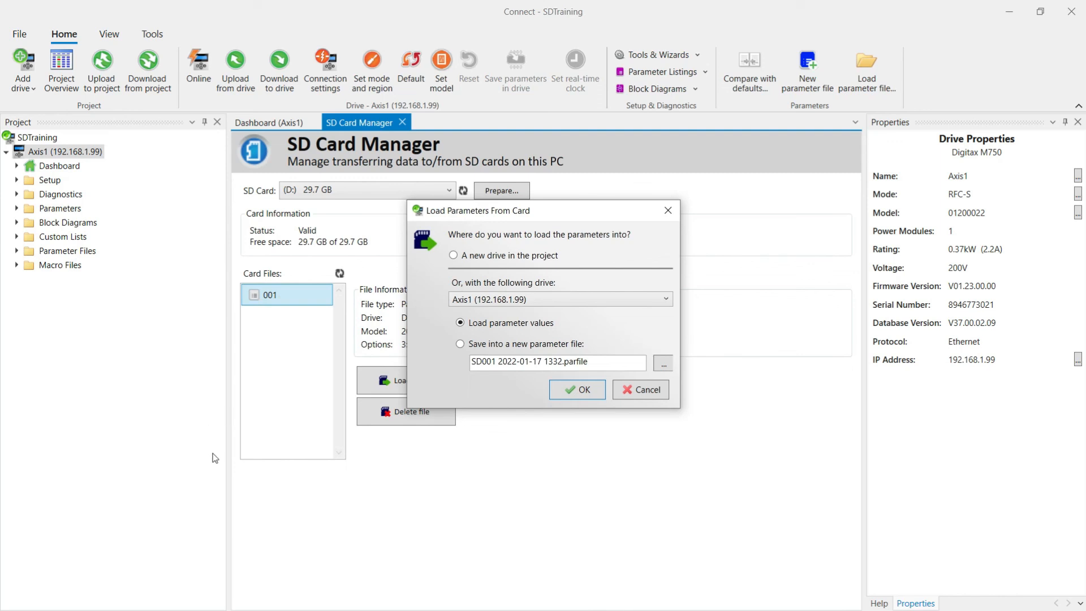
mouse_move(488, 352)
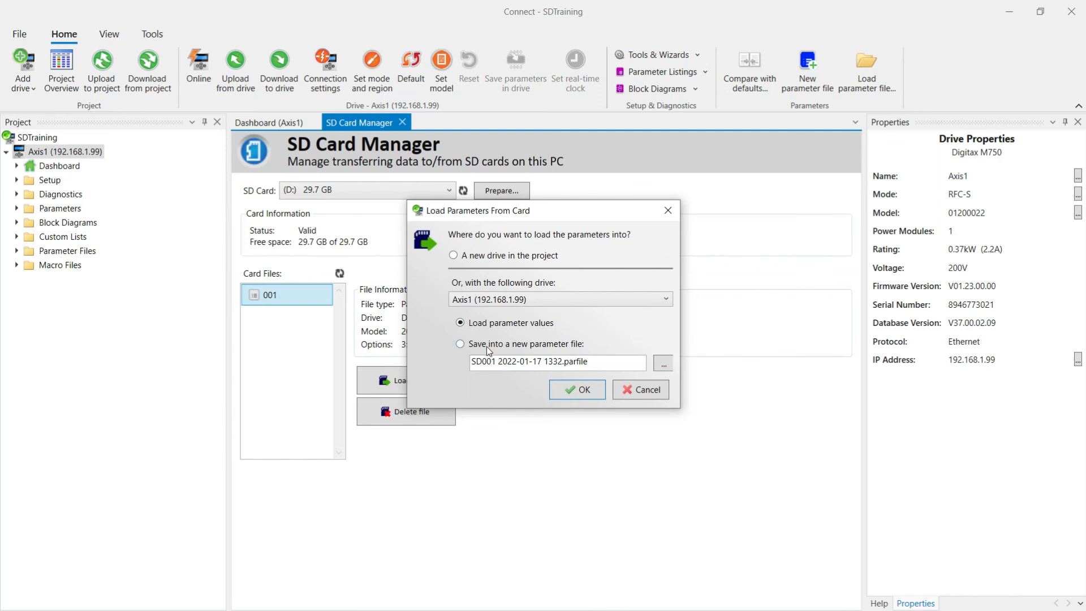
mouse_move(117, 348)
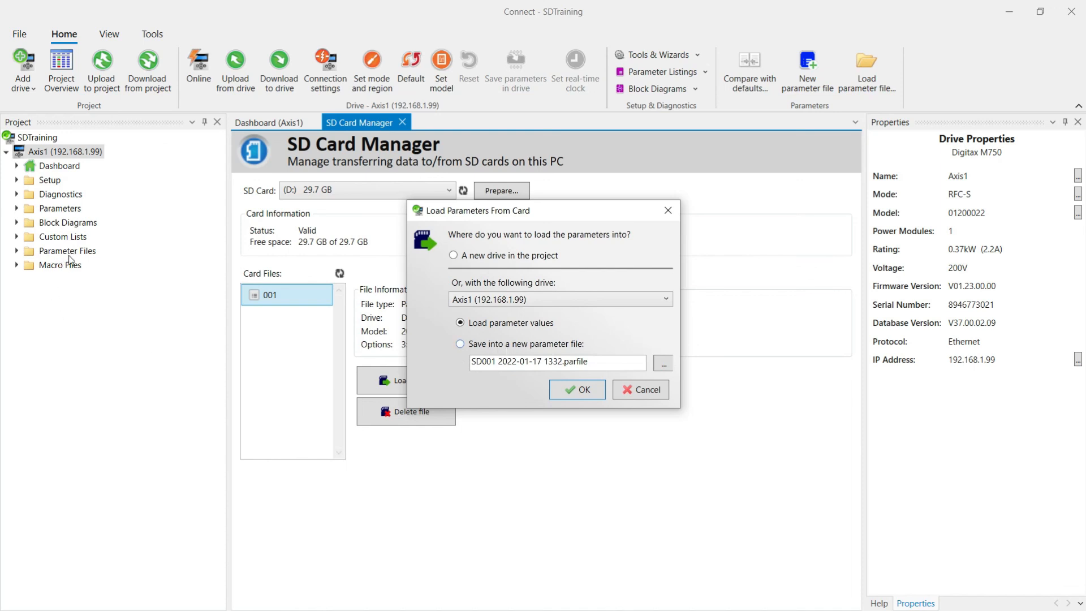
mouse_move(116, 341)
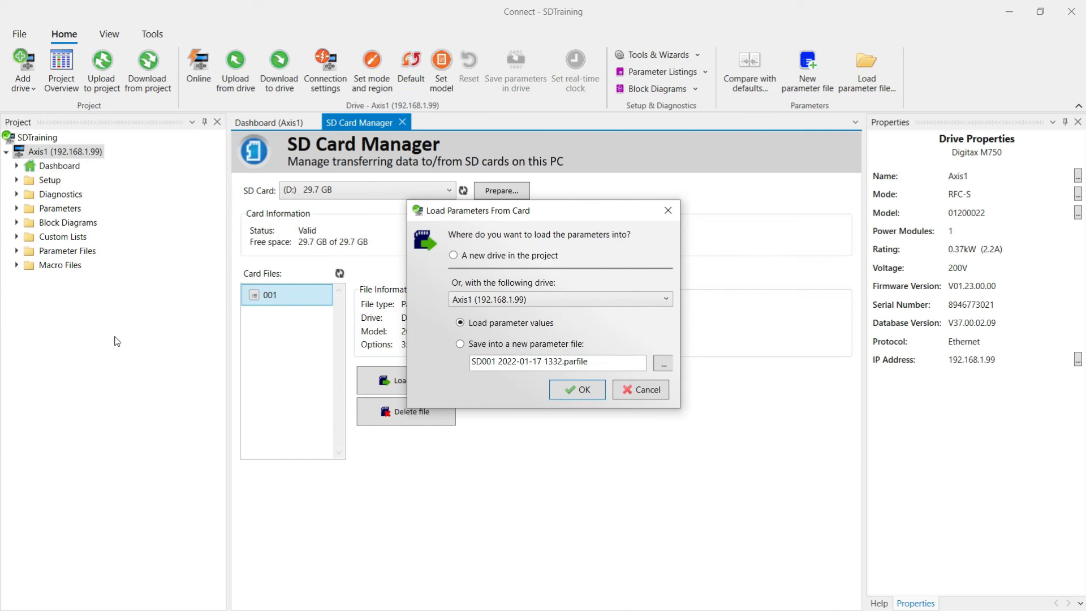
mouse_move(544, 397)
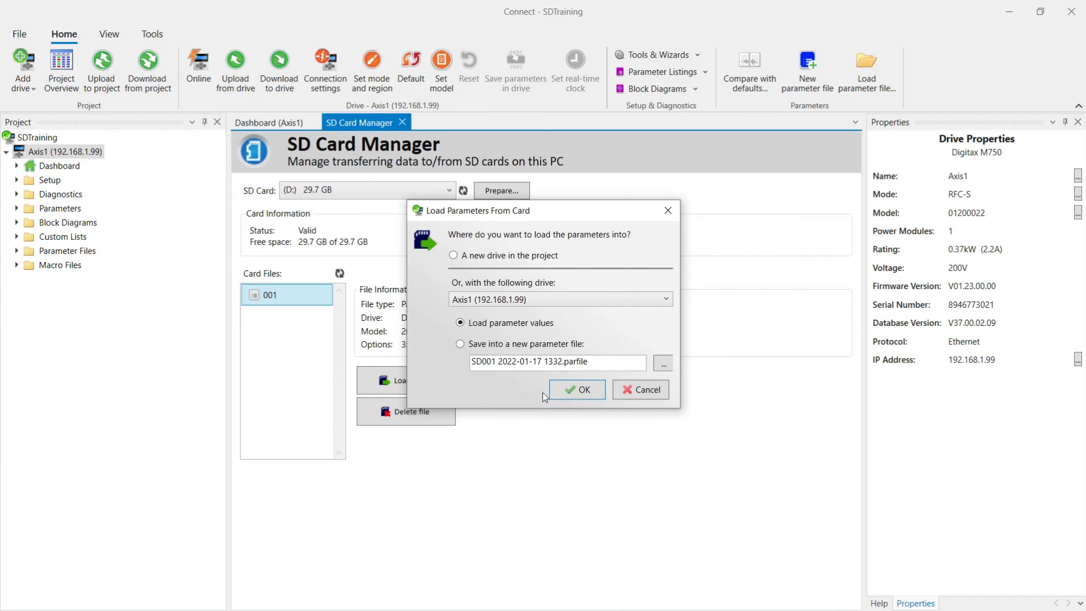
left_click(576, 389)
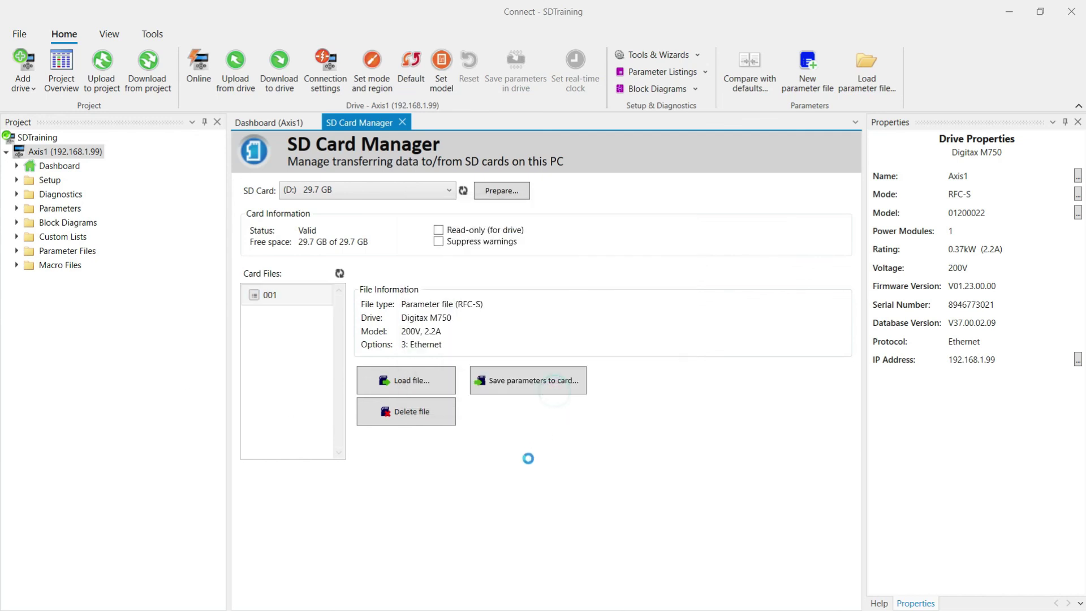